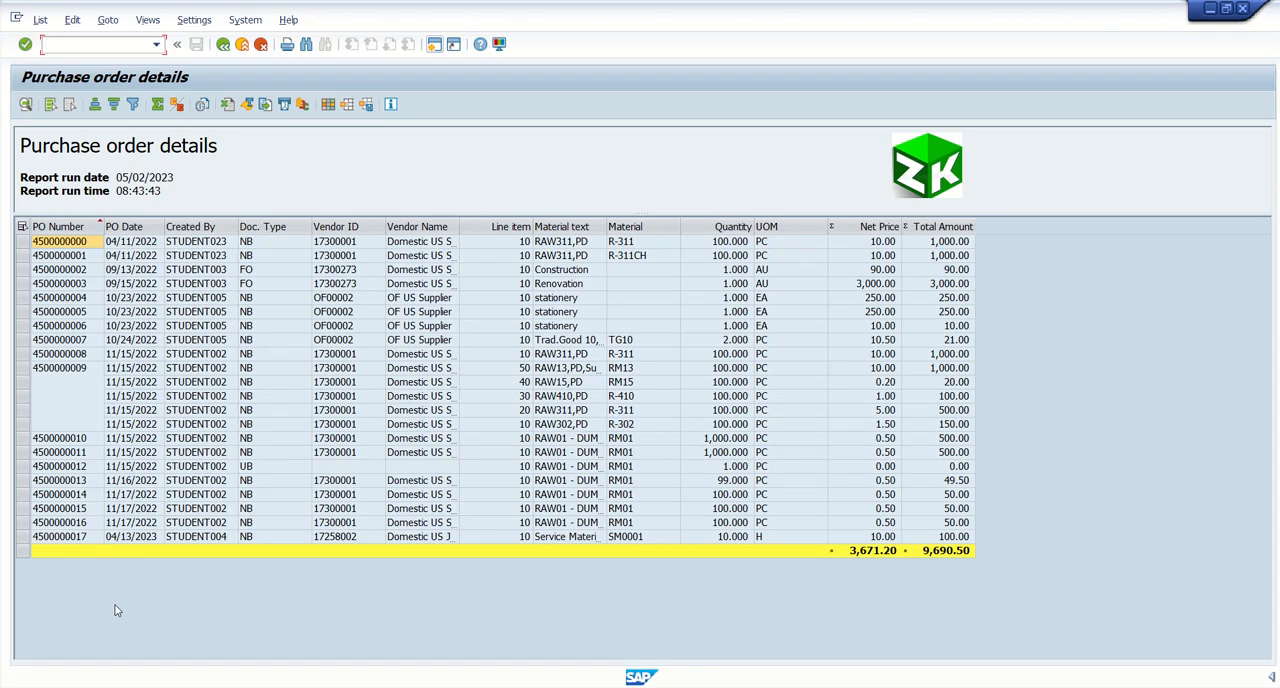
pyautogui.click(90, 44)
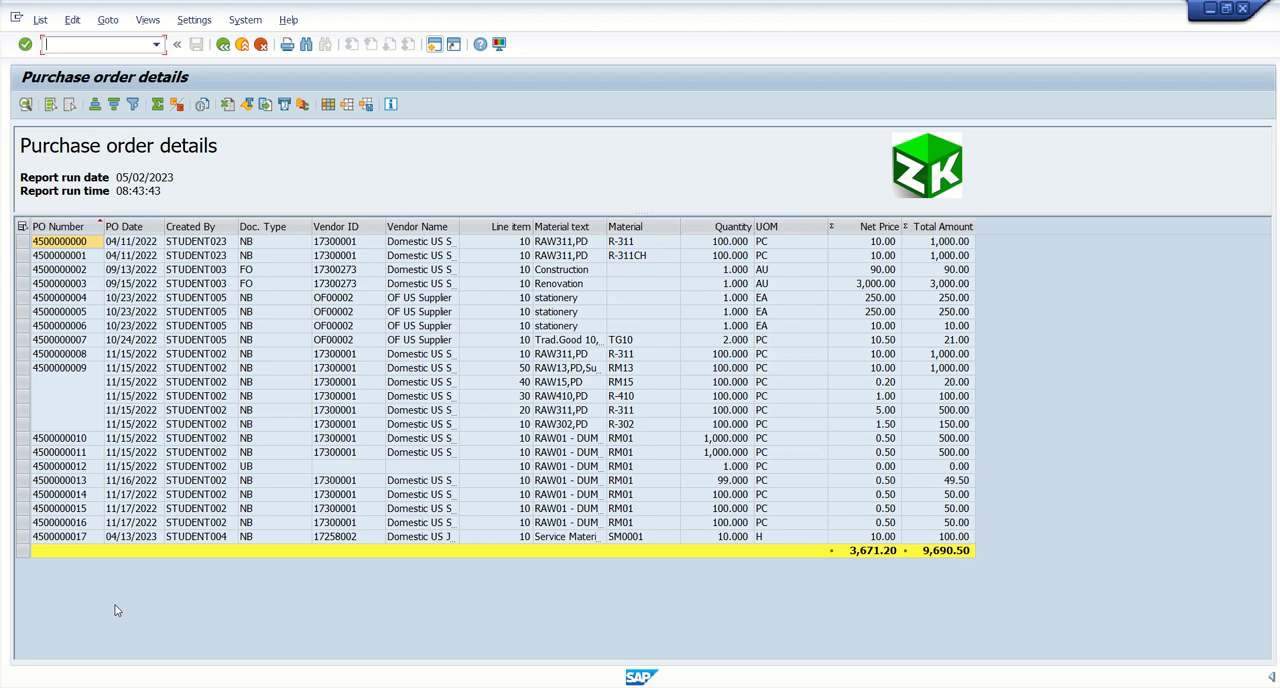
pyautogui.moveTo(98, 358)
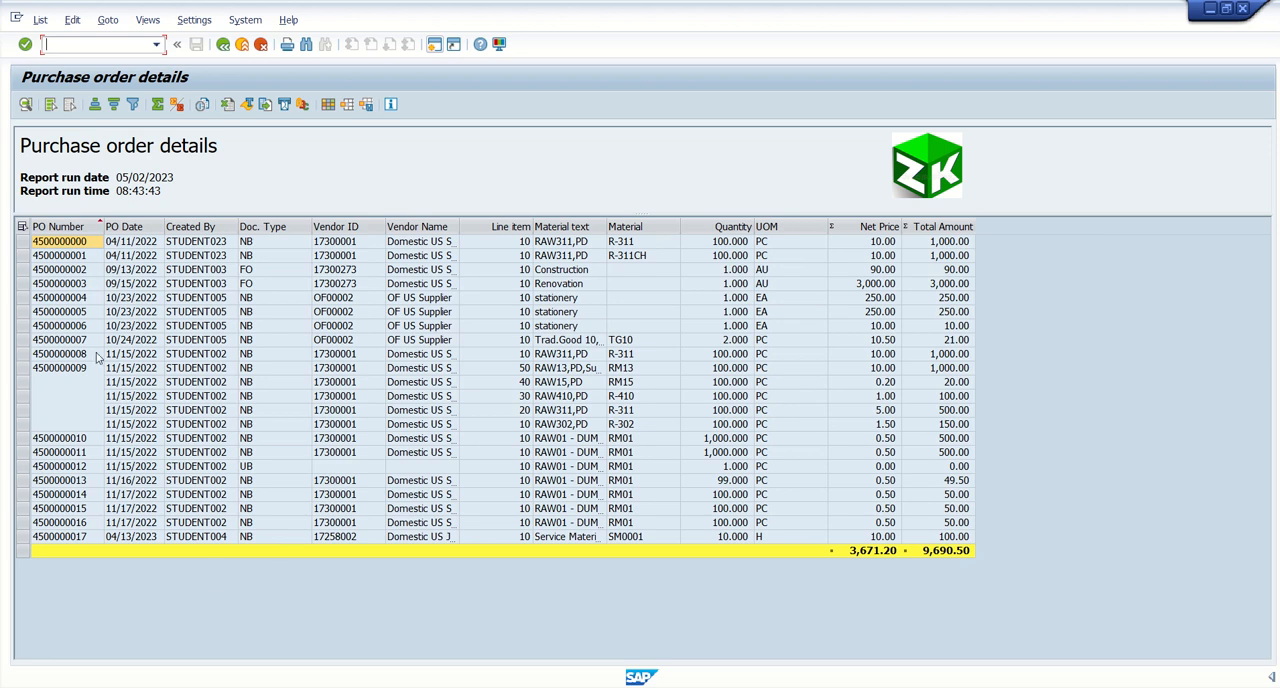
pyautogui.moveTo(112, 252)
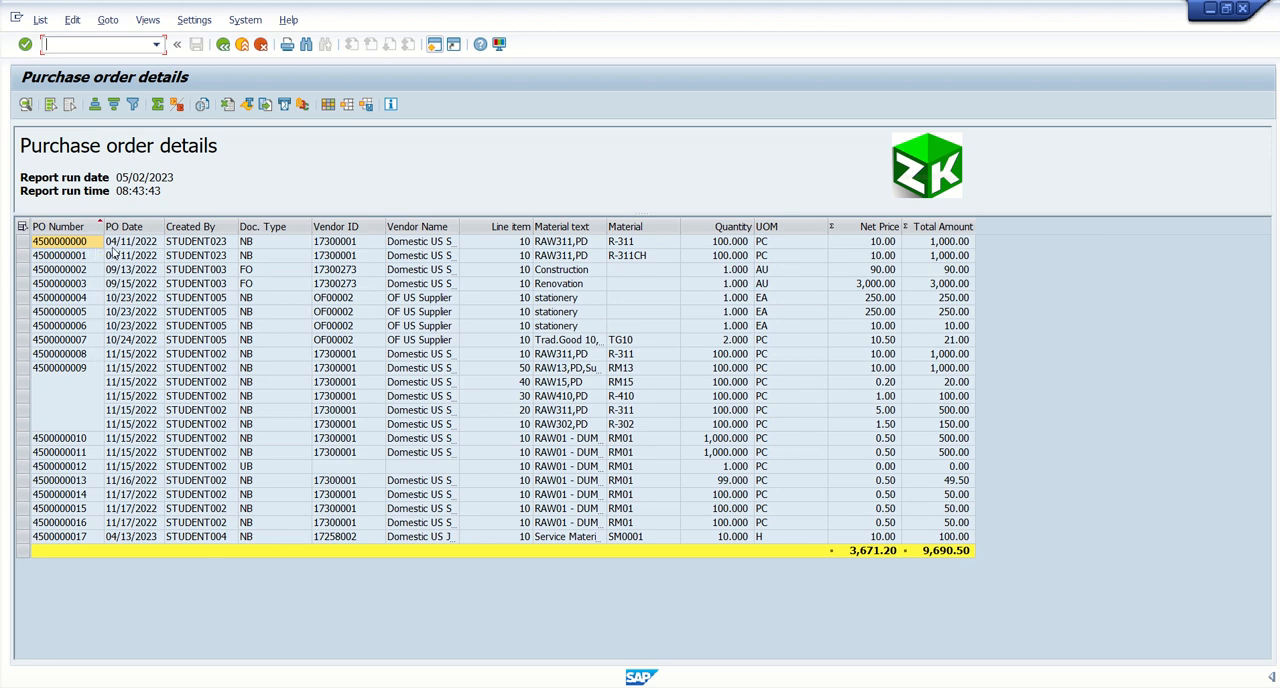
pyautogui.click(131, 241)
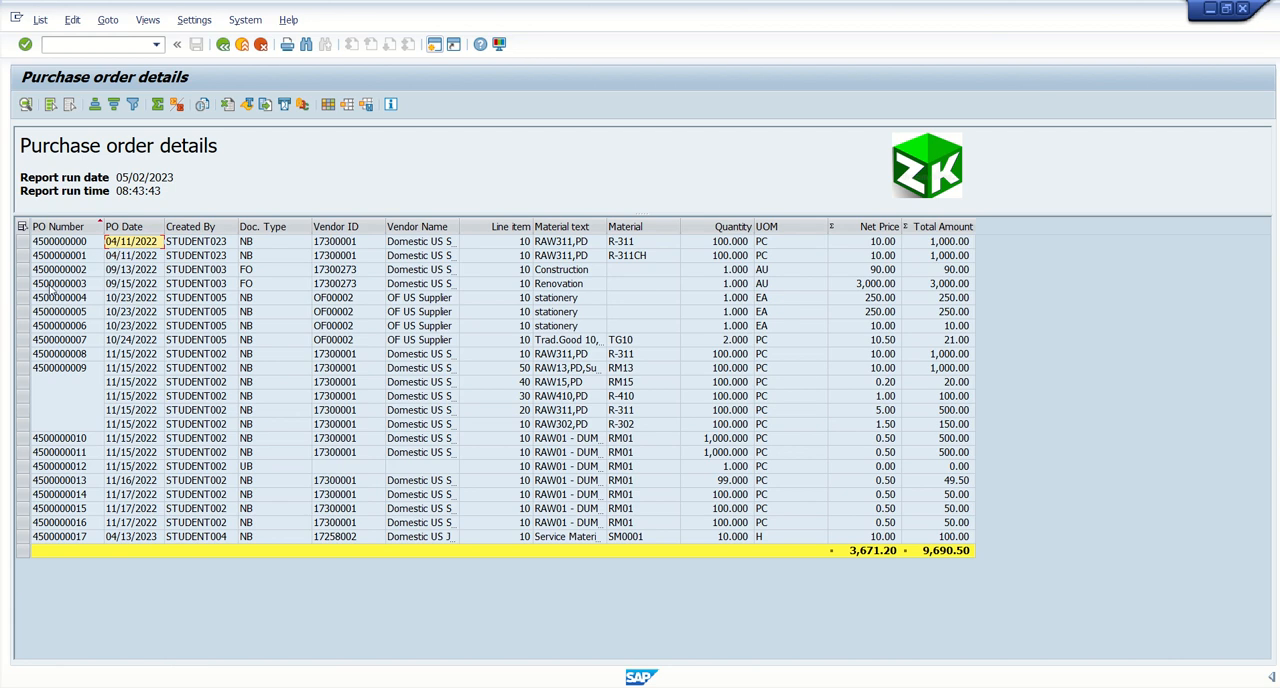
pyautogui.click(60, 283)
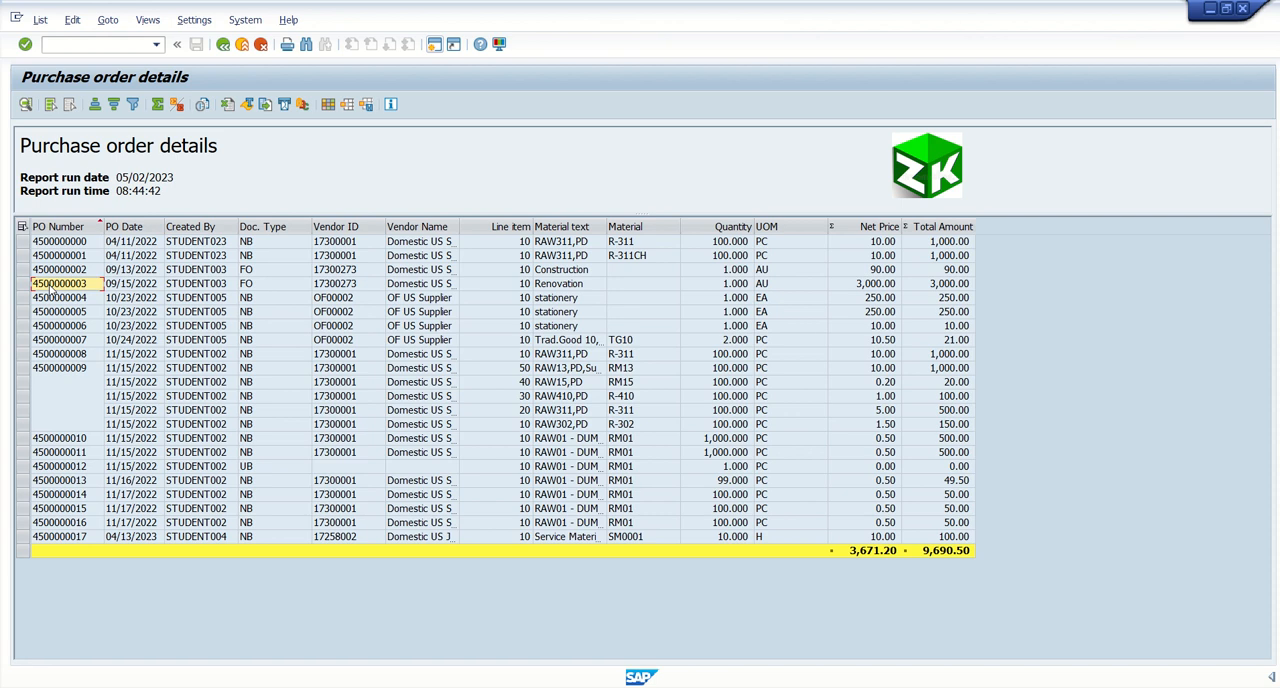
pyautogui.moveTo(52, 289)
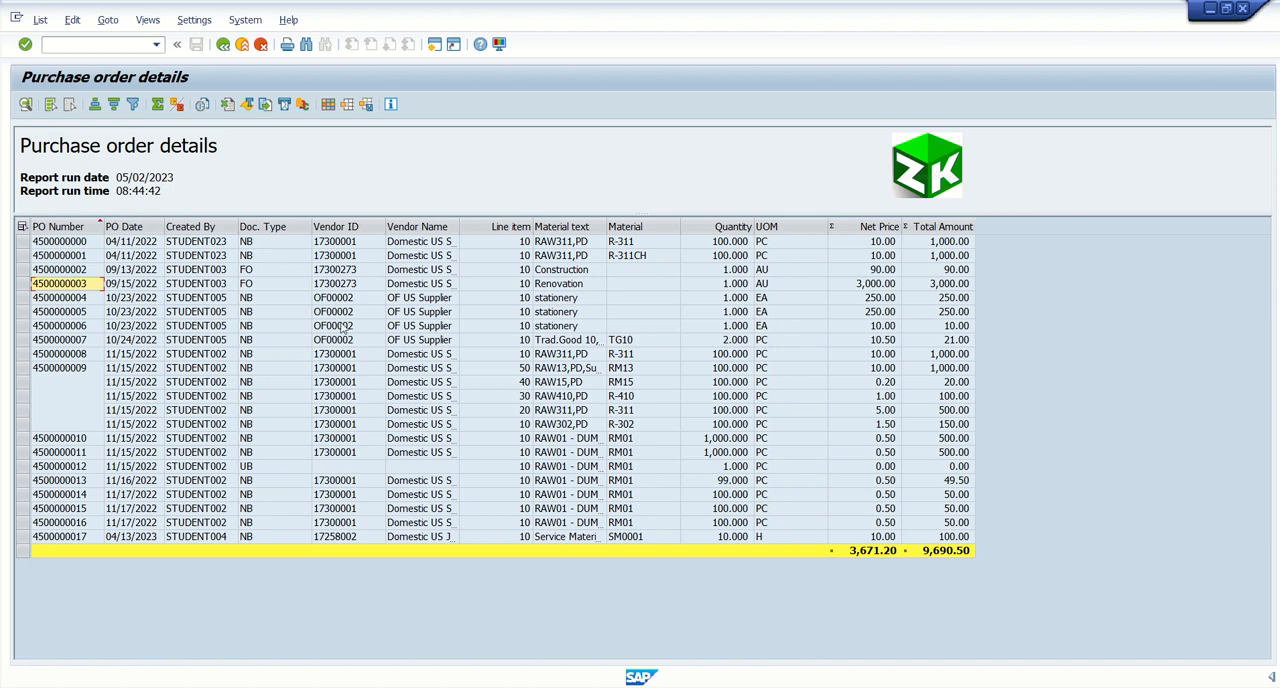
pyautogui.moveTo(531, 320)
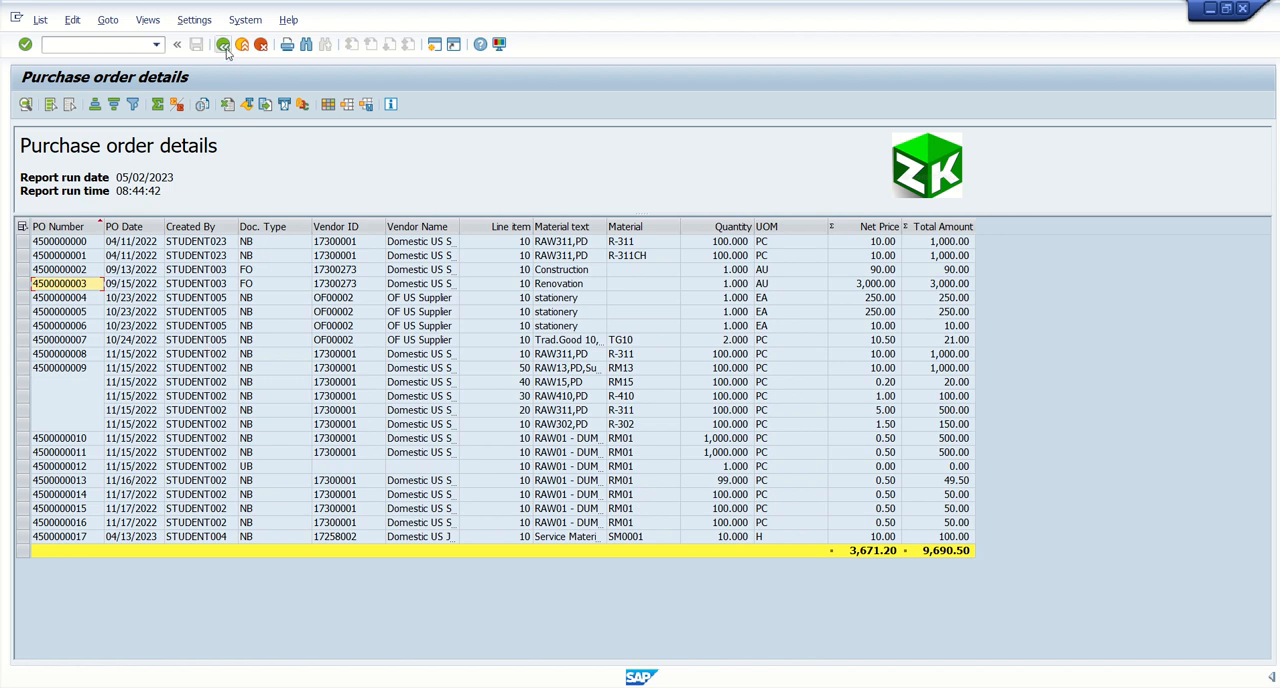
pyautogui.click(222, 43)
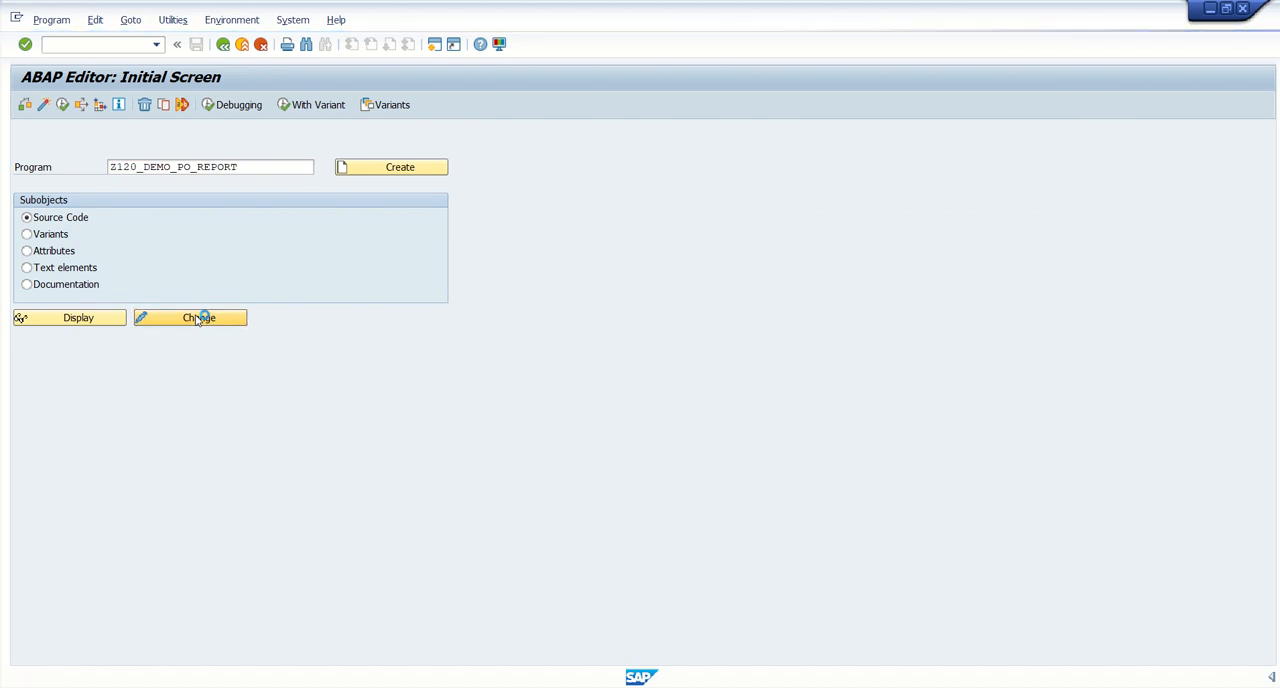
pyautogui.click(190, 317)
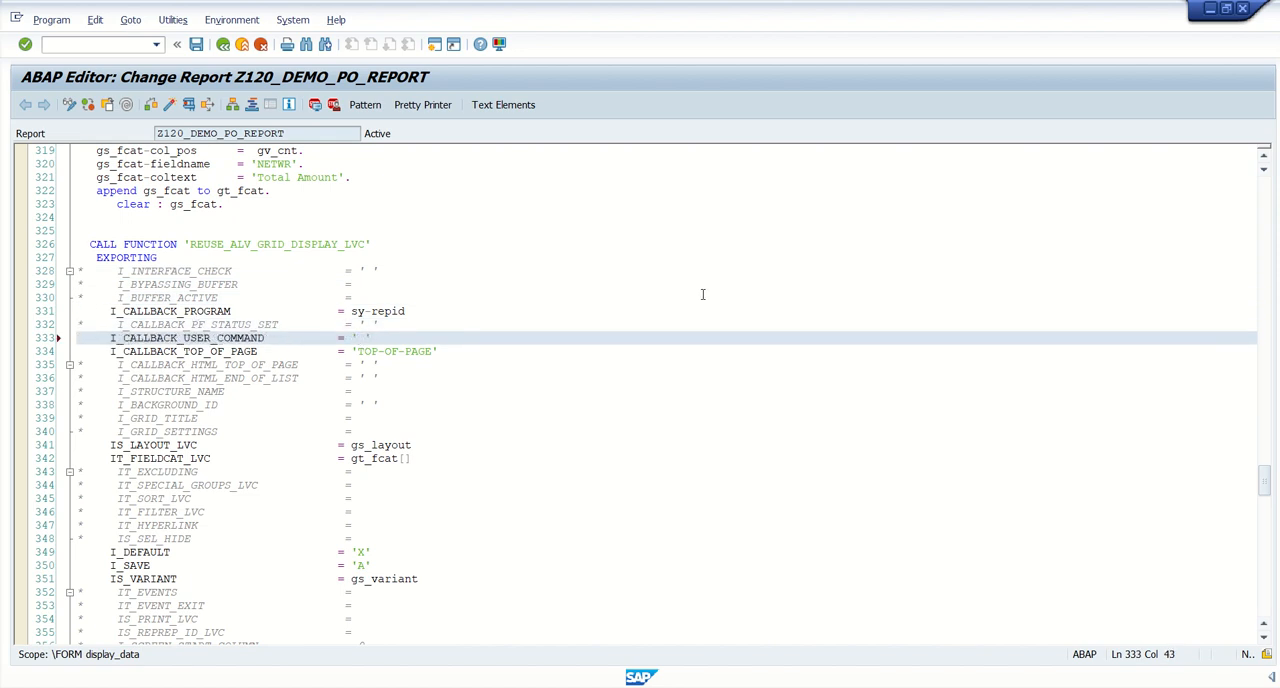
# Pass 'USER_COMMAND' as I_CALLBACK_USER_COMMAND in the REUSE_ALV_GRID_DISPLAY_LVC call.
pyautogui.write('USER_')
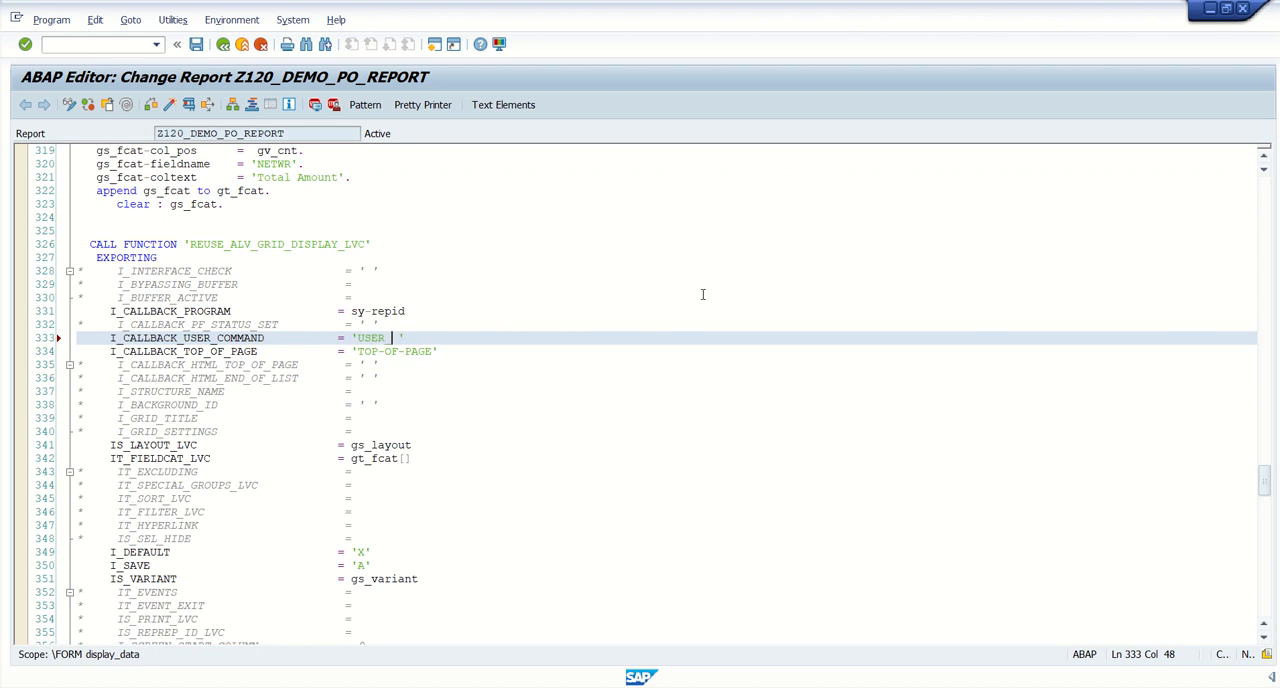
pyautogui.write('COMMAND')
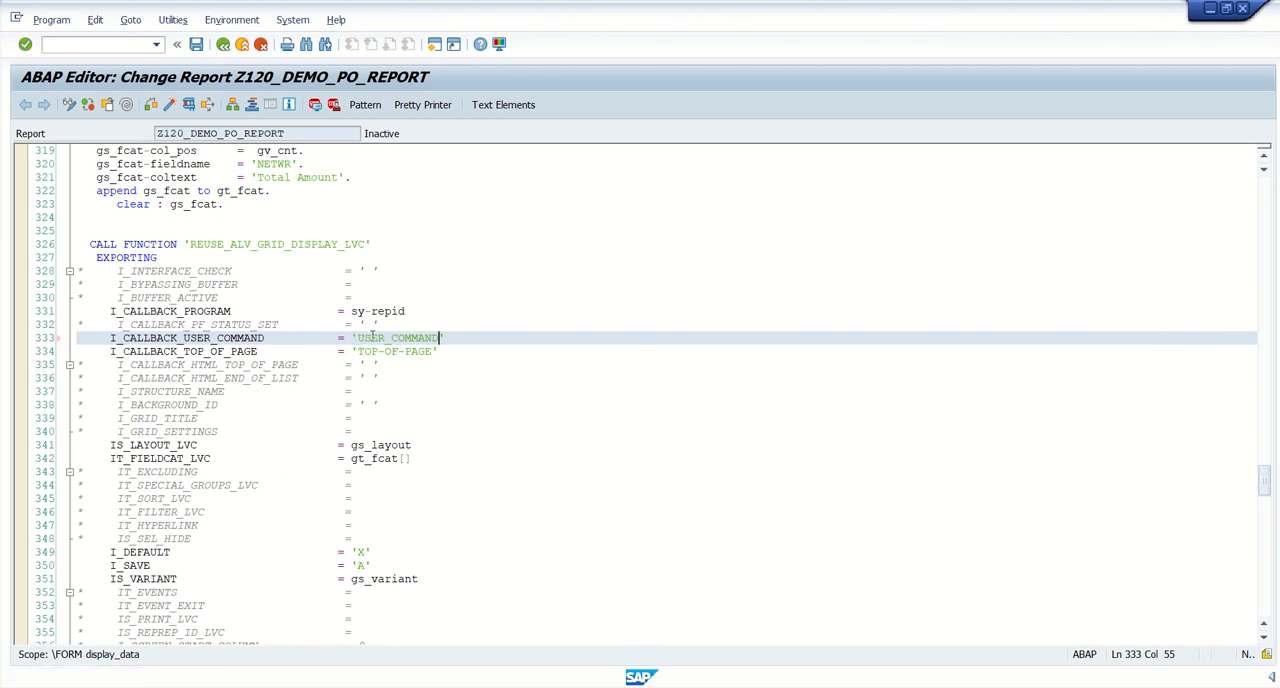
pyautogui.doubleClick(397, 337)
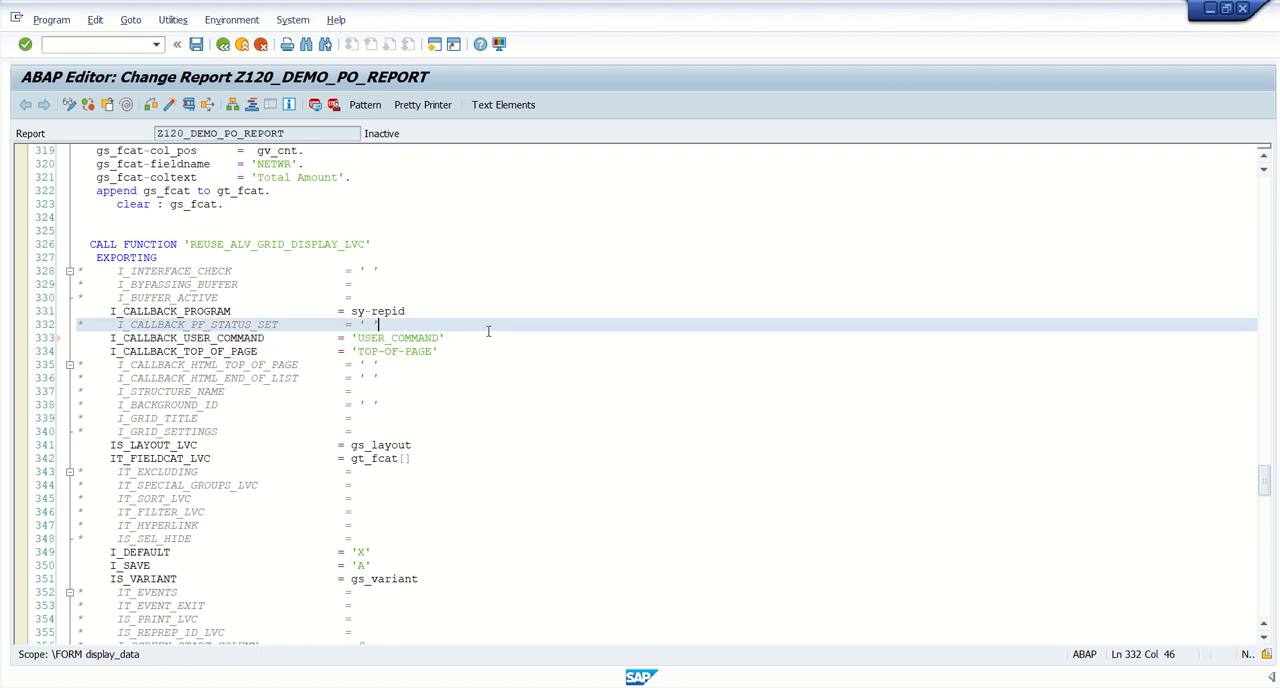
pyautogui.scroll(-3)
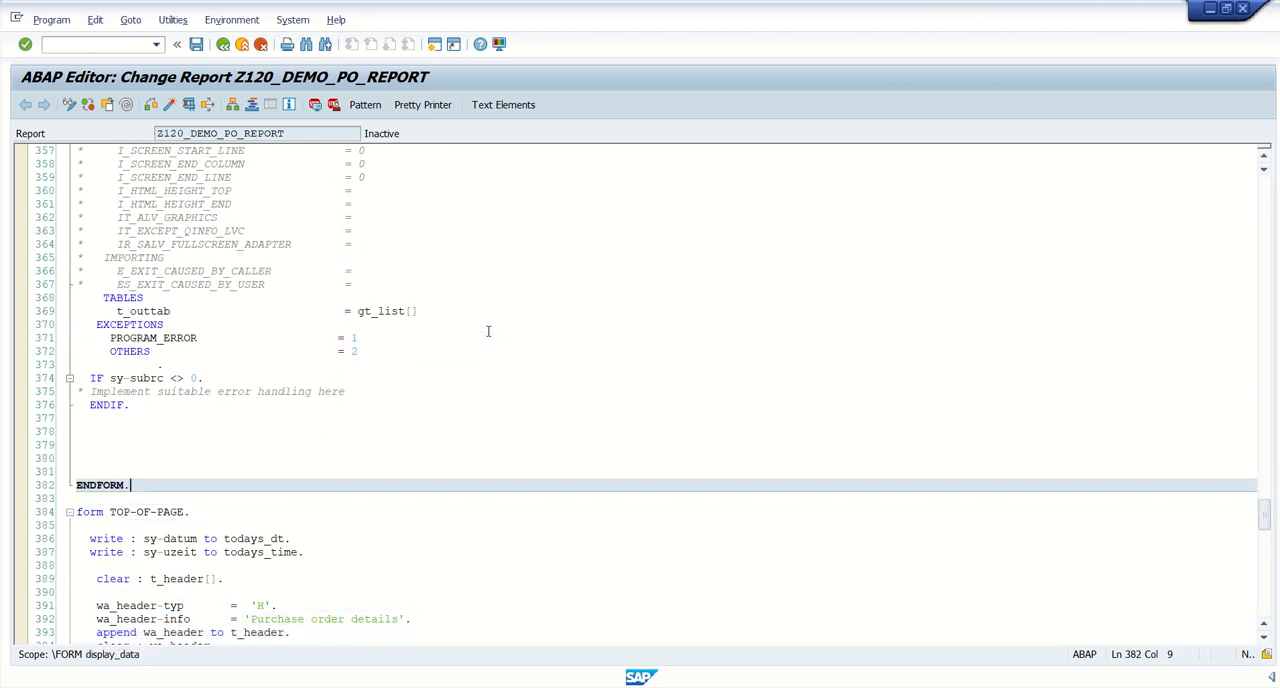
# After ENDFORM, write FORM user_command USING r_ucomm LIKE sy-ucomm.
pyautogui.write('form USER_COMMAND')
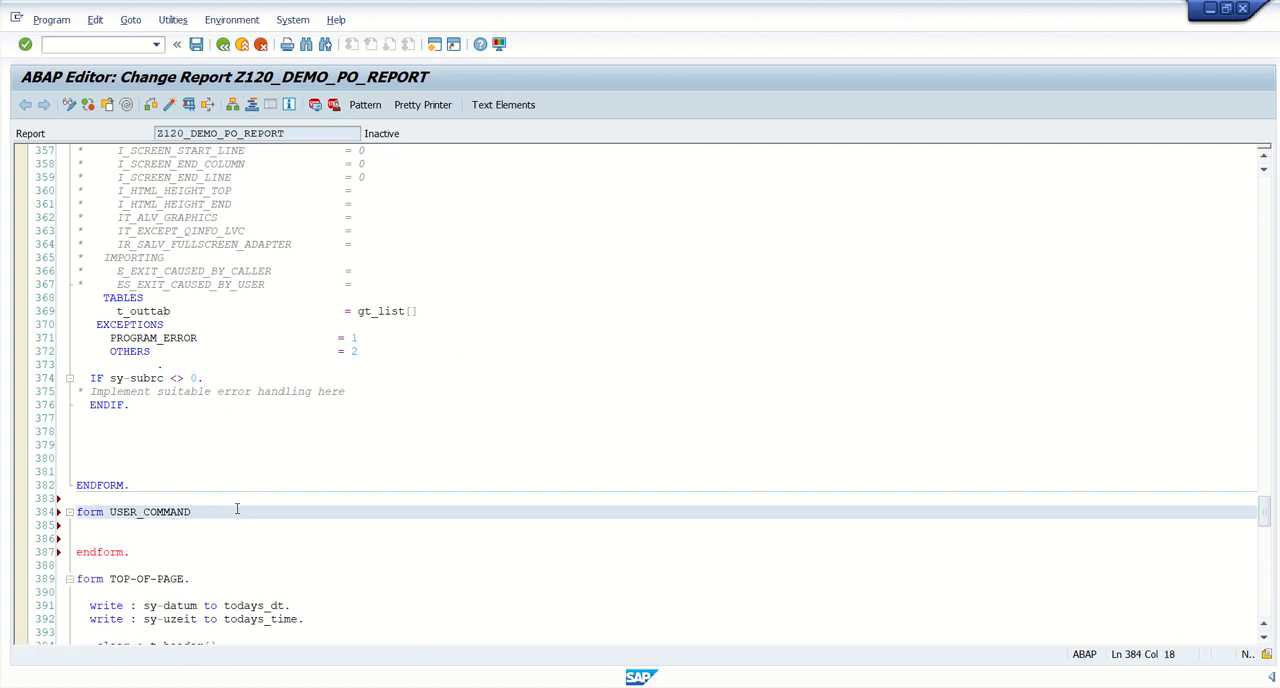
pyautogui.write('us')
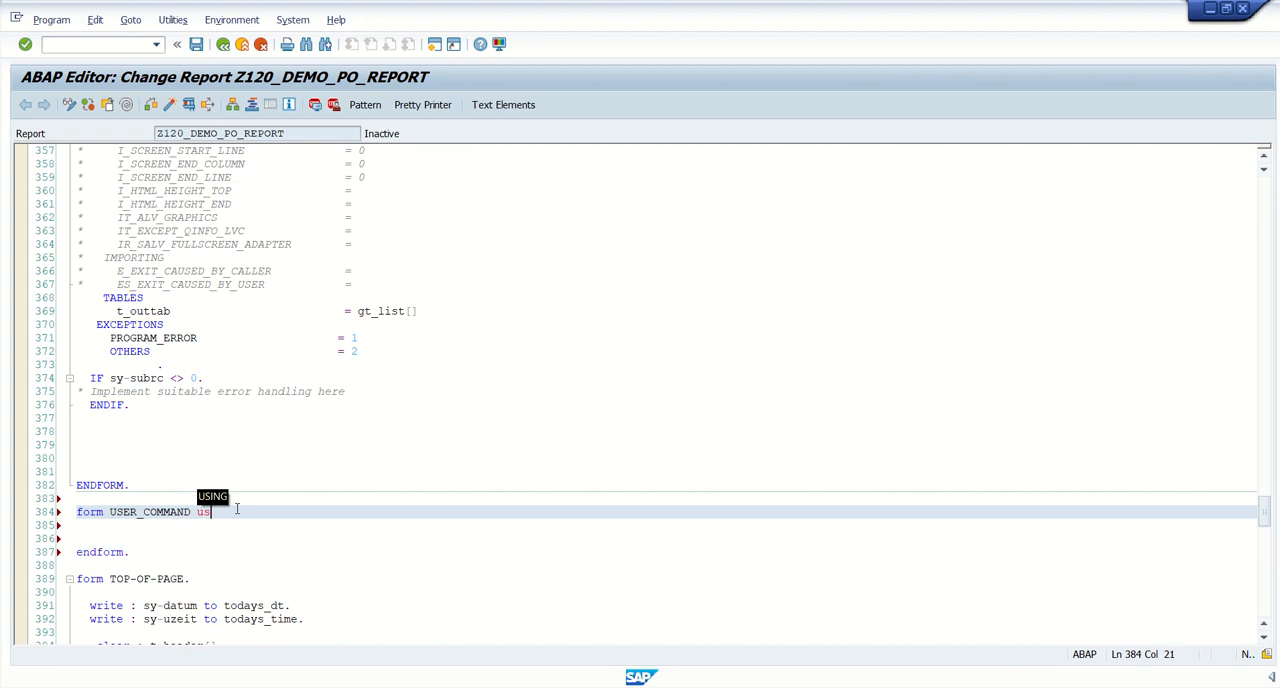
pyautogui.write('i')
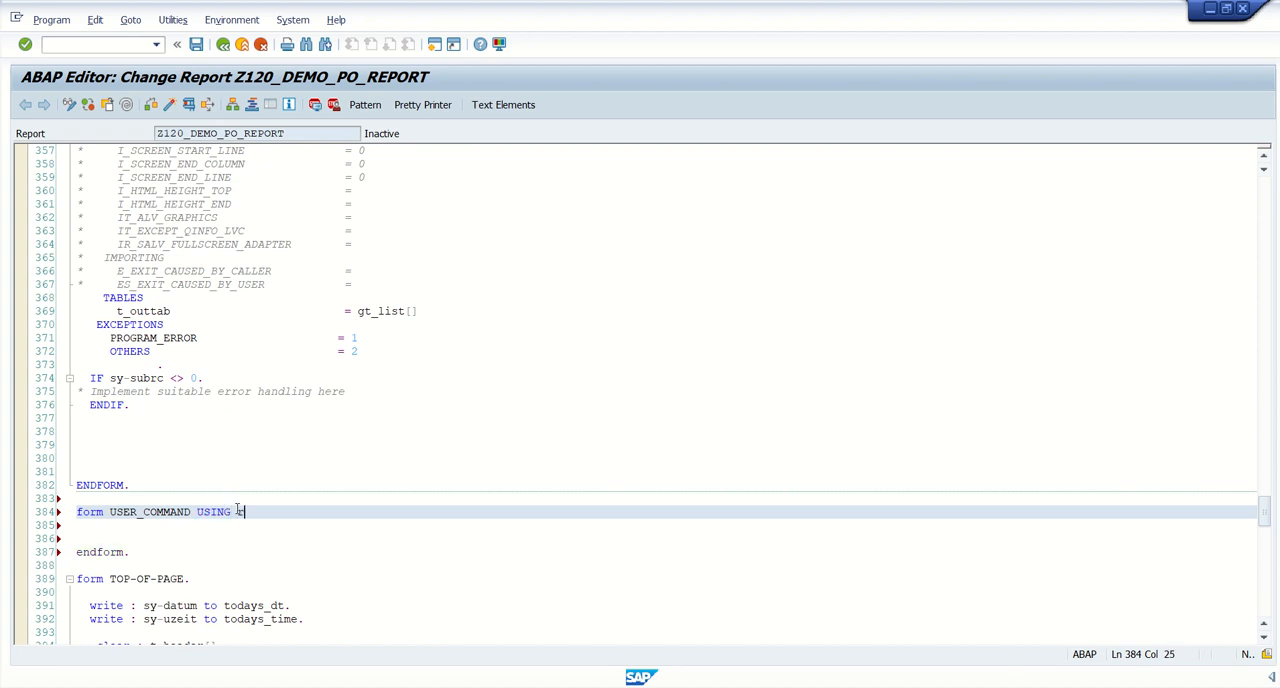
pyautogui.write('r_u')
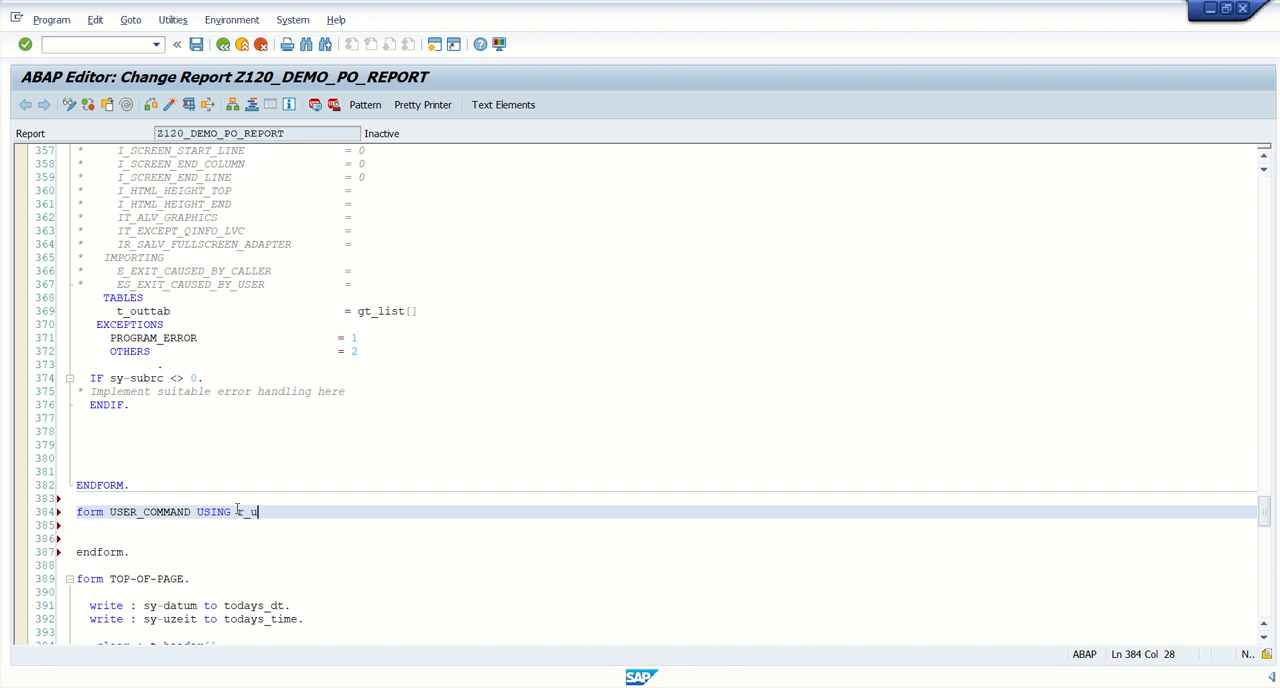
pyautogui.write('comm')
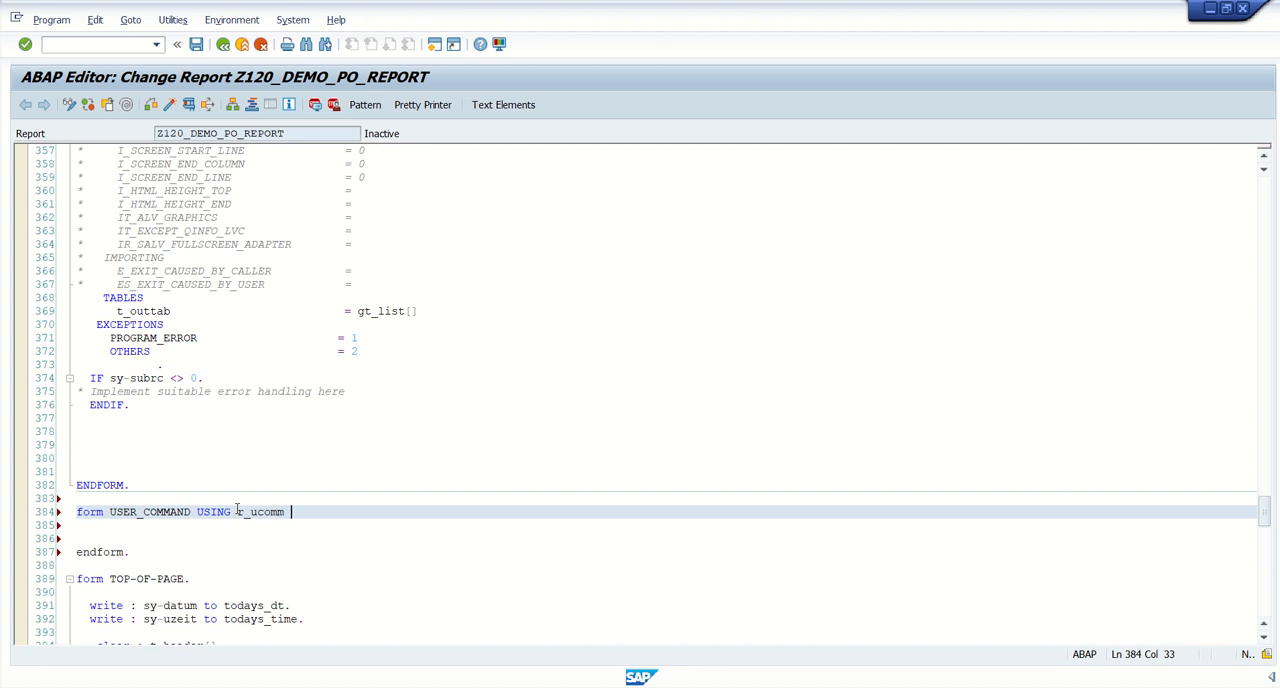
pyautogui.write('like sy-')
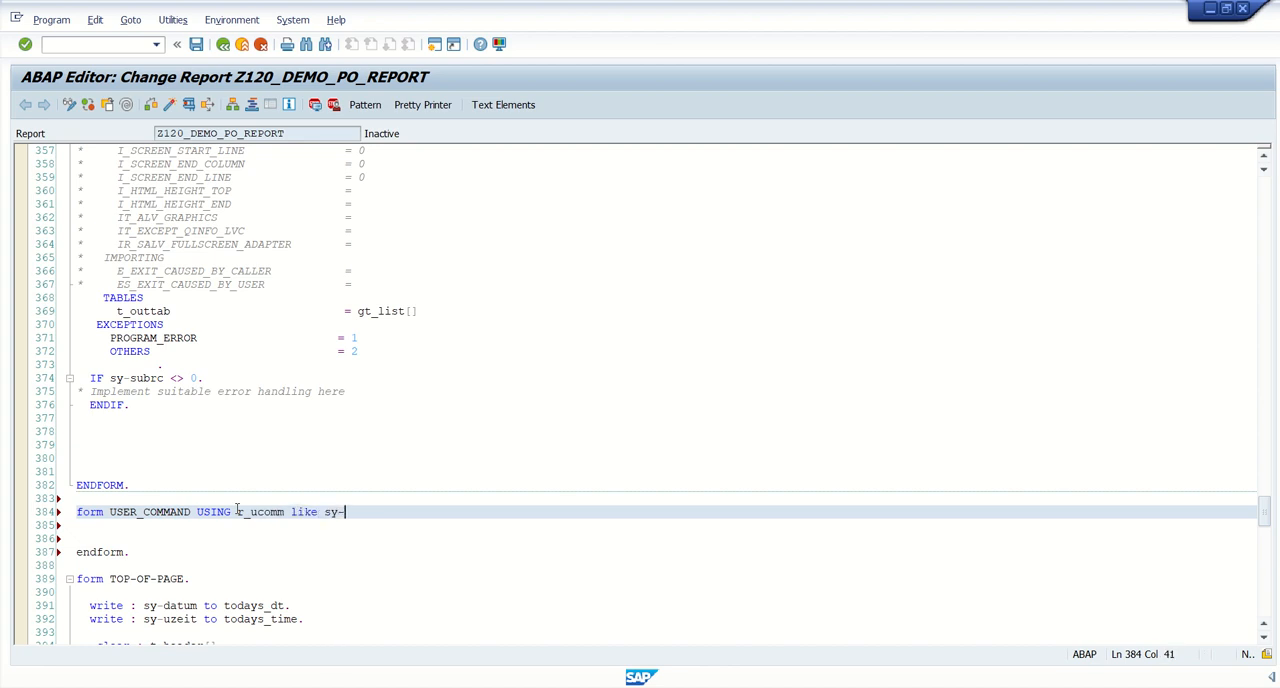
pyautogui.write('ucomm')
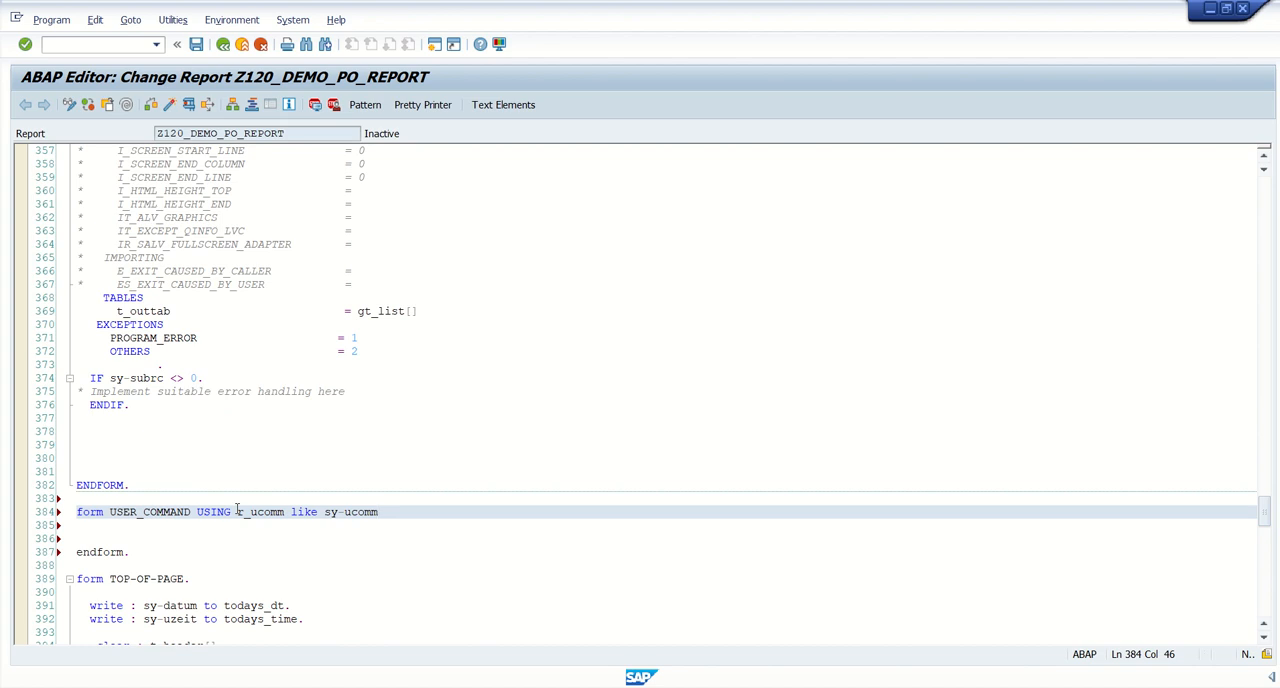
# Add the second parameter rs_selfield TYPE slis_selfield on a new line.
pyautogui.press('enter')
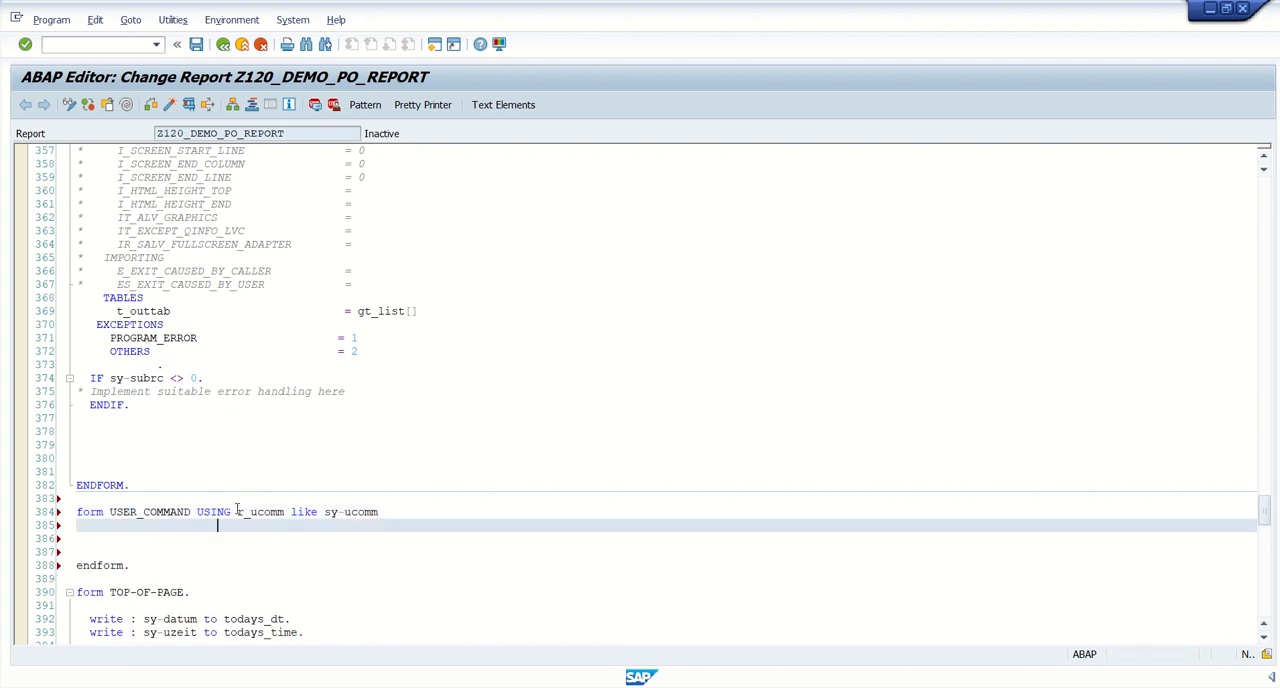
pyautogui.write('rs_')
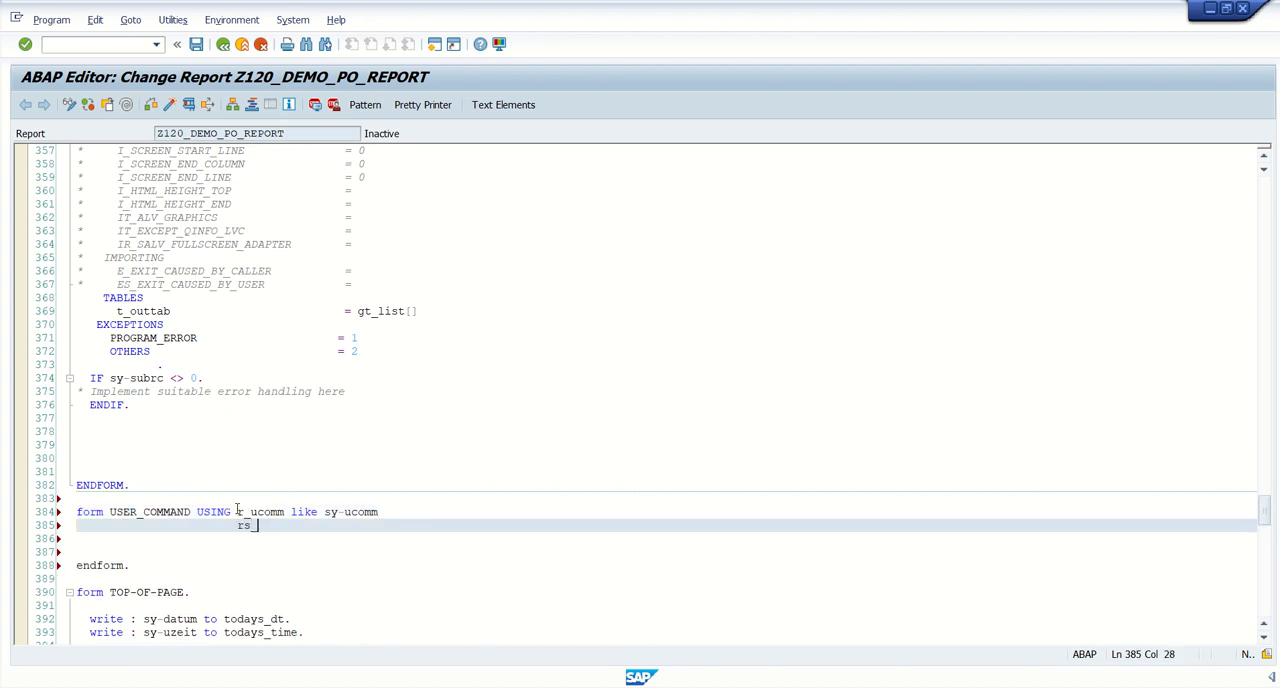
pyautogui.write('el')
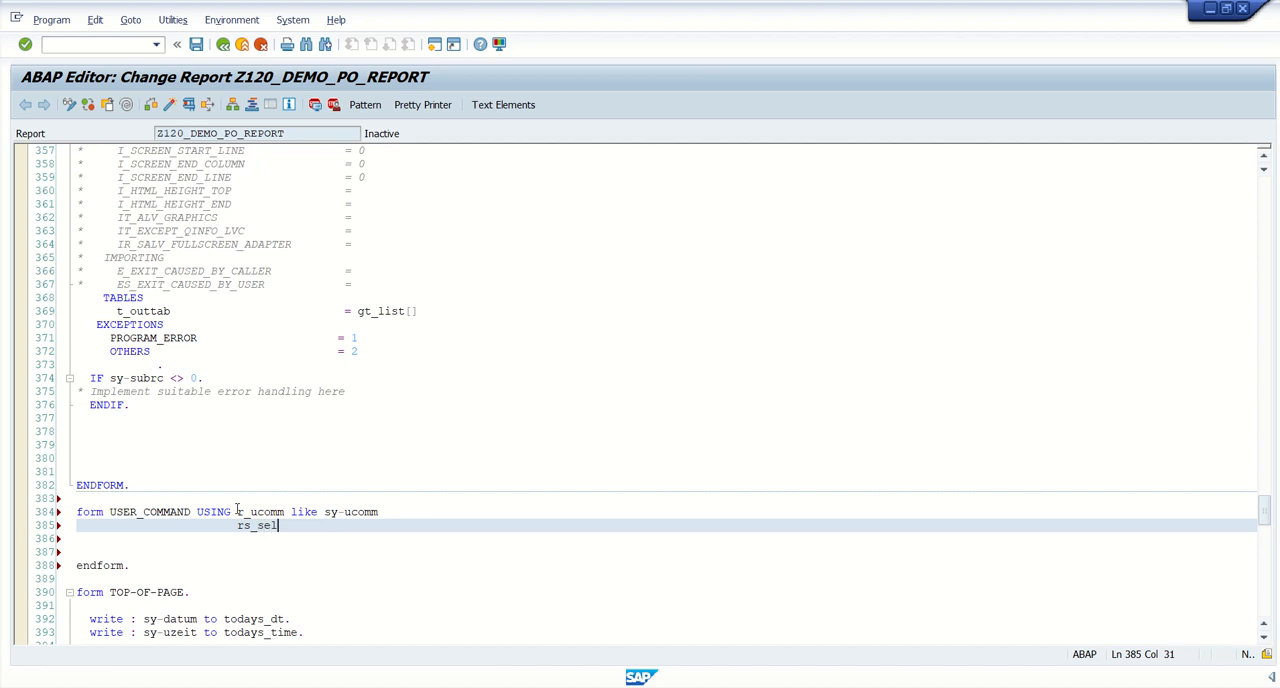
pyautogui.write('field')
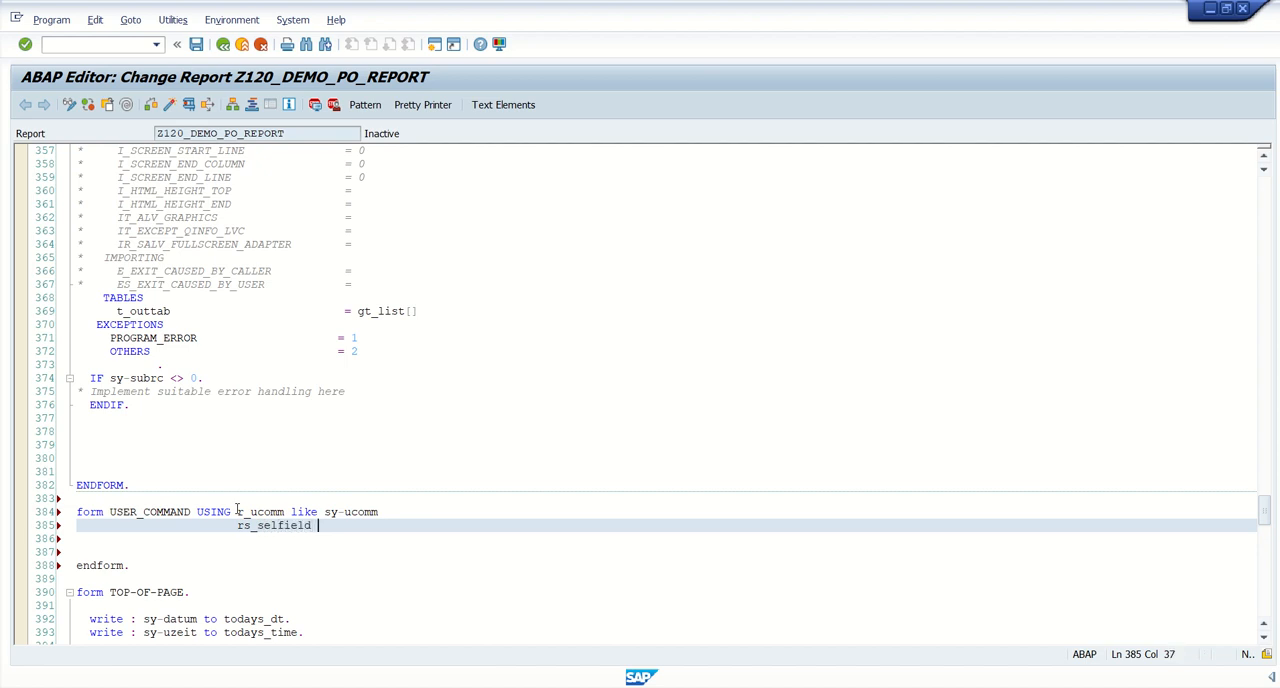
pyautogui.write('type')
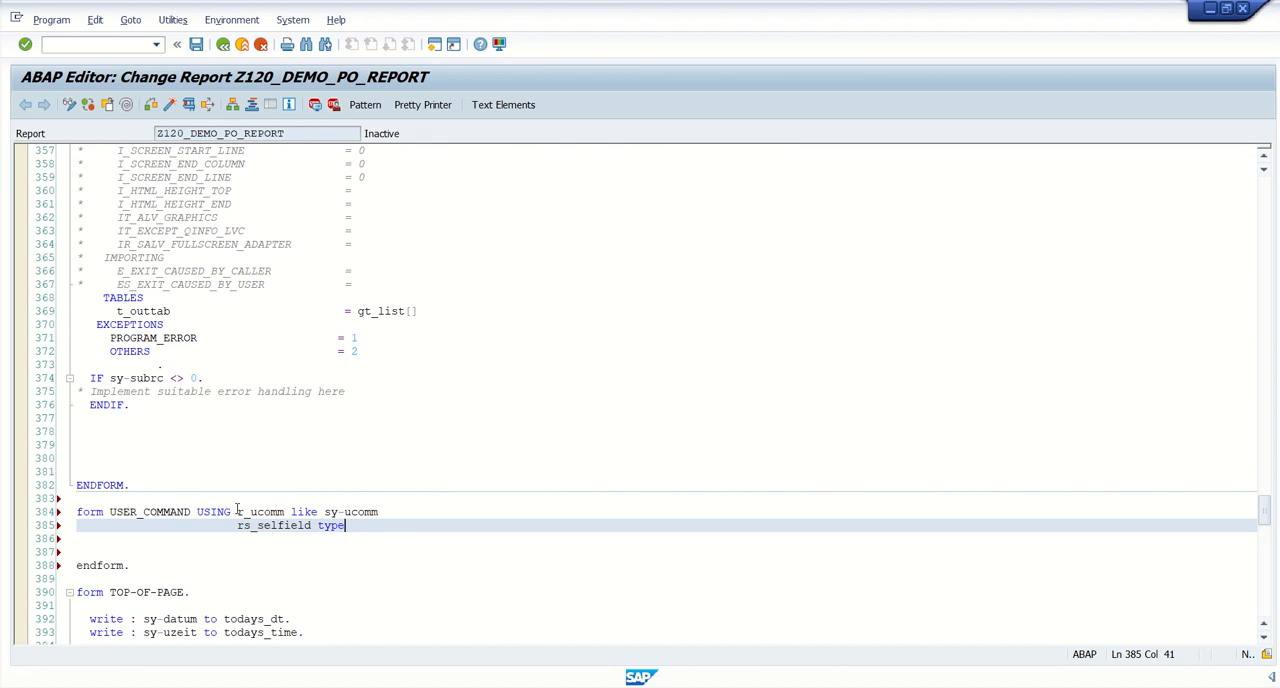
pyautogui.write('slis_')
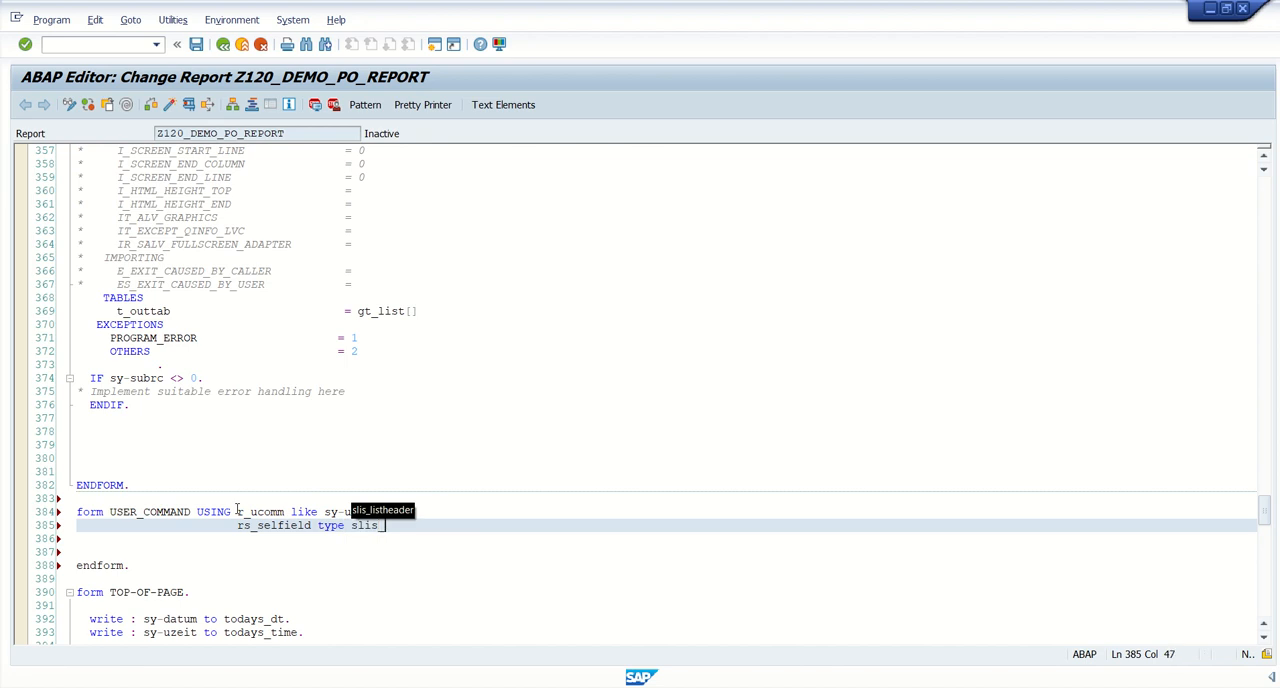
pyautogui.write('sl')
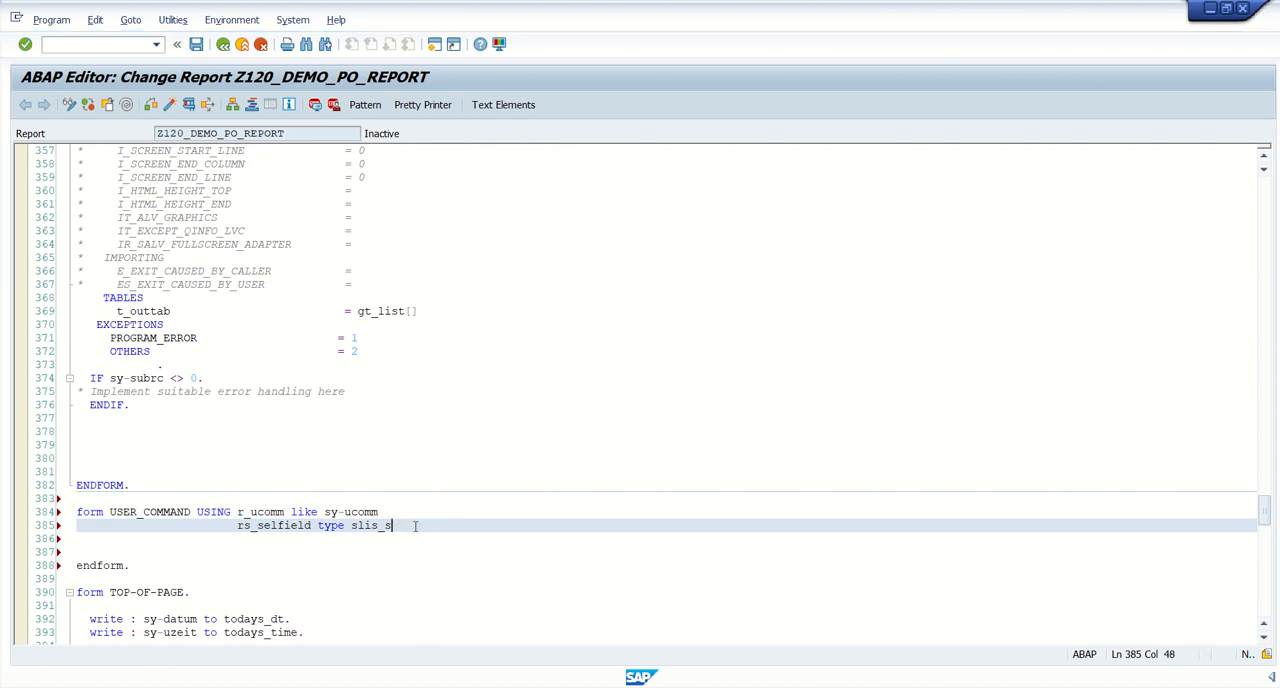
pyautogui.write('elf')
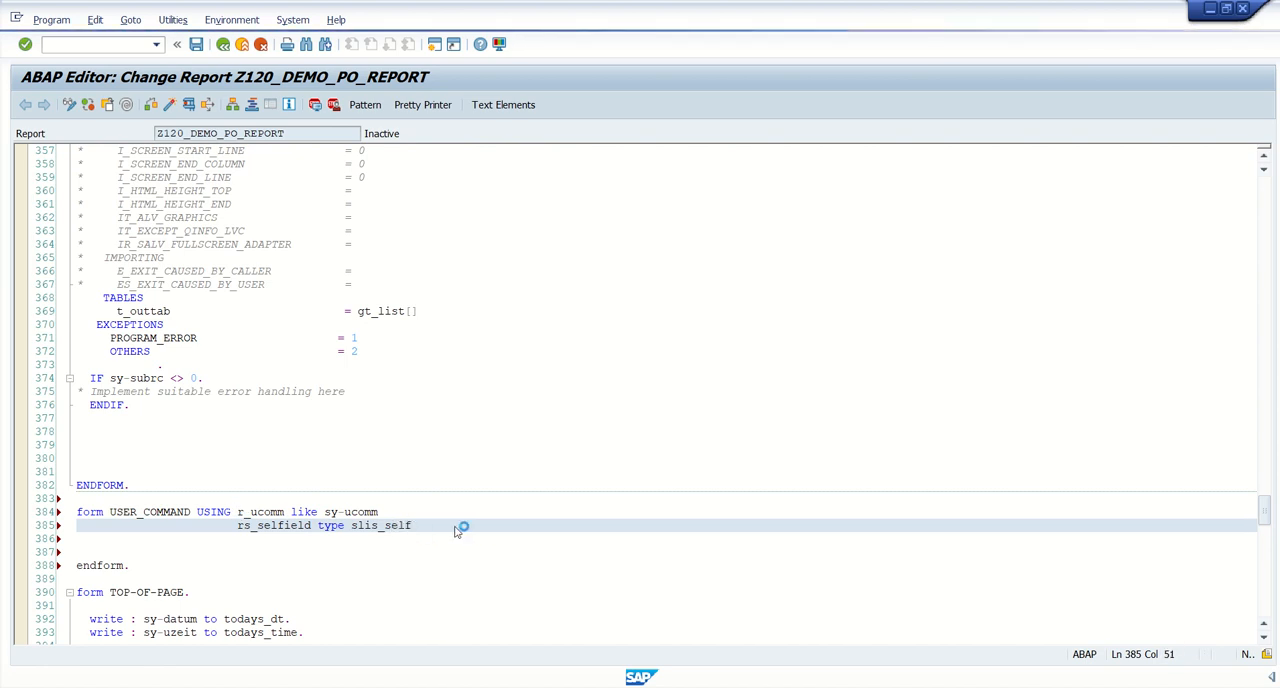
pyautogui.write('ield.')
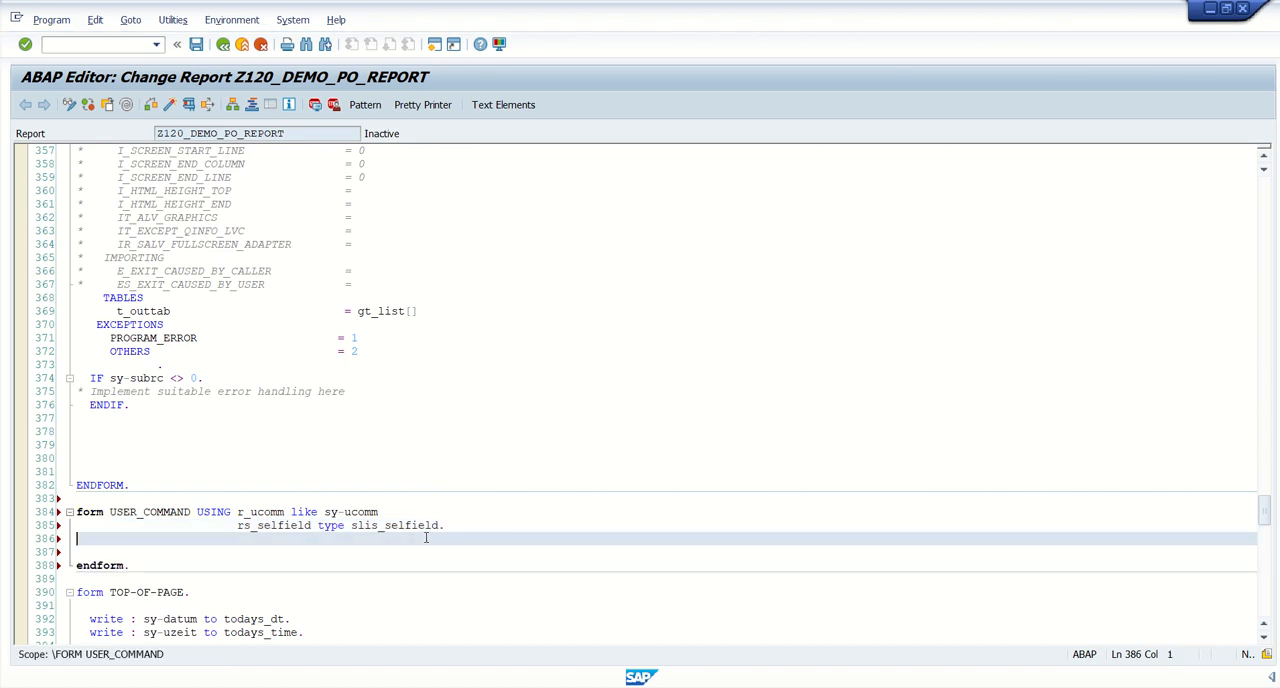
# Add a blank line inside USER_COMMAND and confirm activation of Z120_DEMO_PO_REPORT.
pyautogui.press('enter')
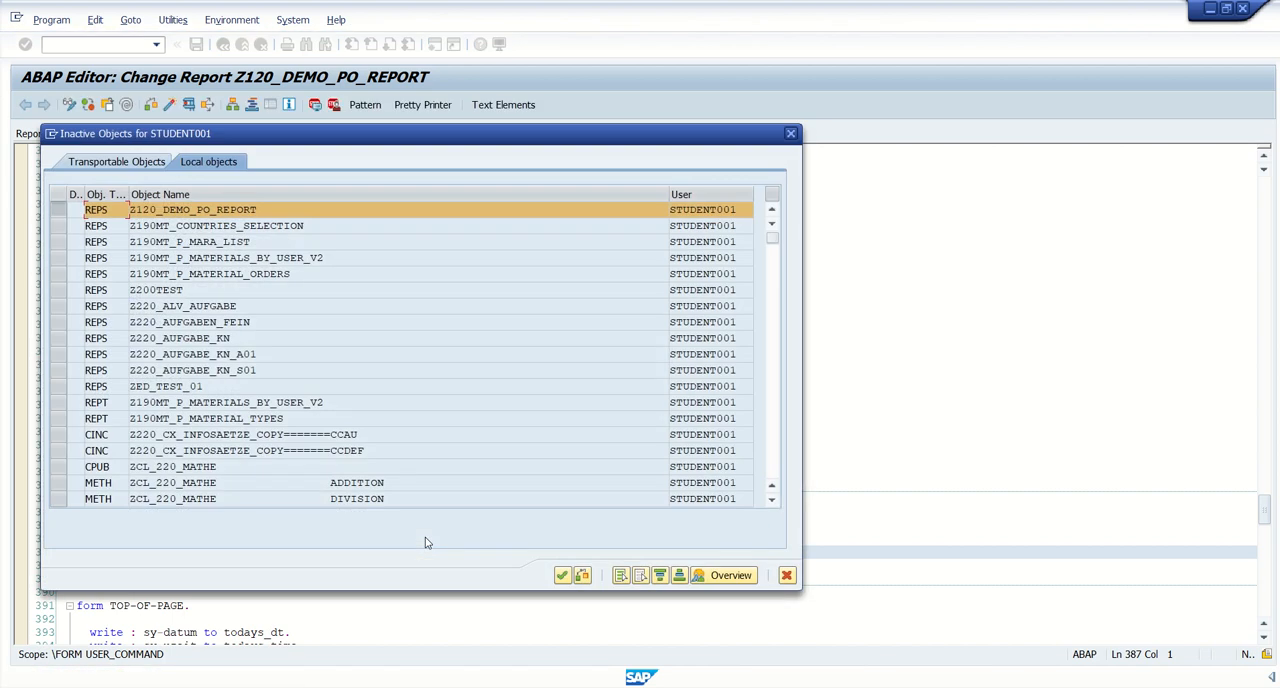
pyautogui.click(561, 575)
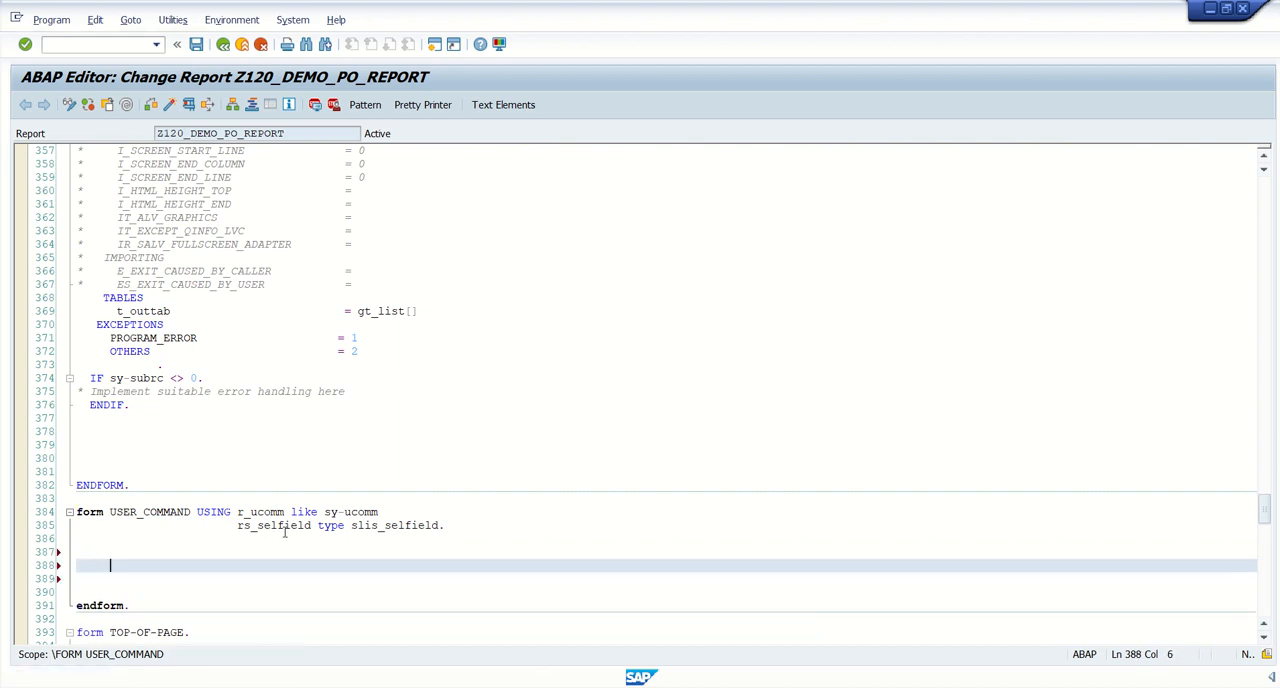
# Write CASE r_ucomm with WHEN '&IC1' and WHEN 'BACK' branches and ENDCASE.
pyautogui.write('case r_ucomm.')
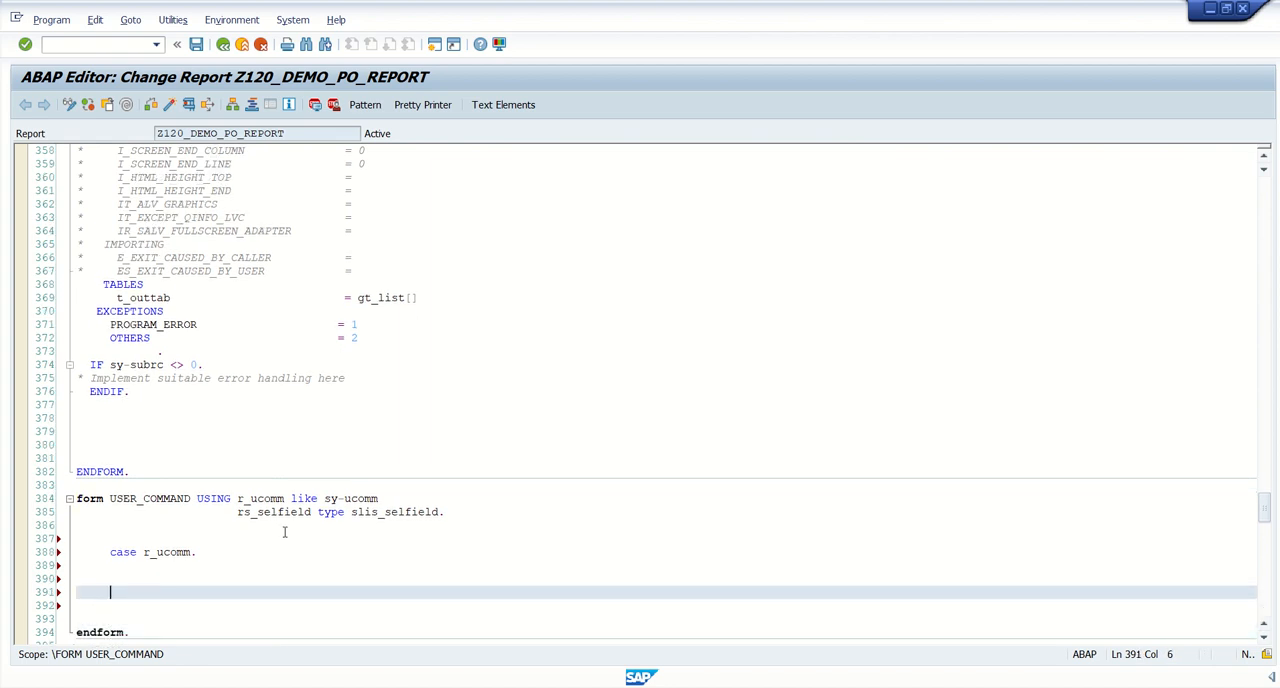
pyautogui.press('up')
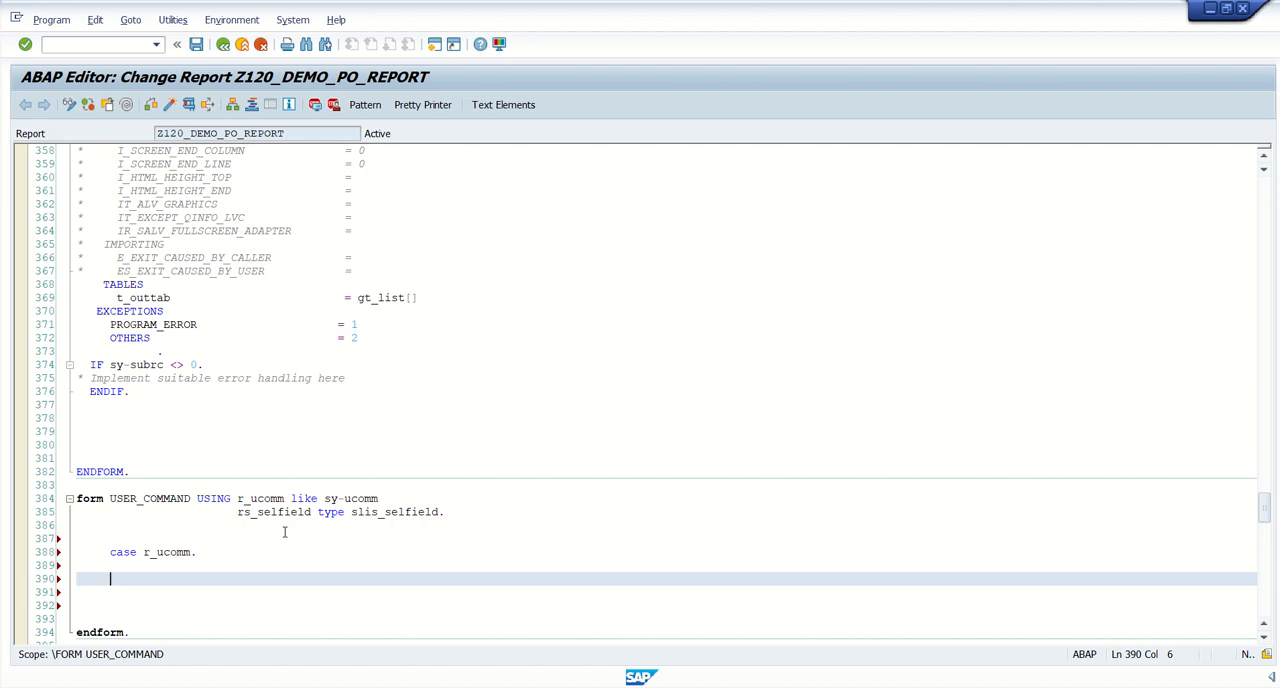
pyautogui.write('when')
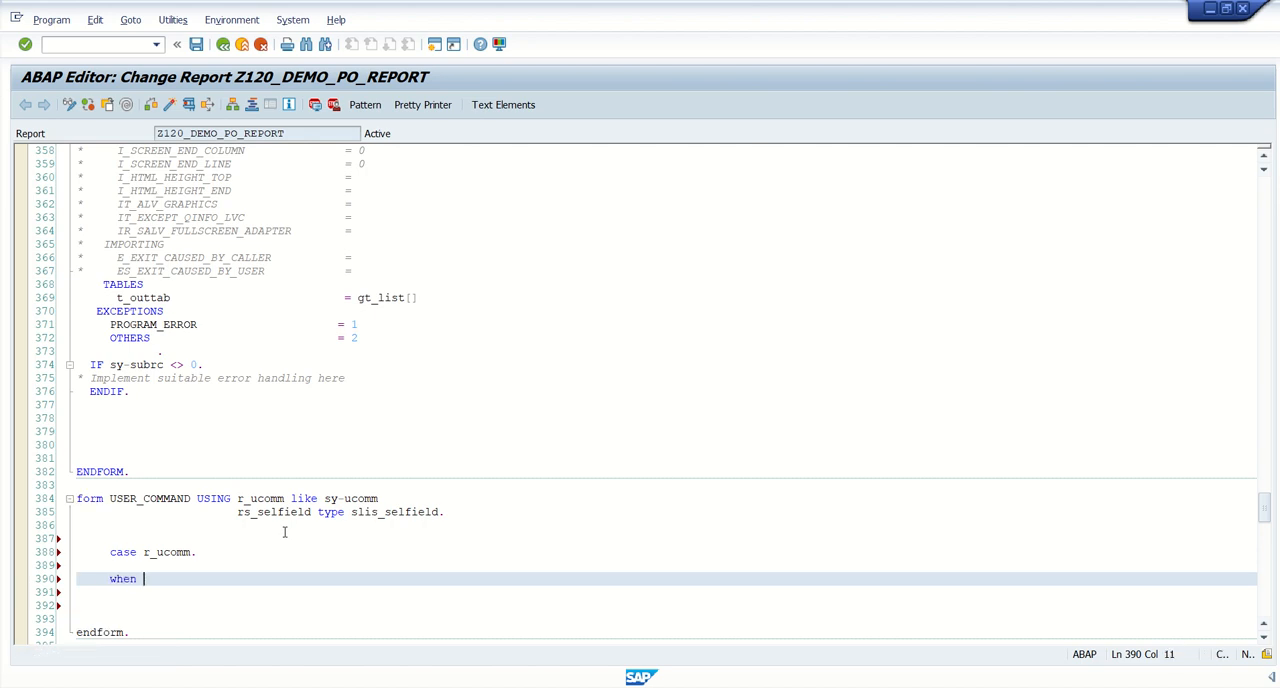
pyautogui.write("'")
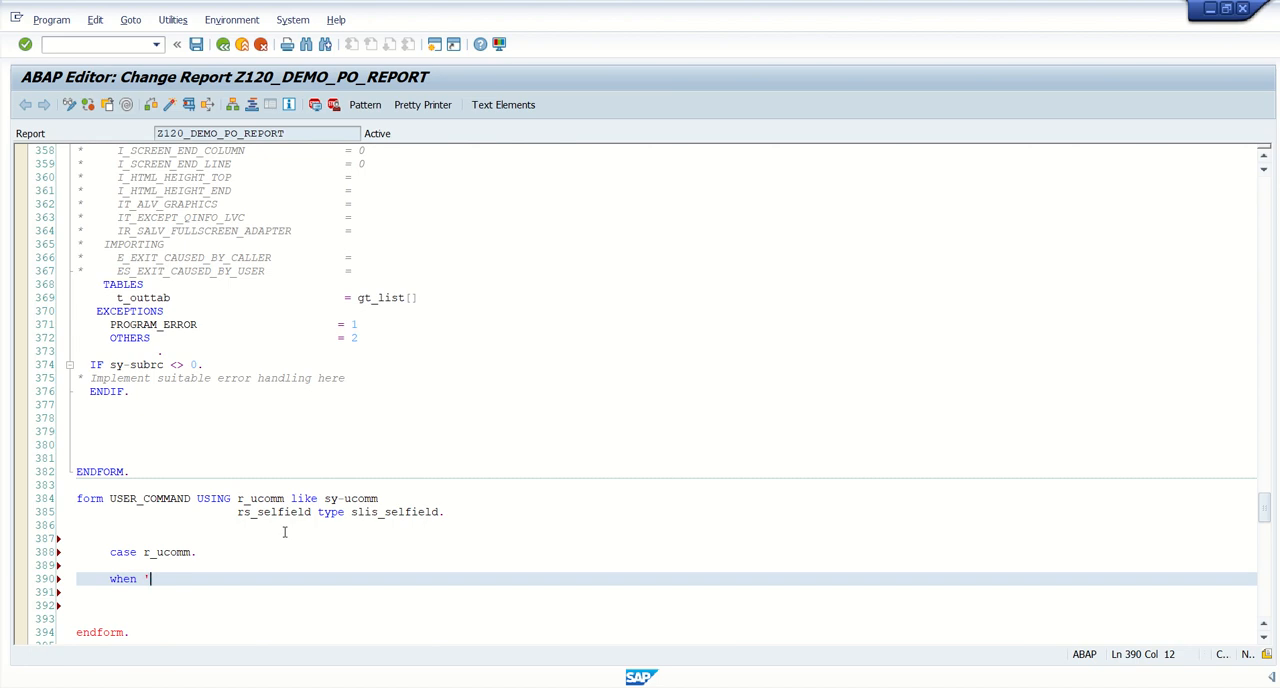
pyautogui.write('&IC1')
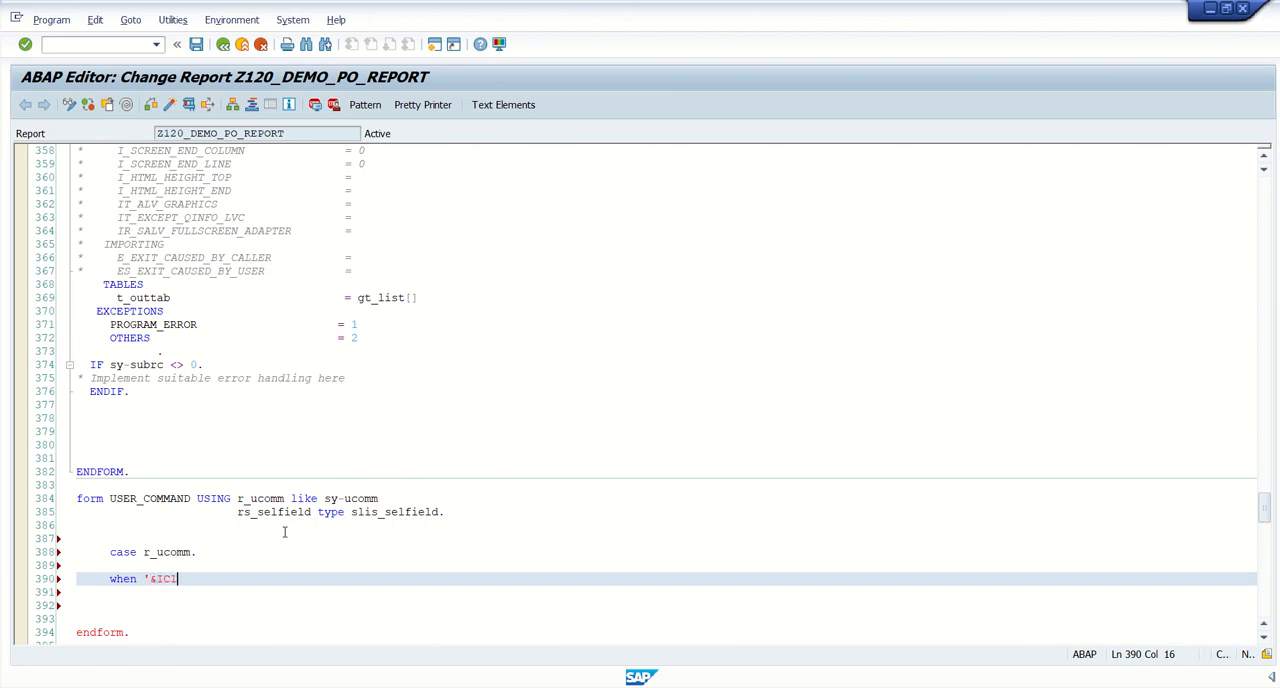
pyautogui.write("'.")
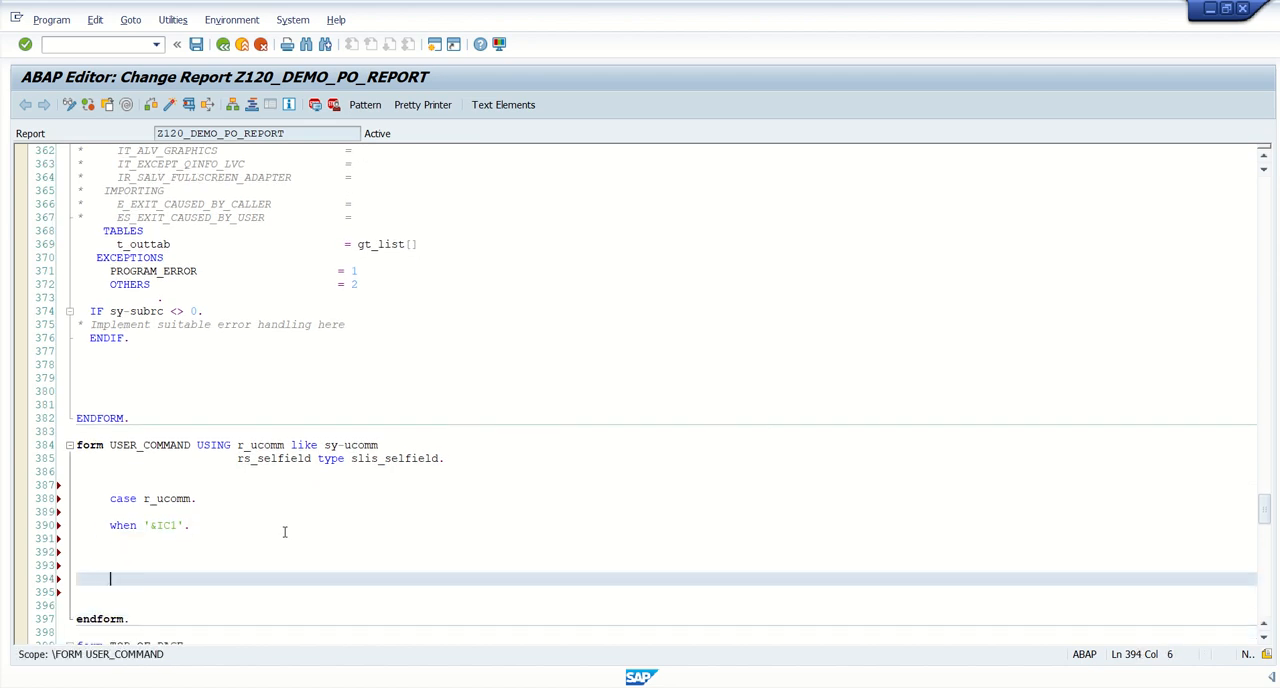
pyautogui.write('when')
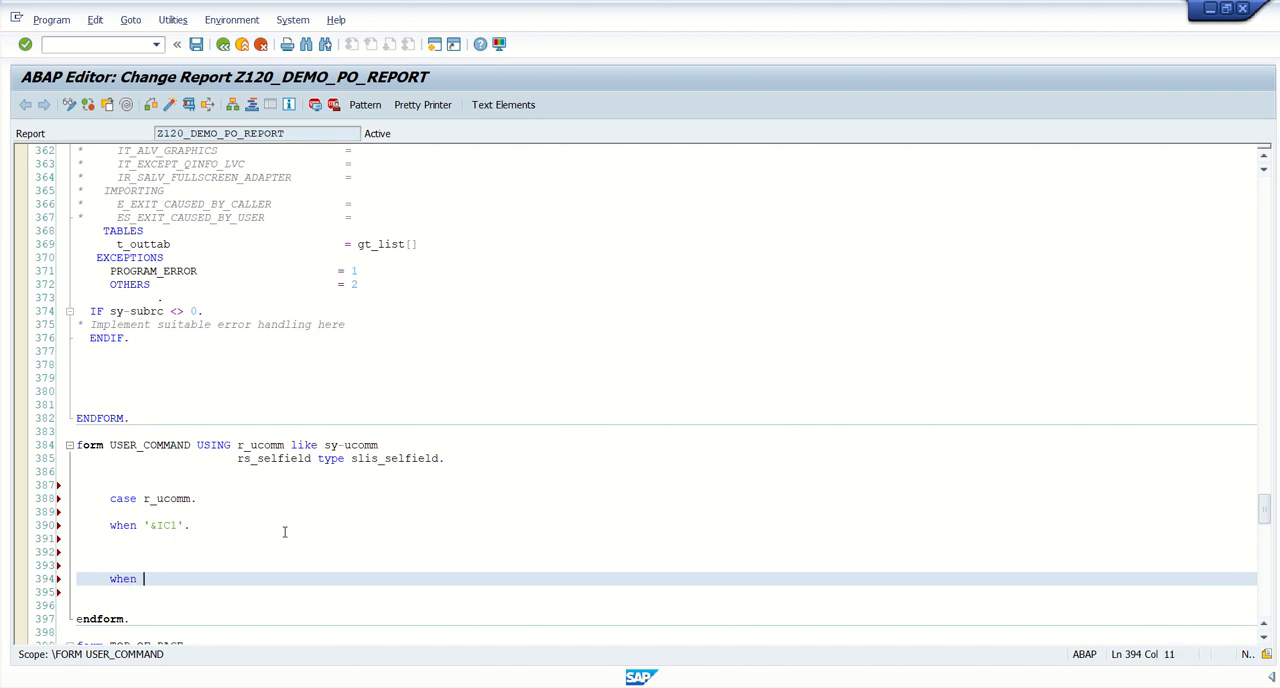
pyautogui.write("'BACK'.")
pyautogui.write('e')
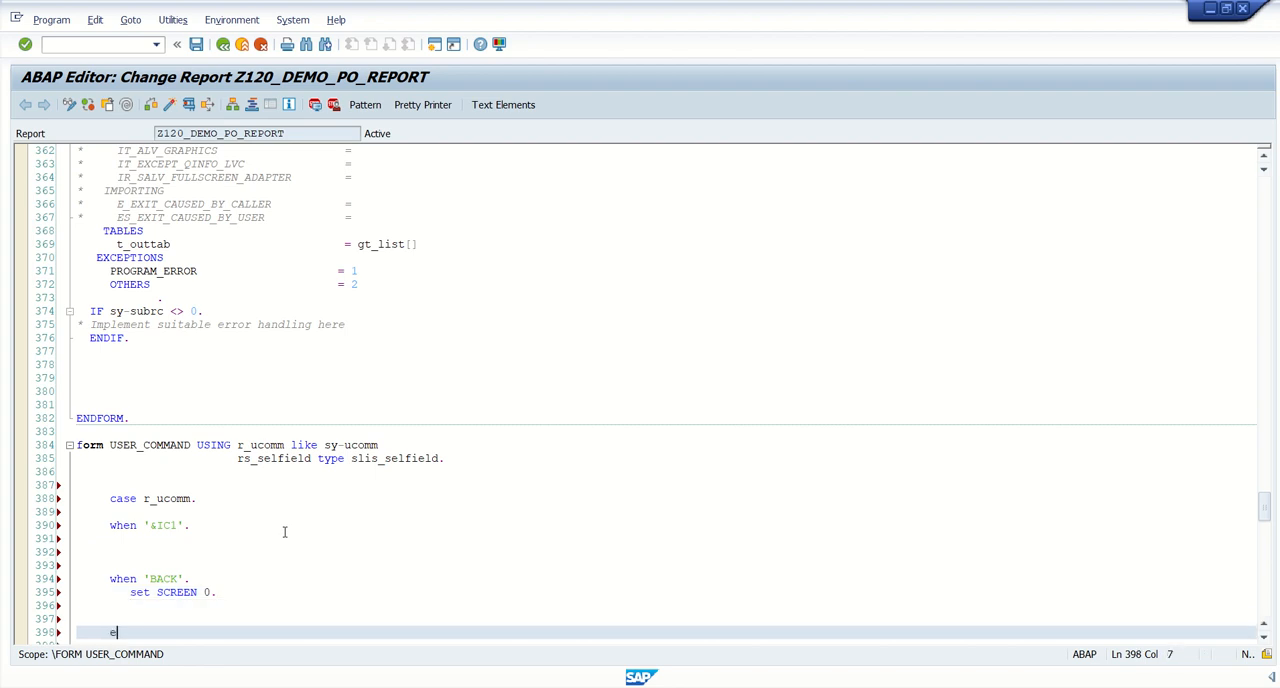
pyautogui.write('NDCASE.')
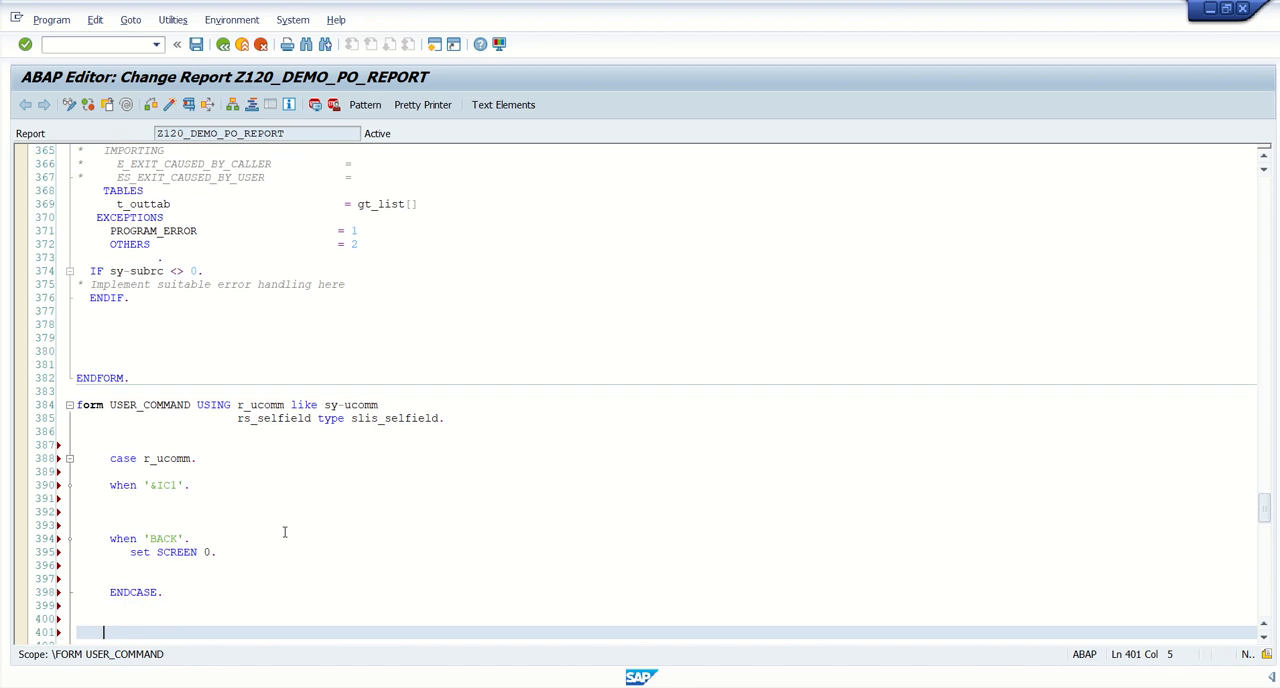
# Add CLEAR: sy-ucomm after the CASE and activate the report.
pyautogui.write('clear')
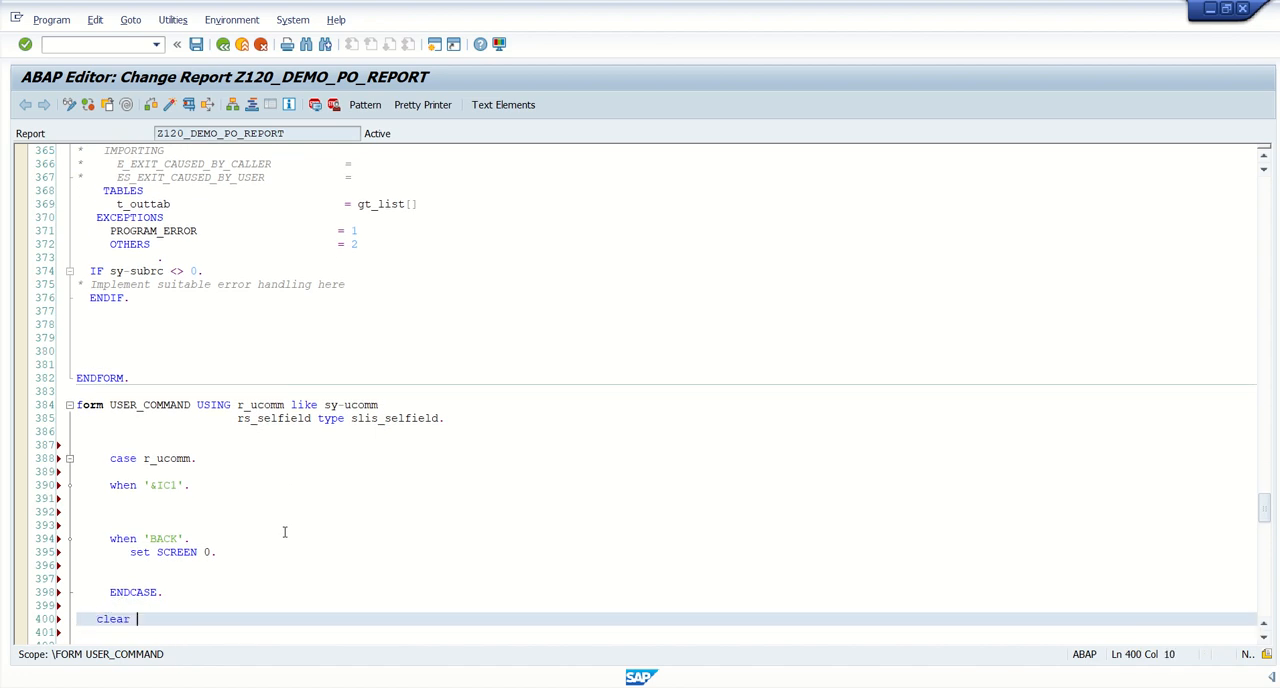
pyautogui.write(': sy-ucomm')
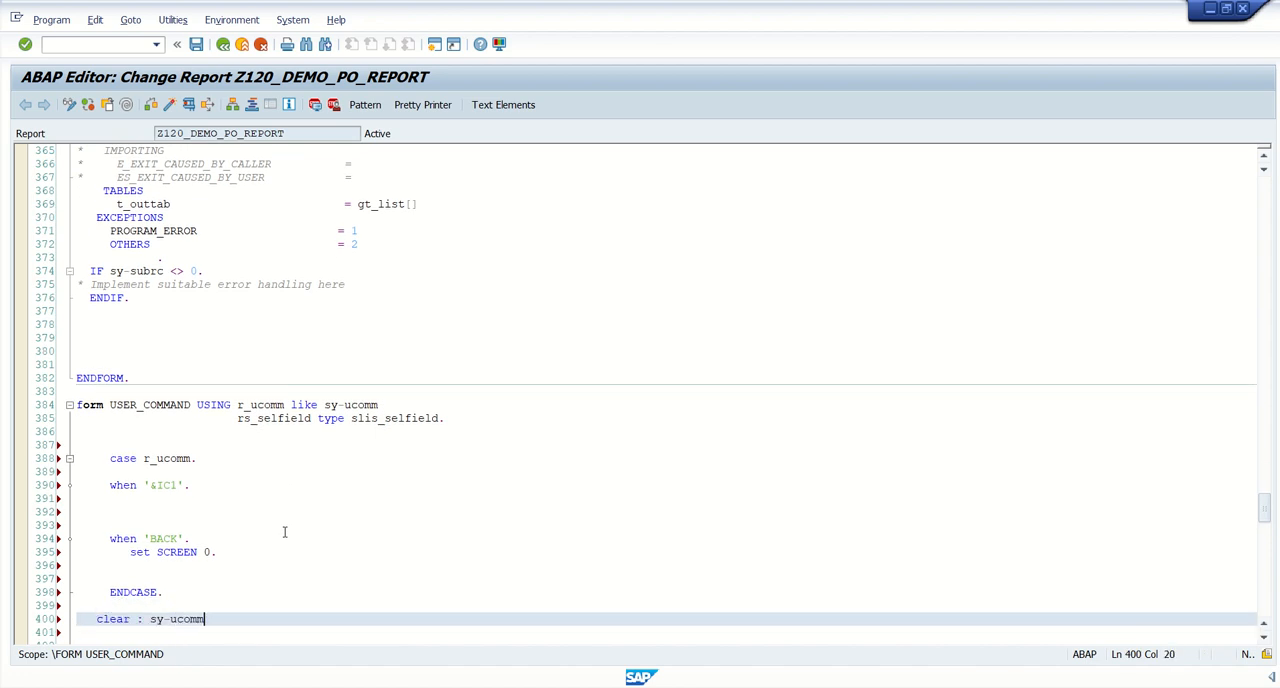
pyautogui.write('.')
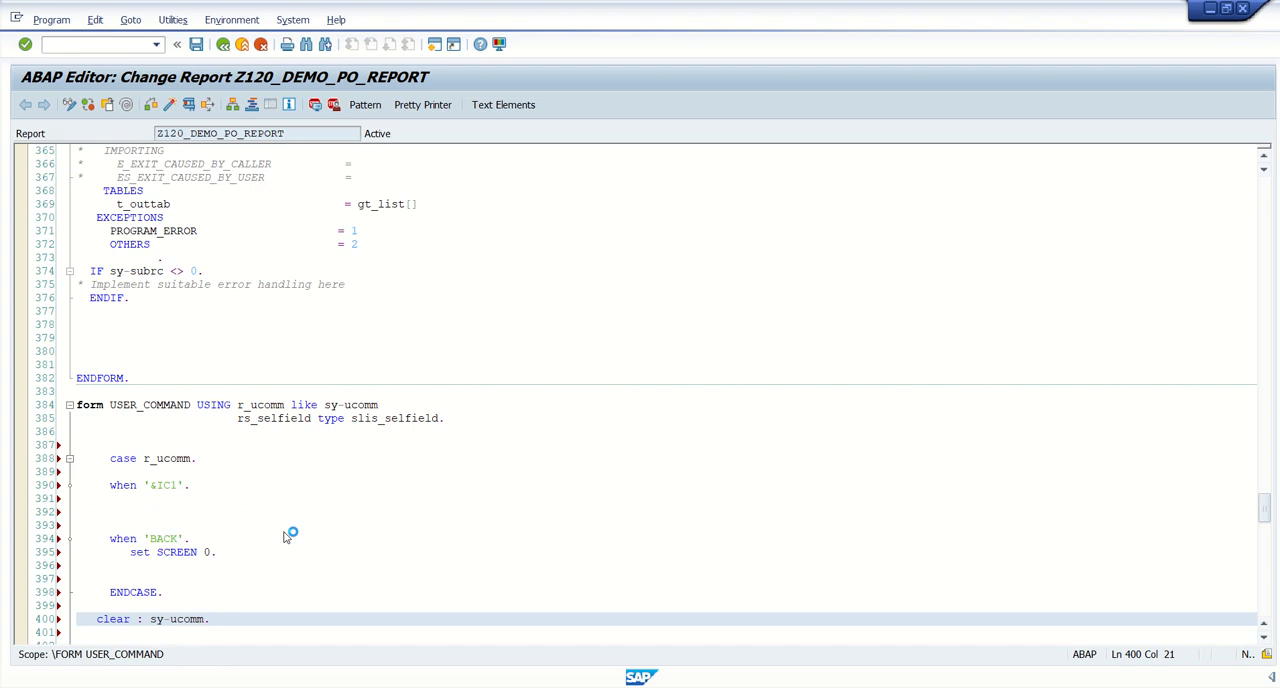
pyautogui.press('ctrl+s')
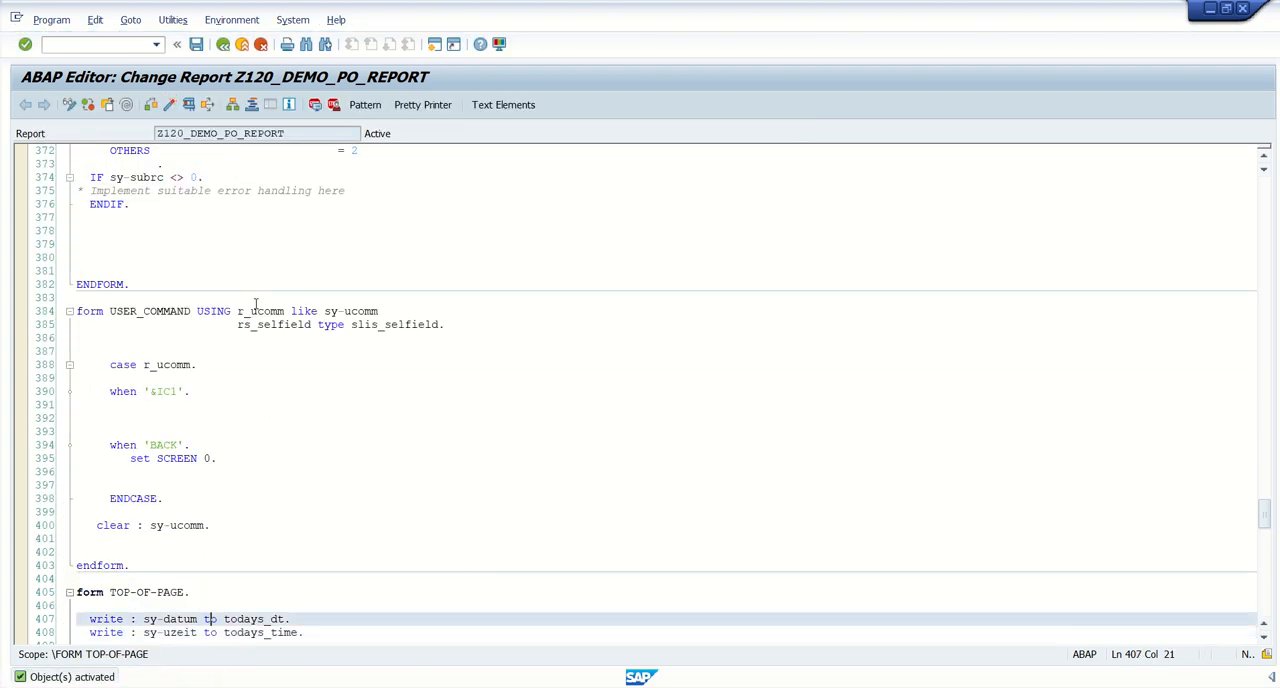
# Run the report and execute the selection screen with default criteria.
pyautogui.click(183, 391)
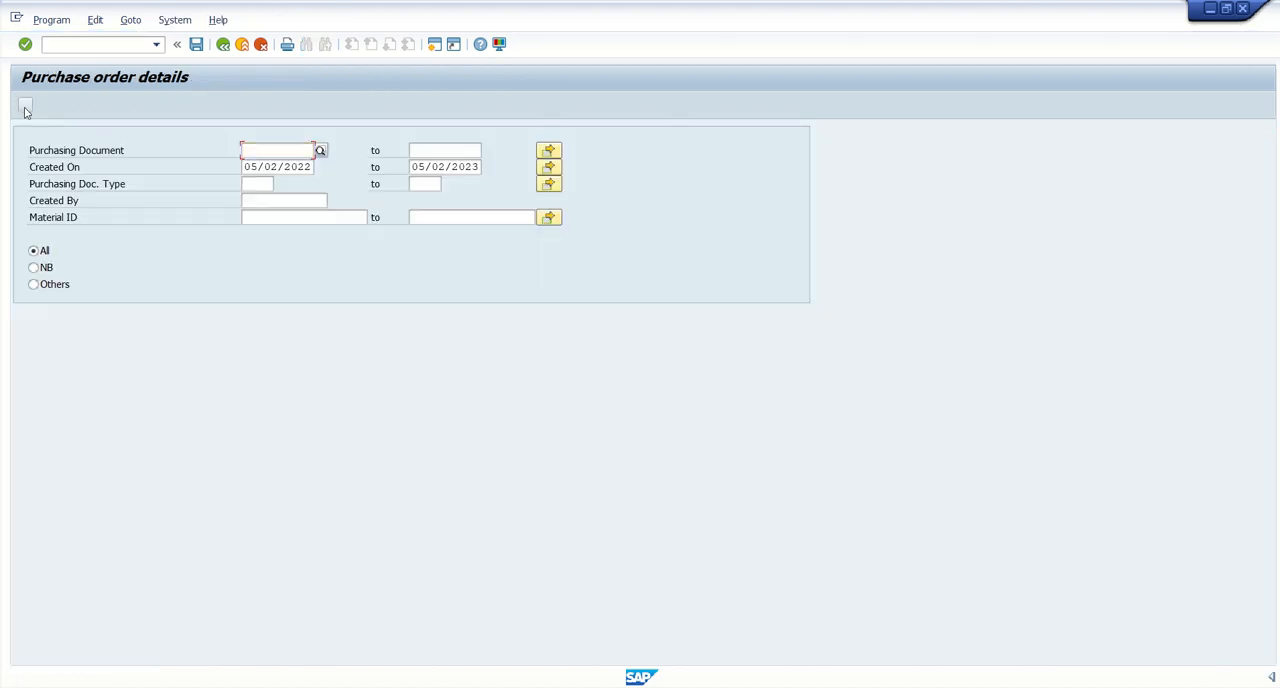
pyautogui.click(25, 107)
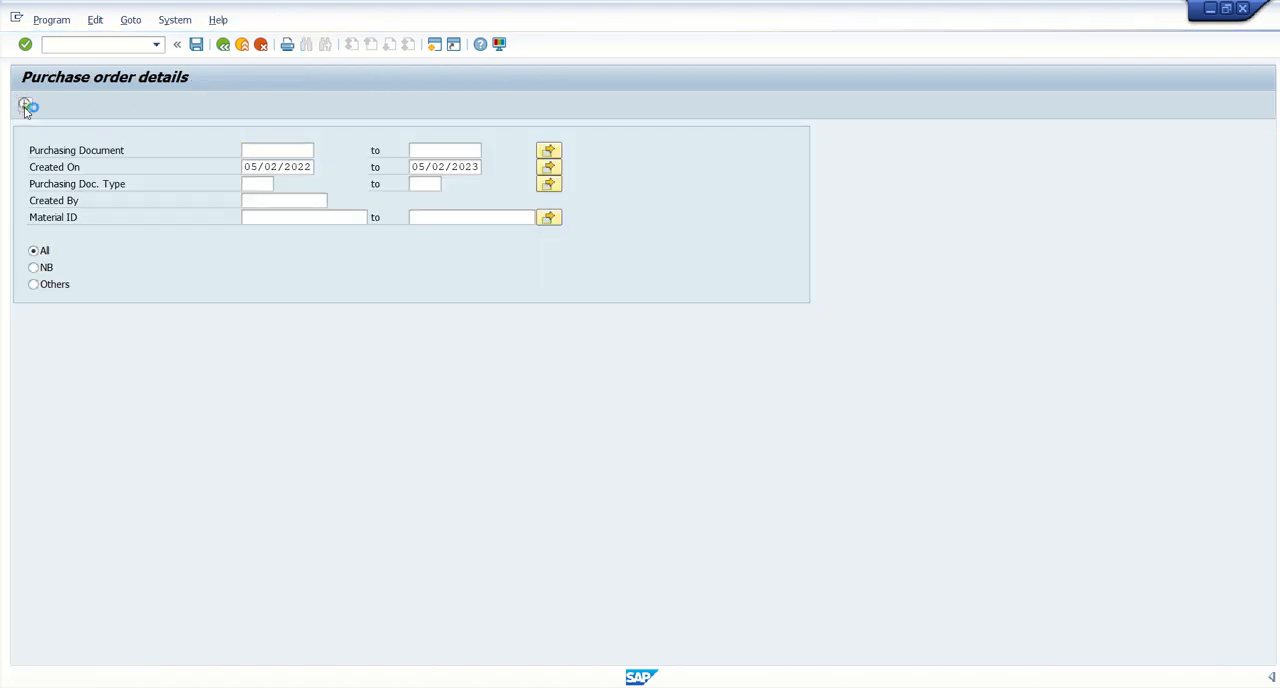
pyautogui.click(25, 106)
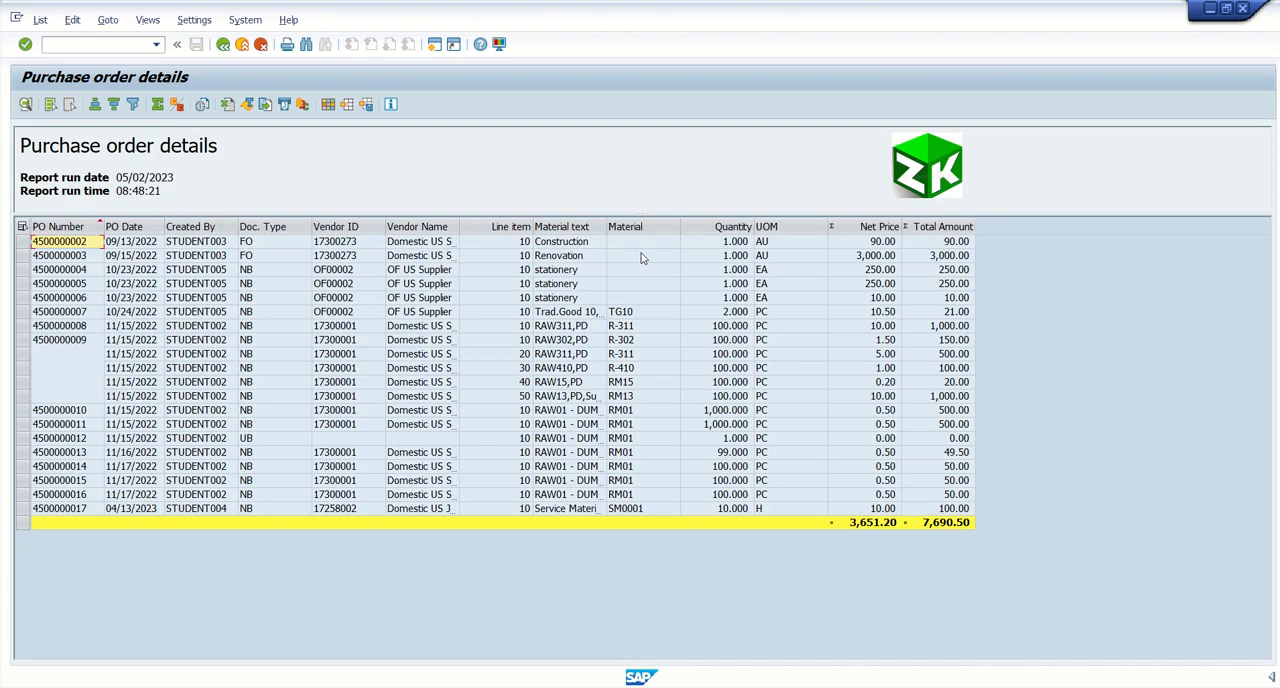
pyautogui.moveTo(210, 281)
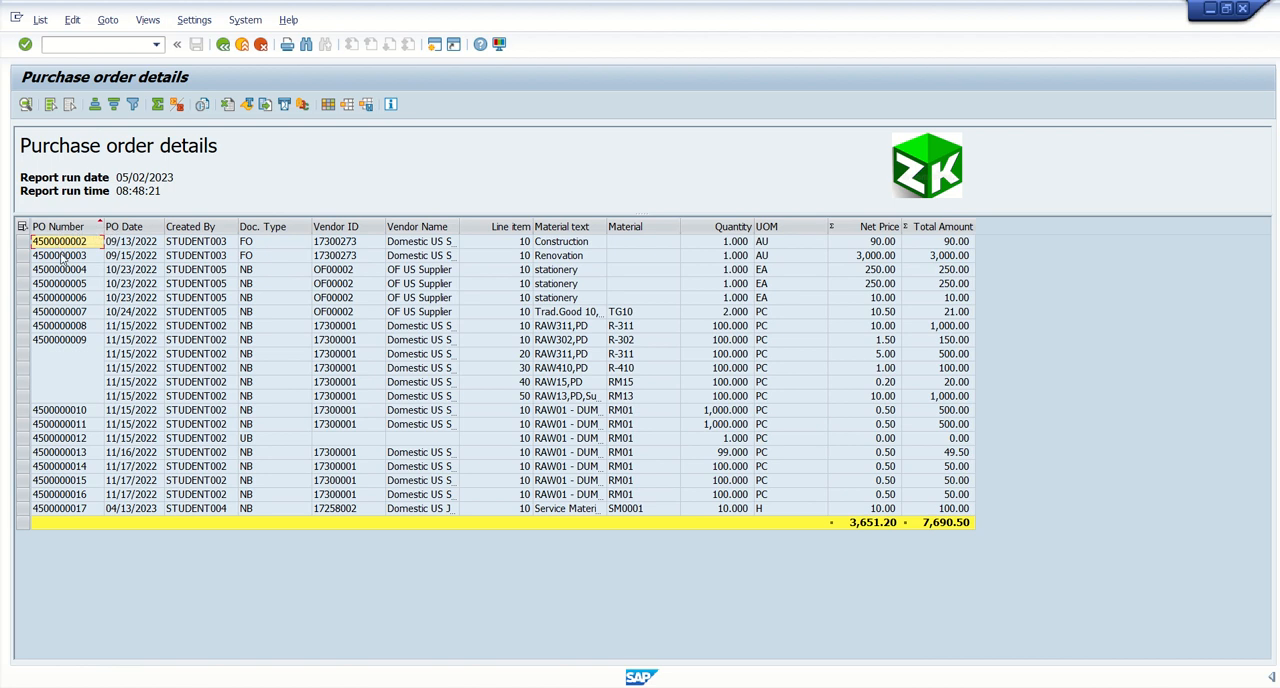
pyautogui.click(60, 255)
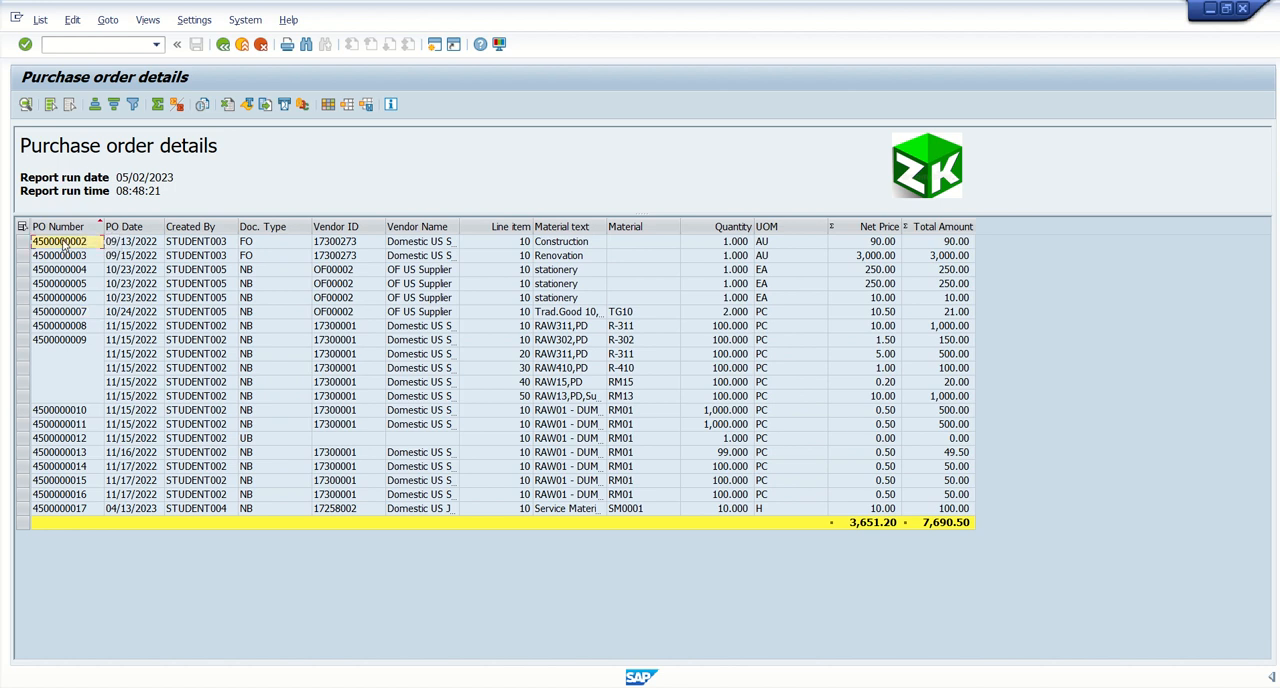
pyautogui.click(60, 438)
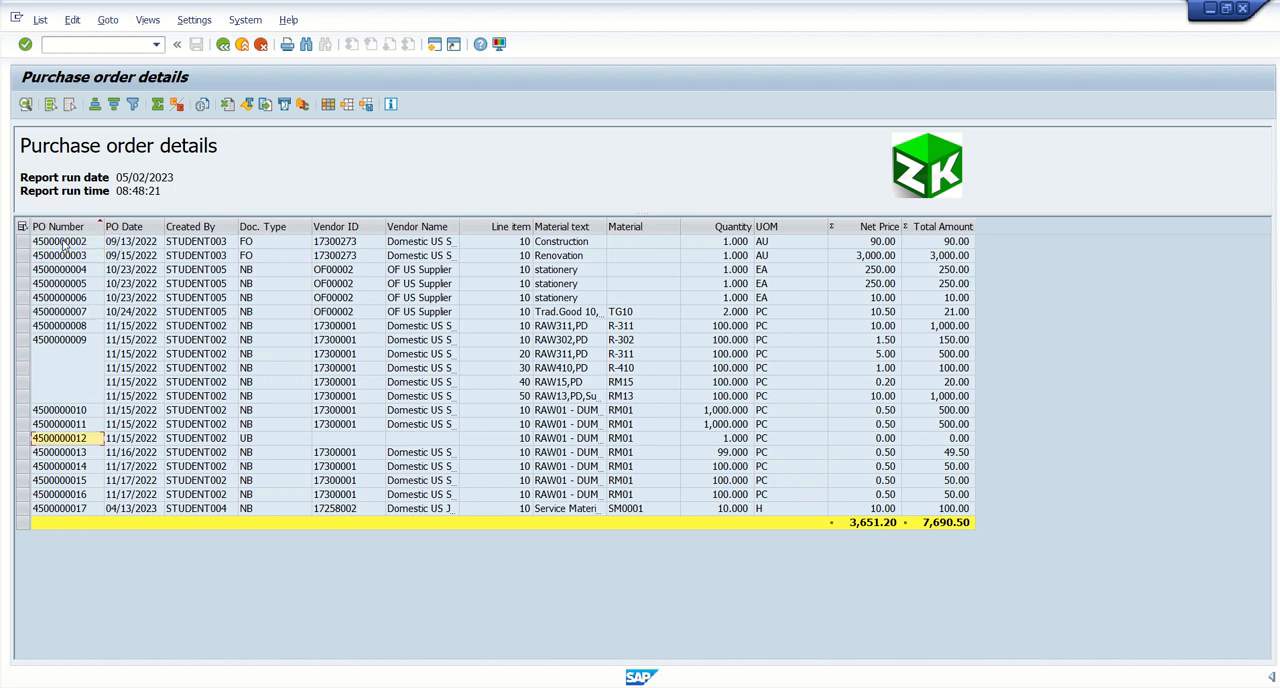
pyautogui.click(60, 410)
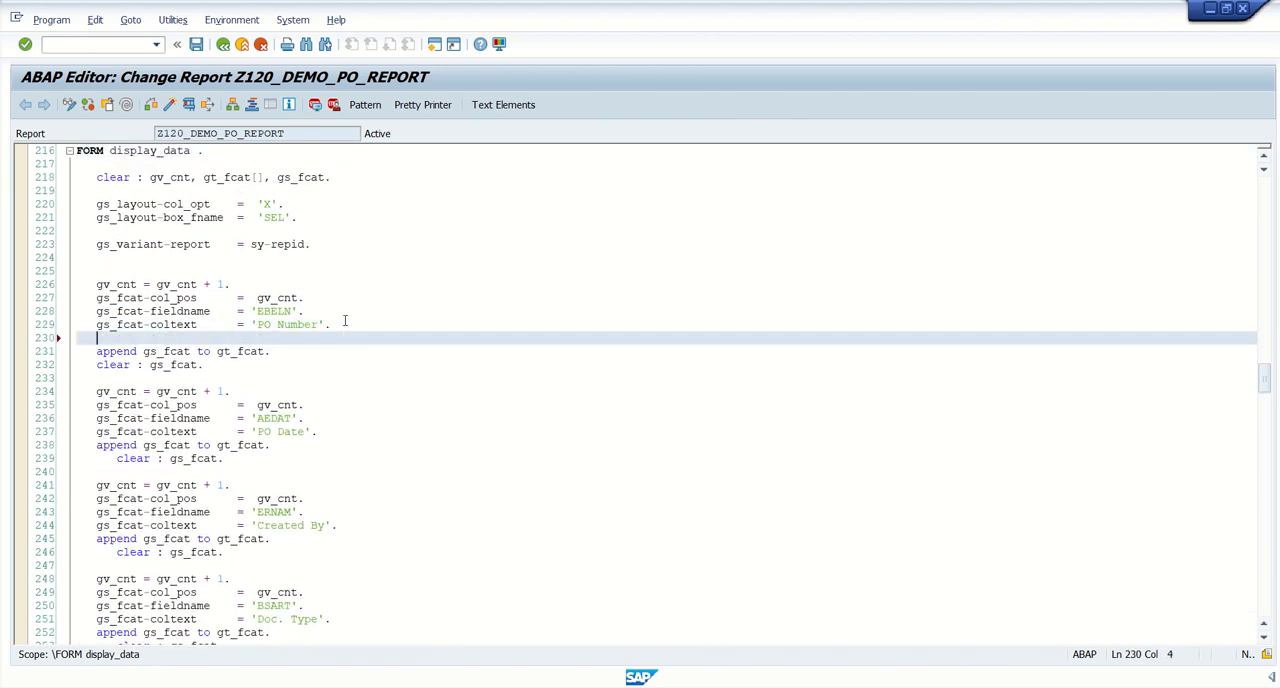
# Add gs_fcat-hotspot = 'X'. under the PO Number field catalogue entry.
pyautogui.write('gs_fcat')
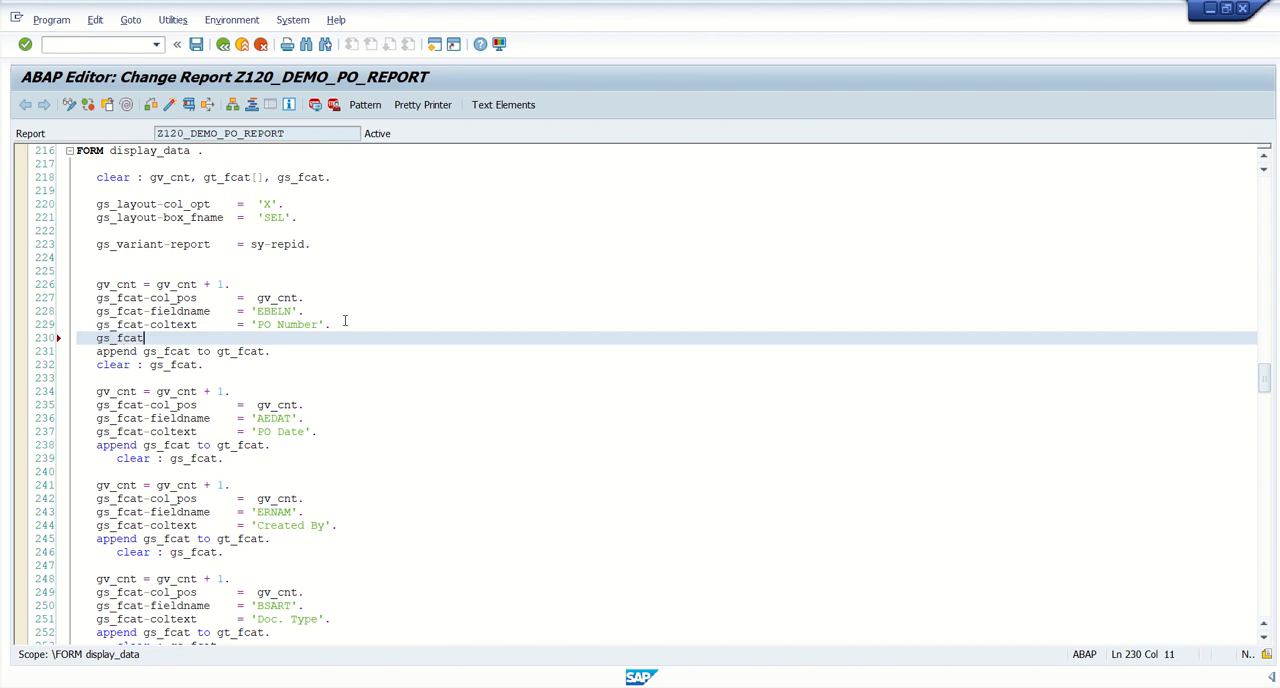
pyautogui.write('ho')
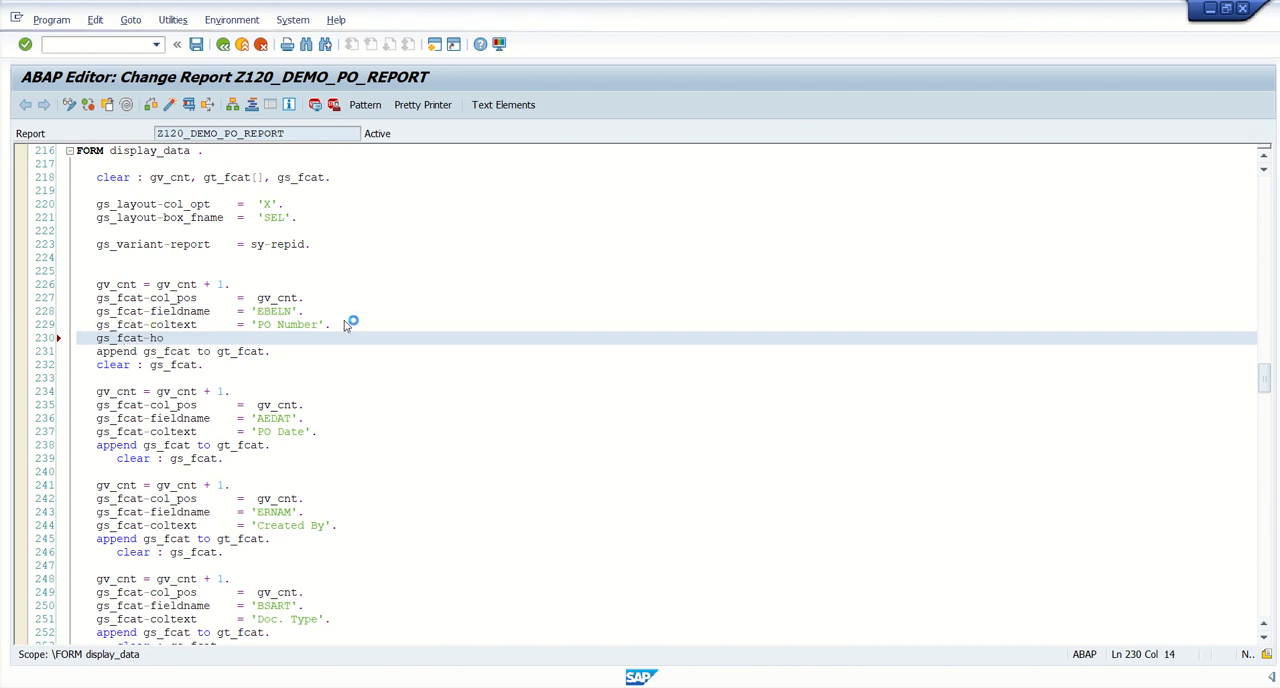
pyautogui.doubleClick(175, 351)
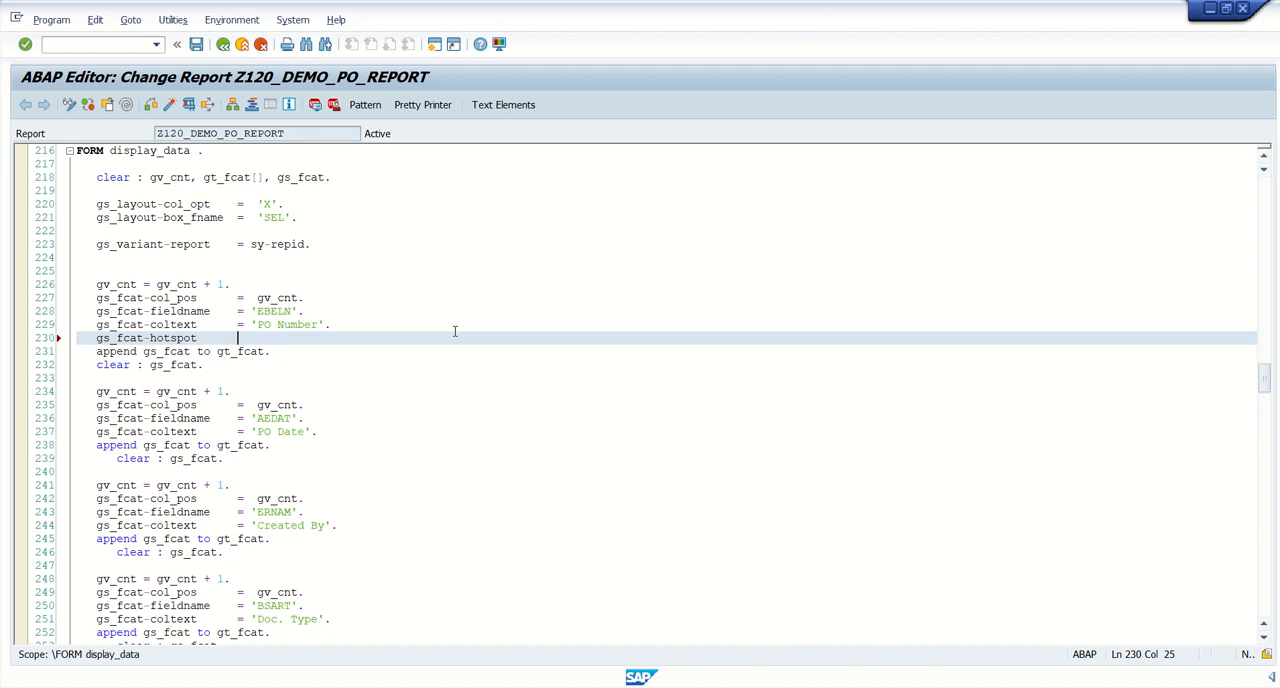
pyautogui.write("= 'X'.")
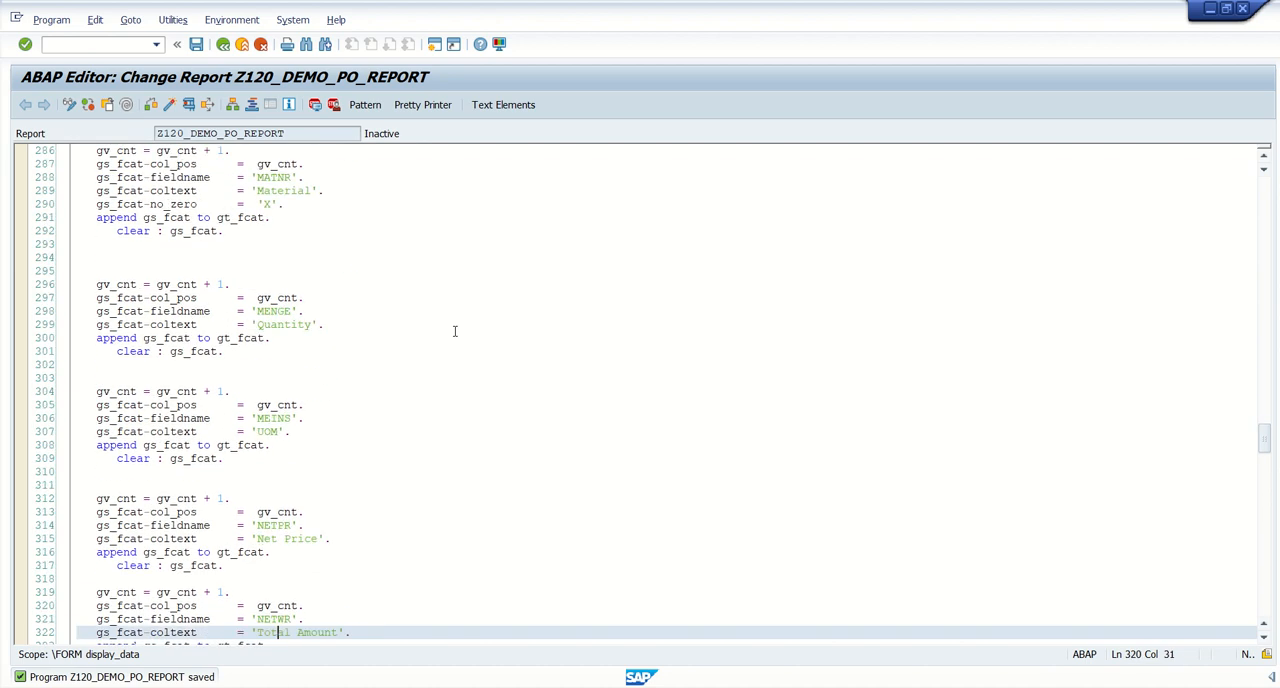
pyautogui.scroll(-3)
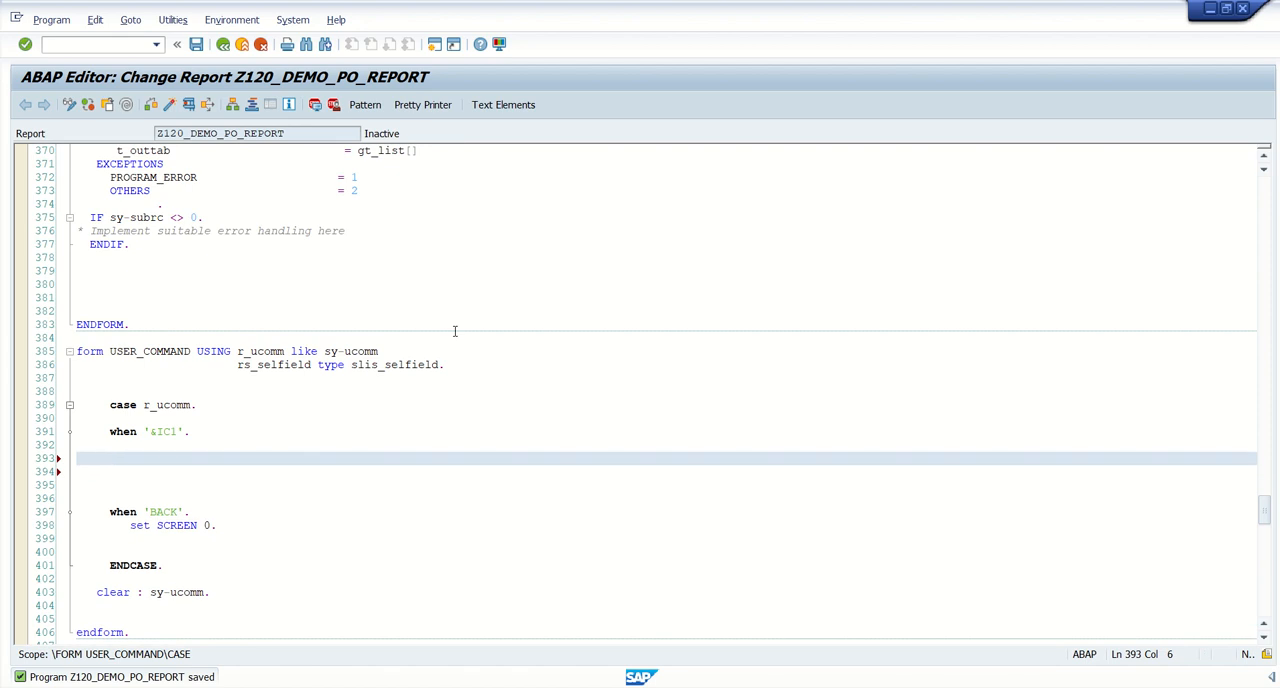
# In the '&IC1' branch, write READ TABLE gt_list INTO gs_list.
pyautogui.click(110, 458)
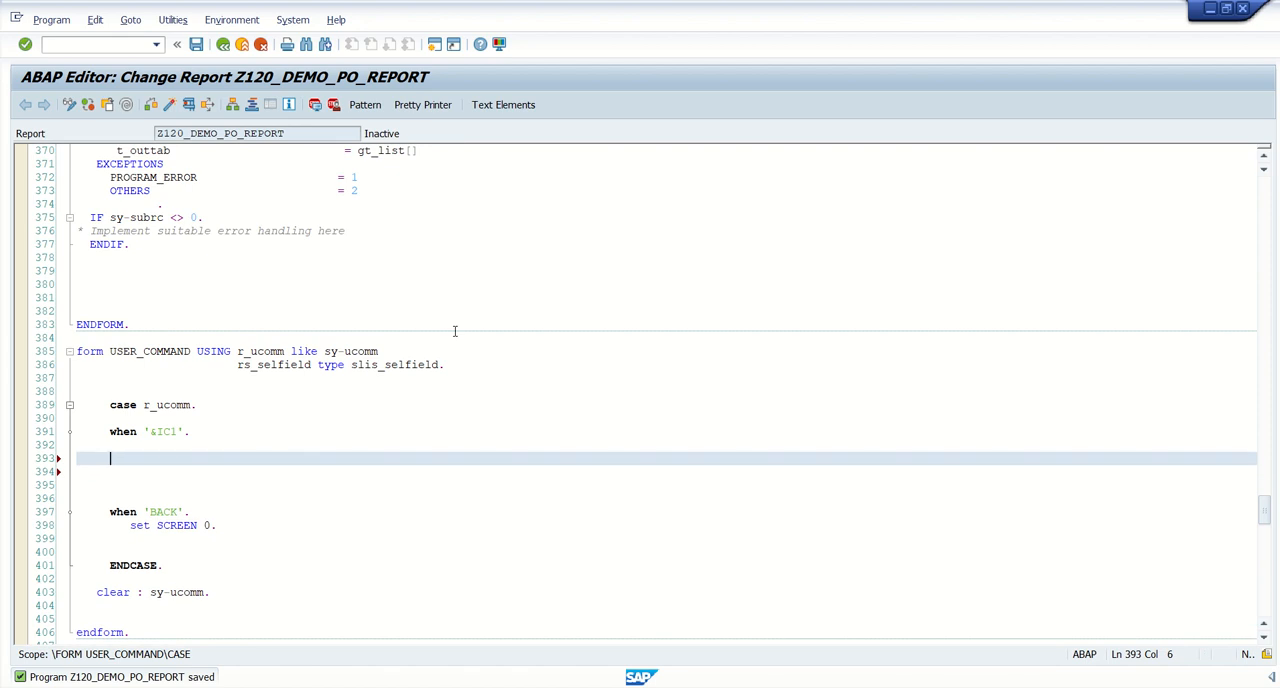
pyautogui.write('read TABLE')
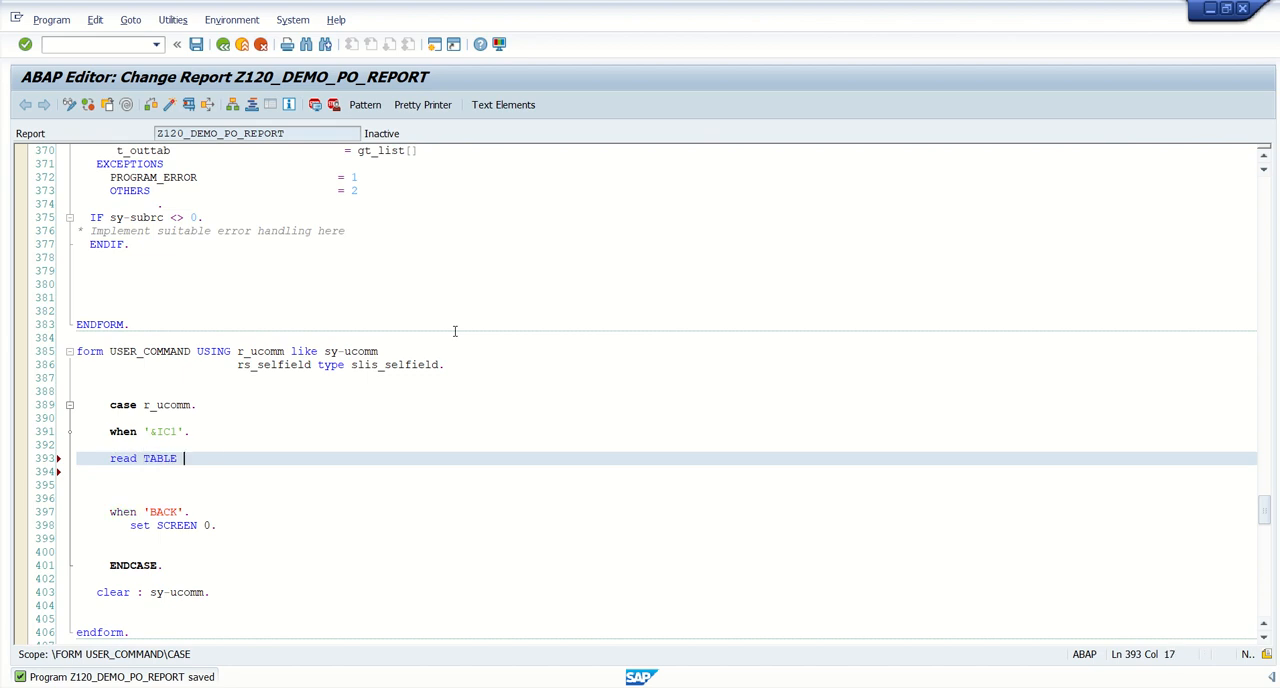
pyautogui.write('gt_list')
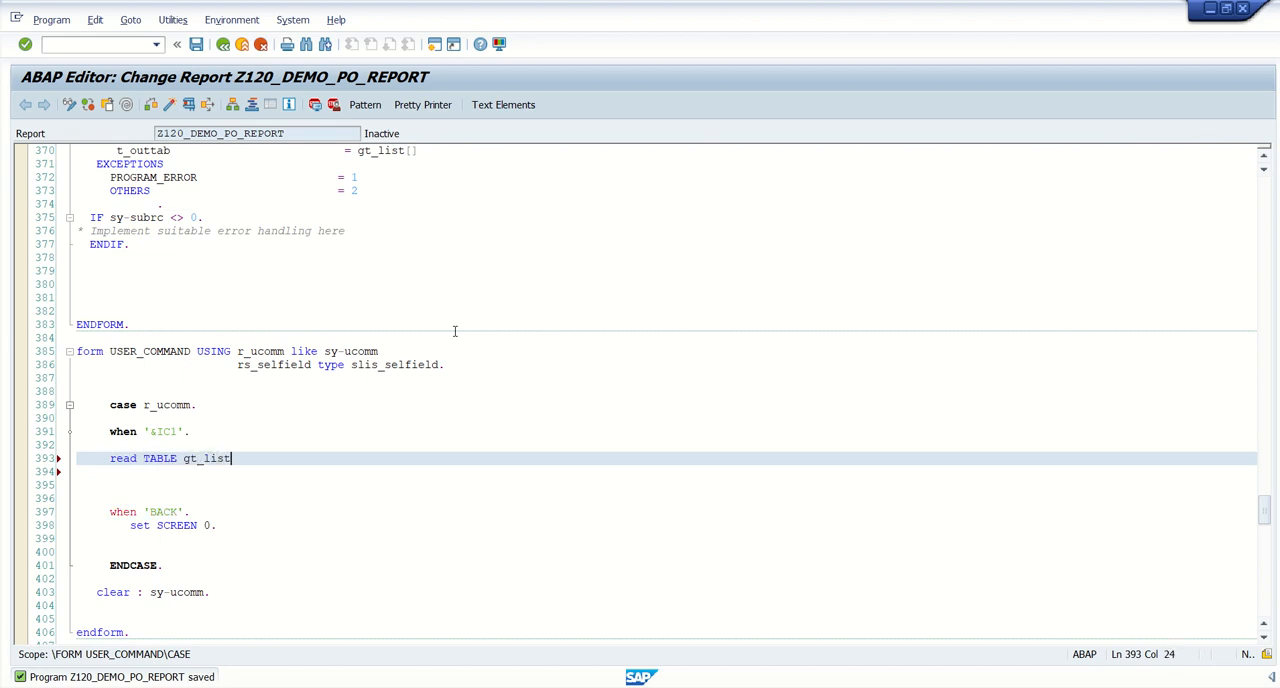
pyautogui.write('into gs')
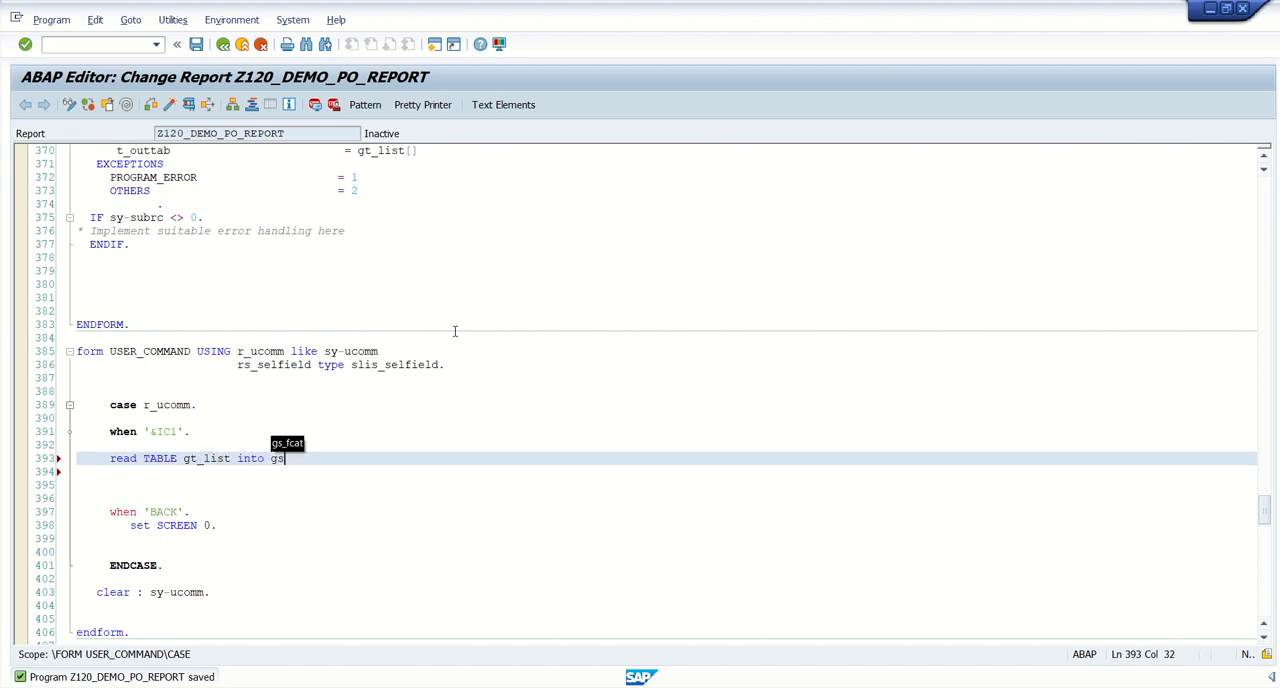
pyautogui.write('_list')
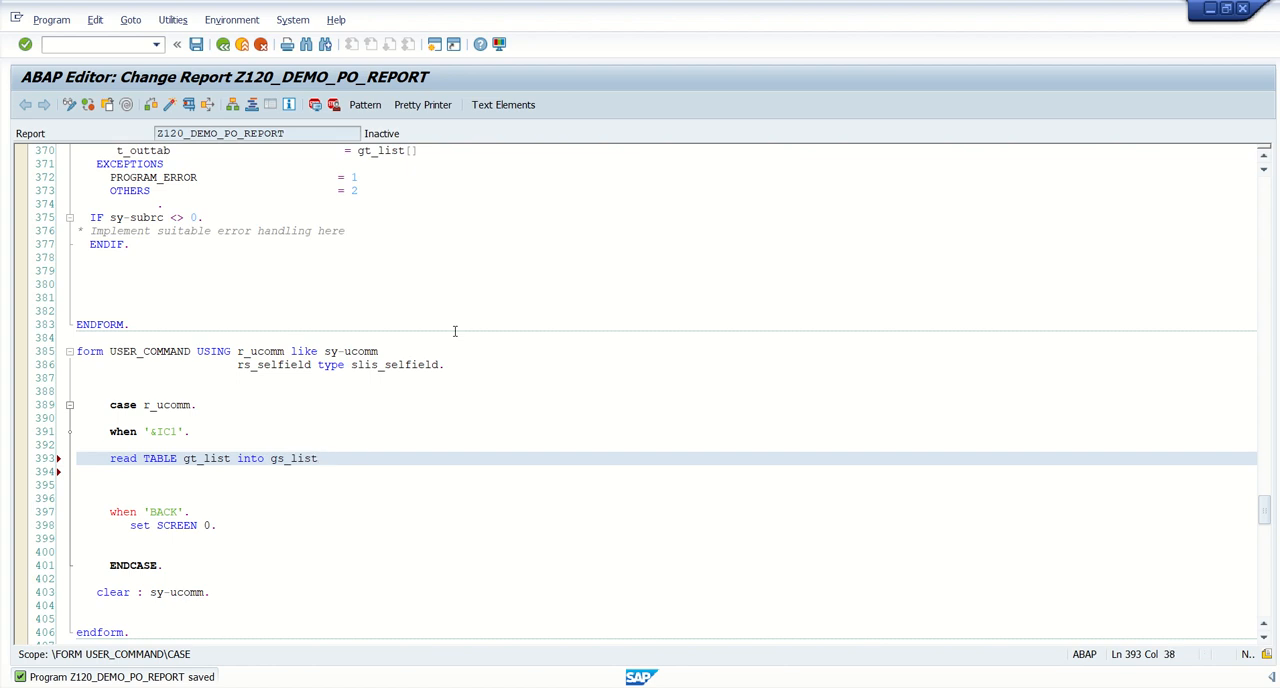
# Finish the statement with INDEX rs_selfield-tabindex, save, and correct a typo.
pyautogui.write('INDEX')
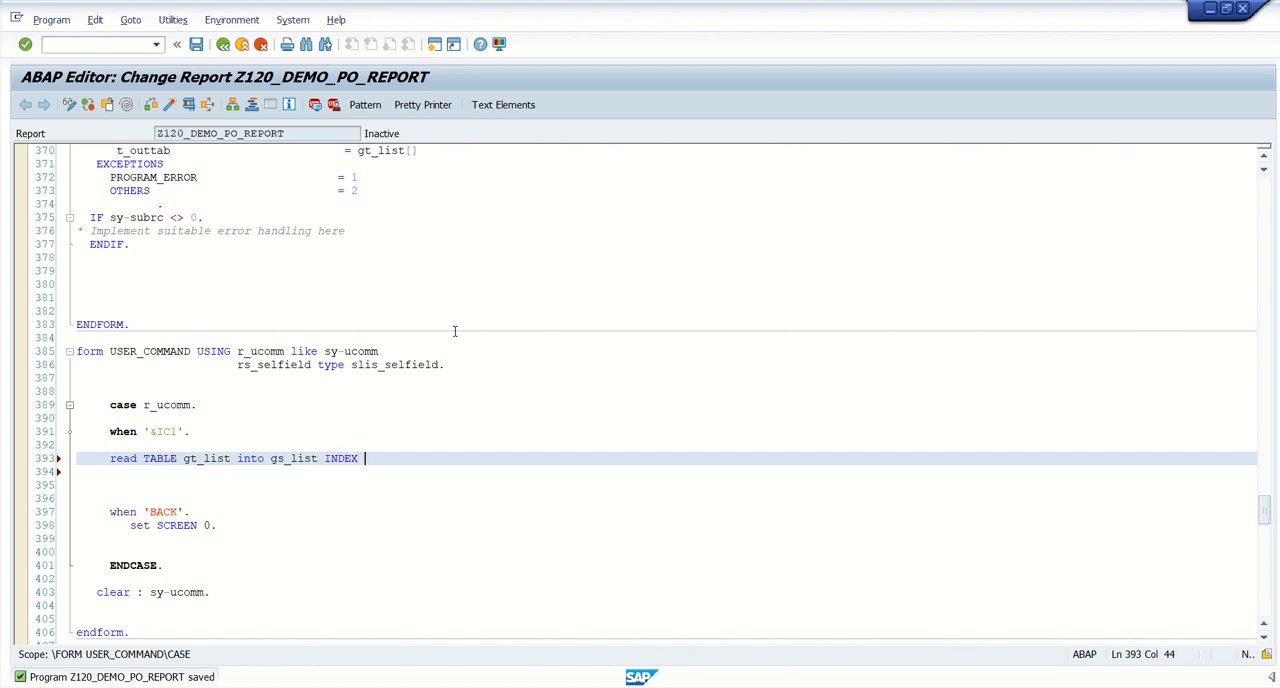
pyautogui.write('rs_selfield')
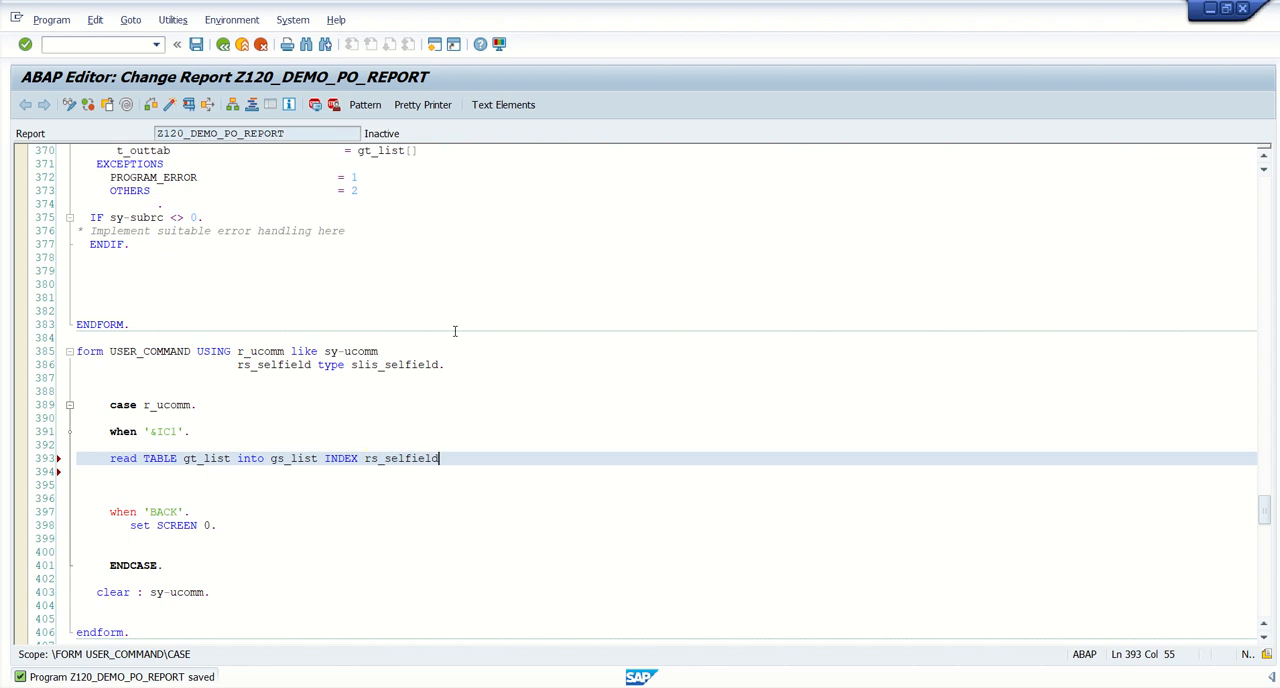
pyautogui.write('-')
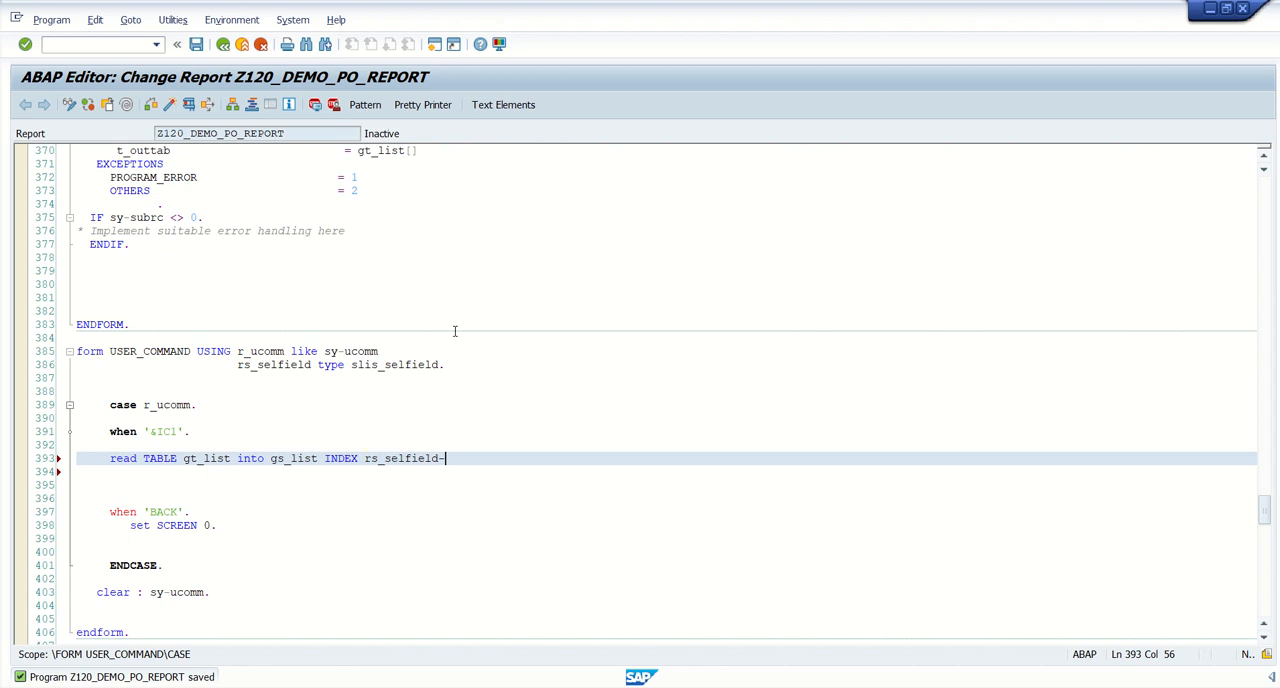
pyautogui.write('tab')
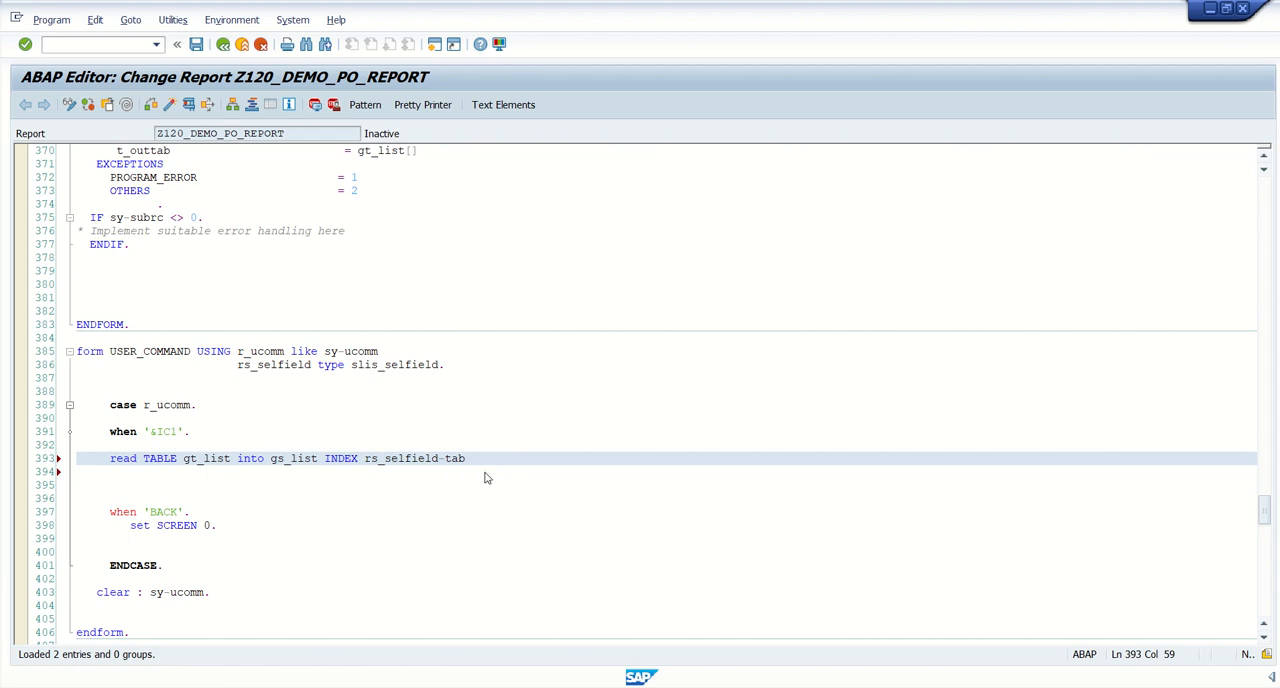
pyautogui.write('index.')
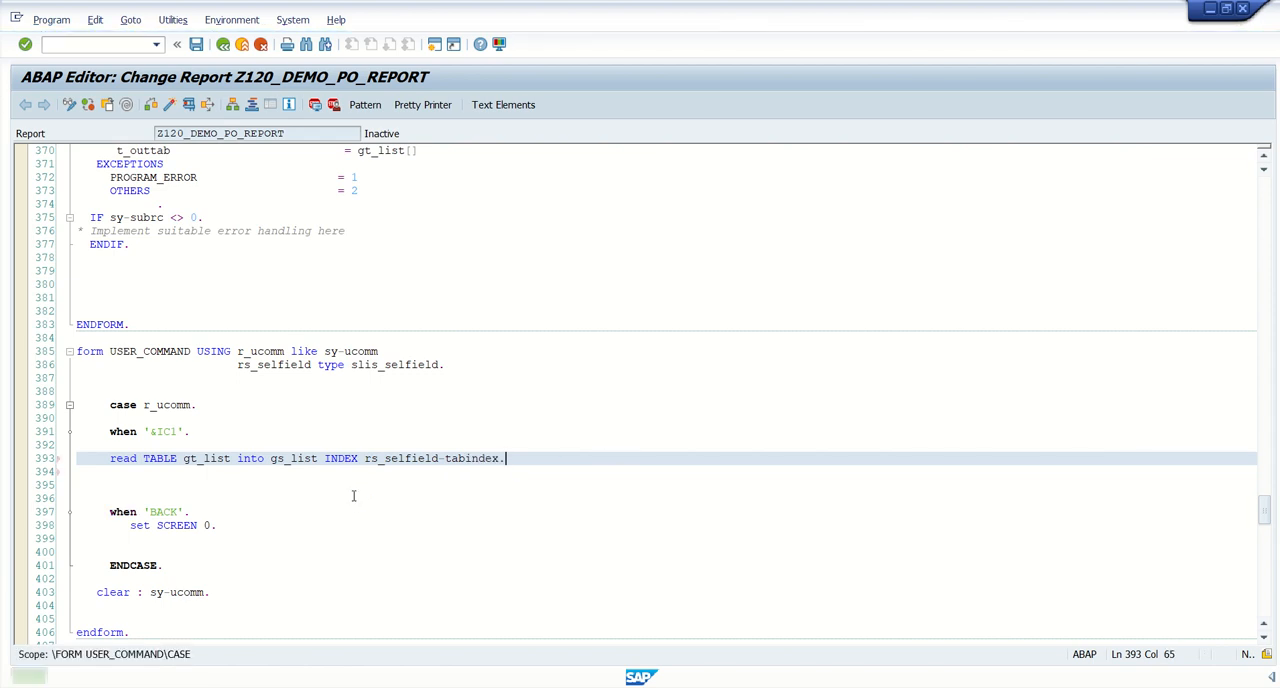
pyautogui.press('Ctrl+s')
pyautogui.write('f')
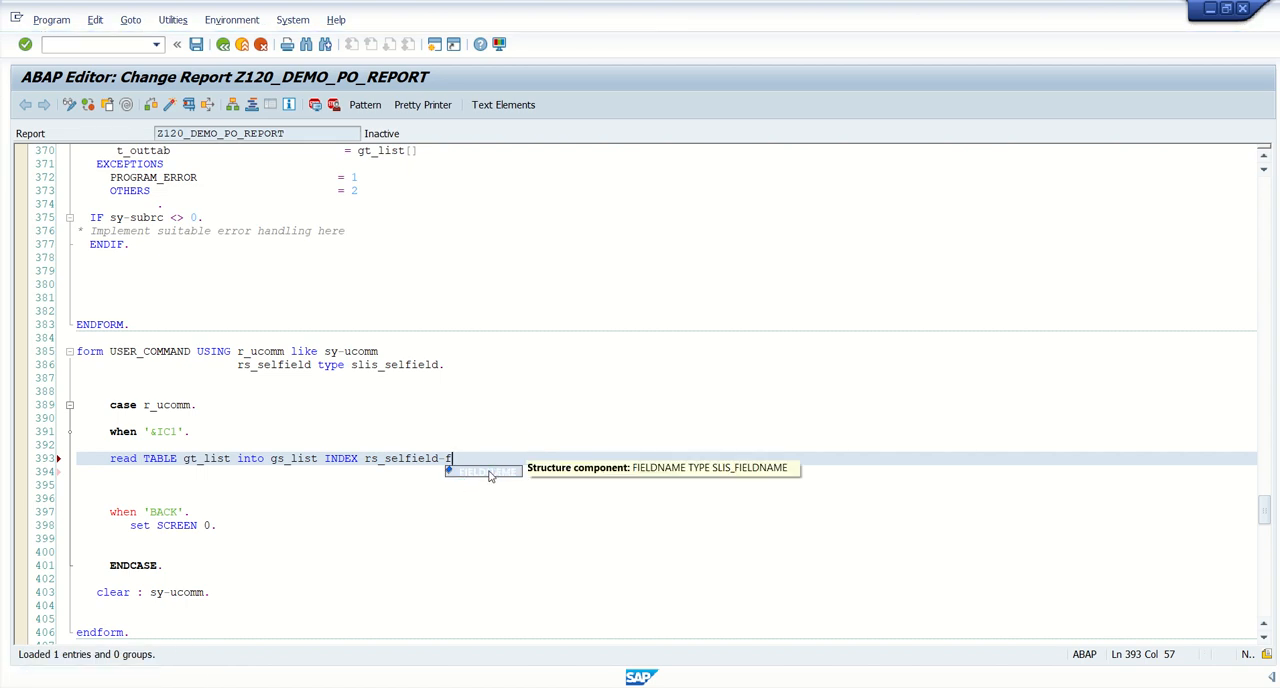
pyautogui.press('Backspace')
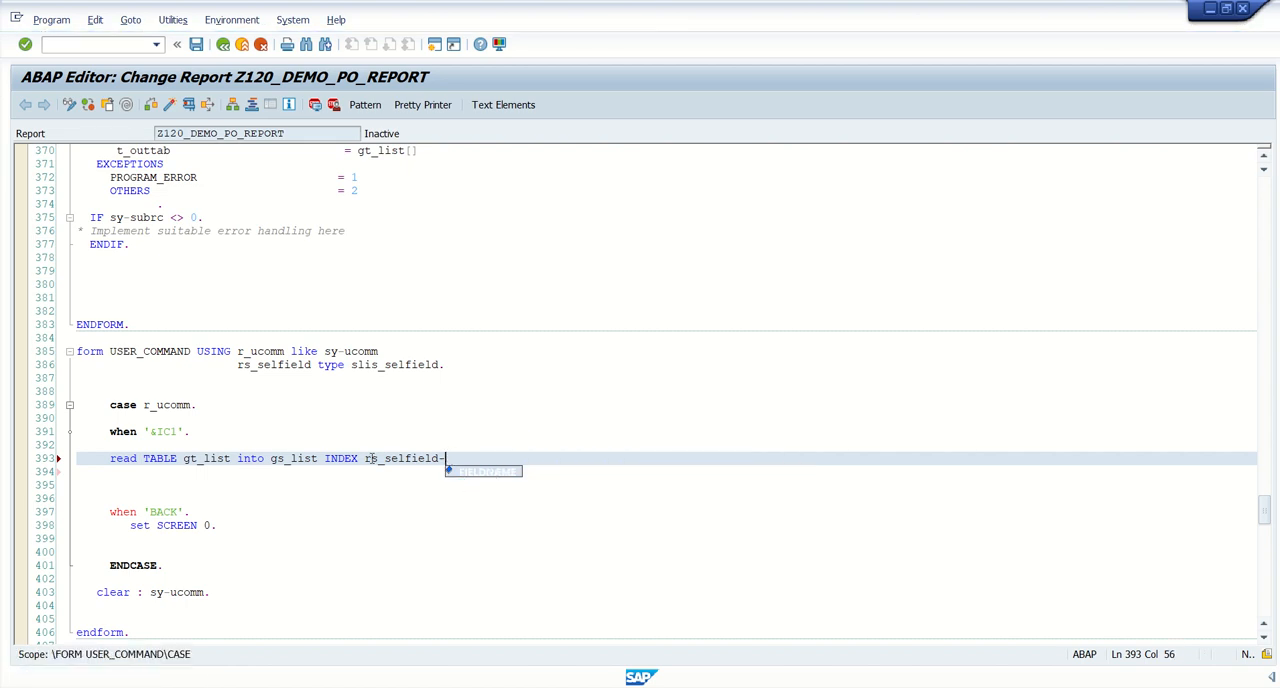
pyautogui.write('tabindex.')
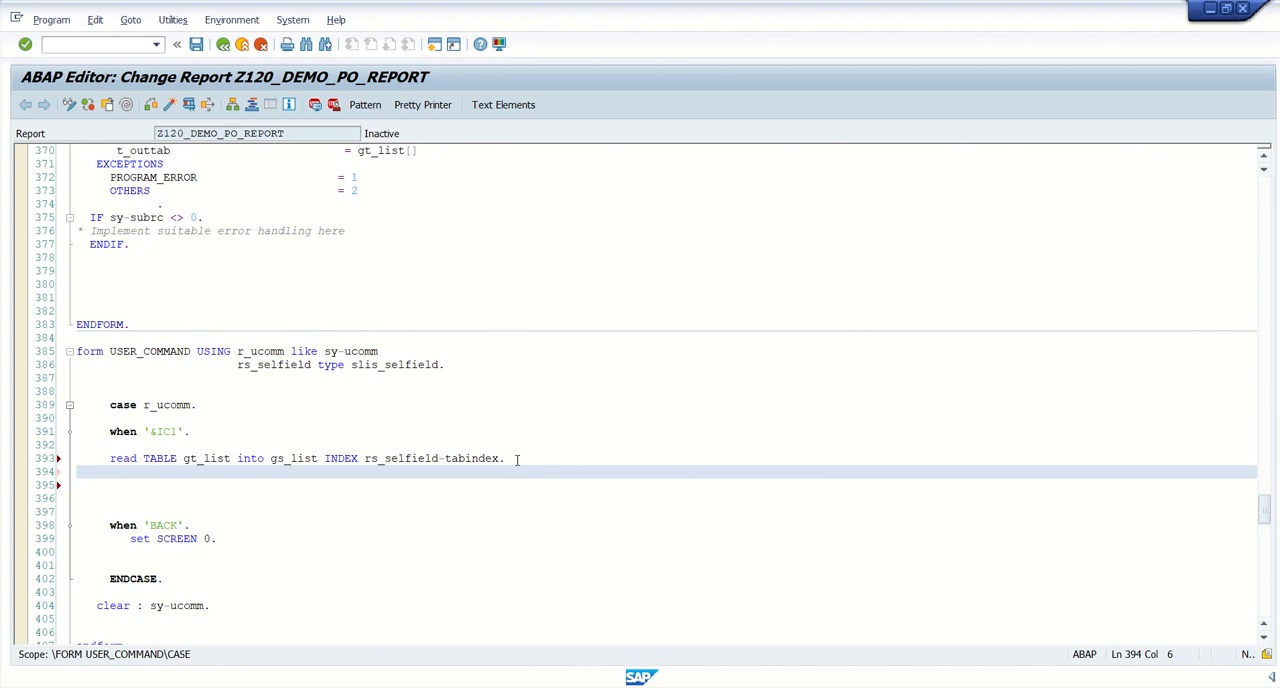
# Type an IF checking gs_list-ebeln IS NOT INITIAL in the '&IC1' branch.
pyautogui.write('if g')
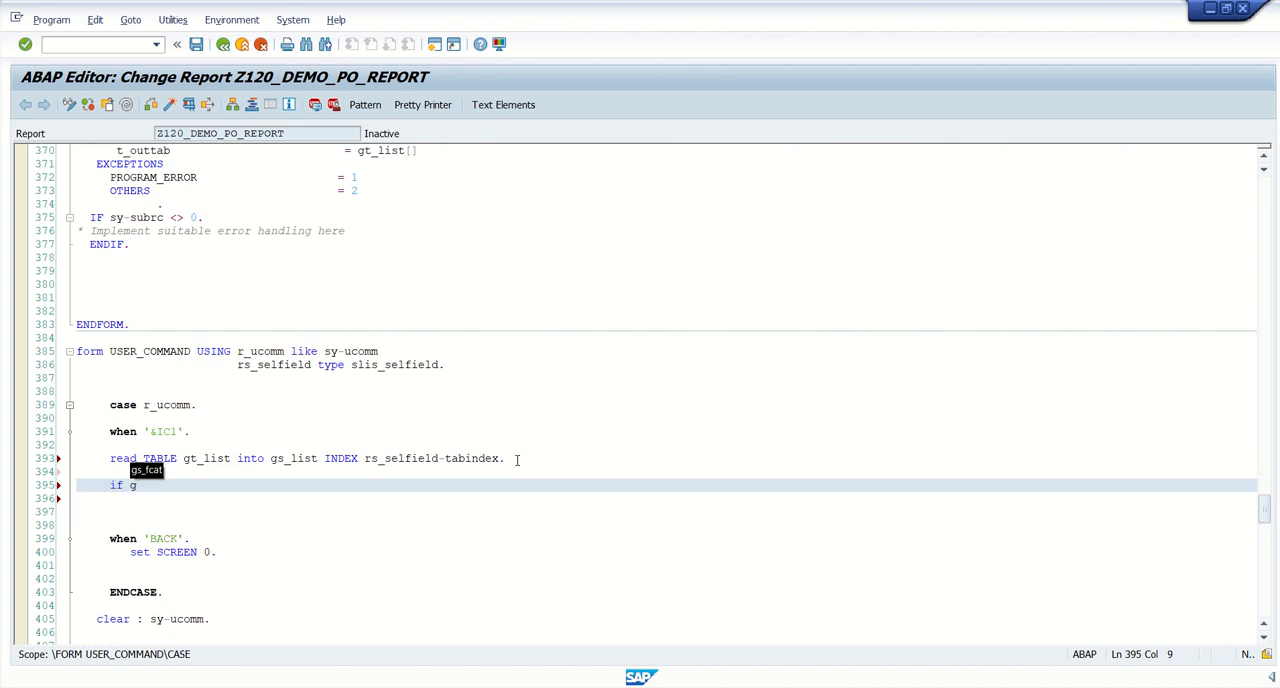
pyautogui.write('s_lsit')
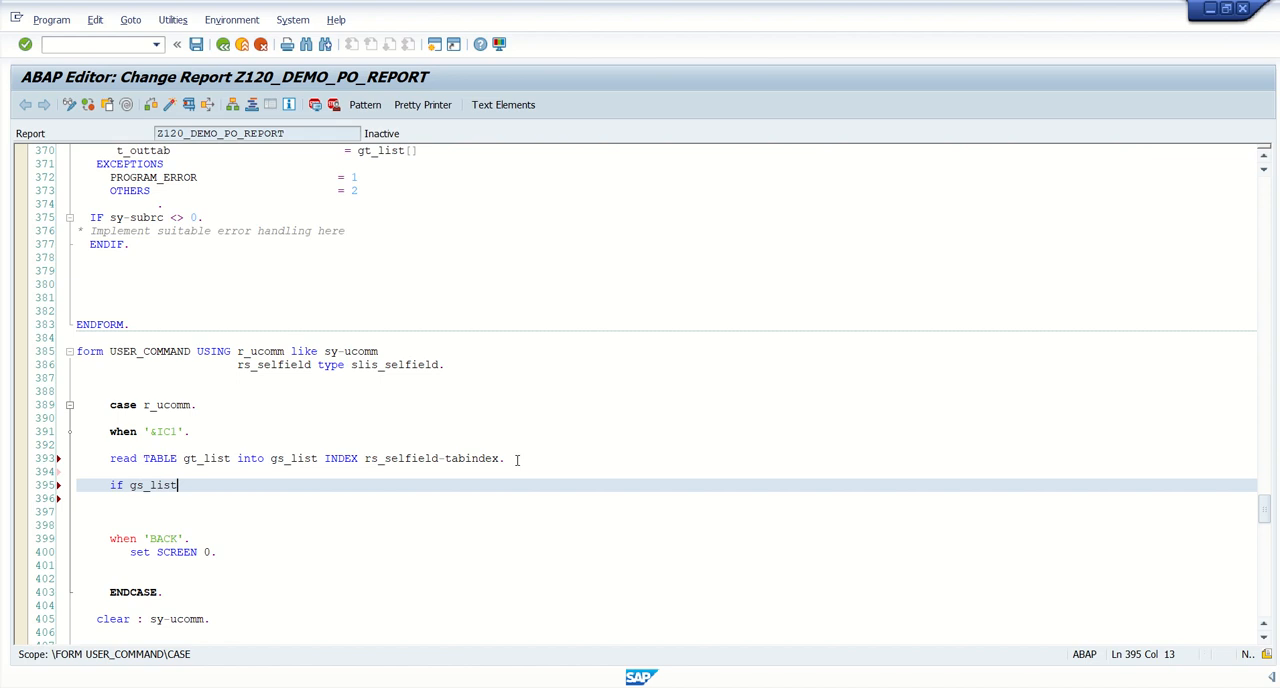
pyautogui.write('-ebeln is NOT')
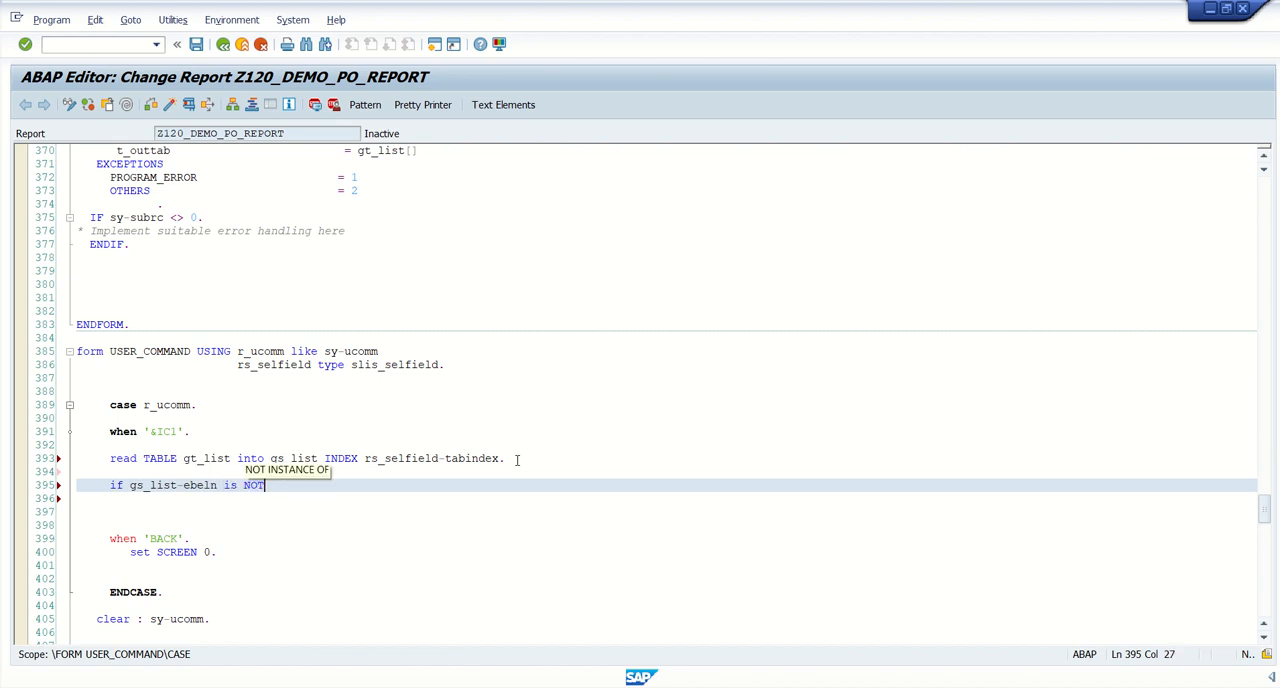
pyautogui.write('i')
pyautogui.write('endif.')
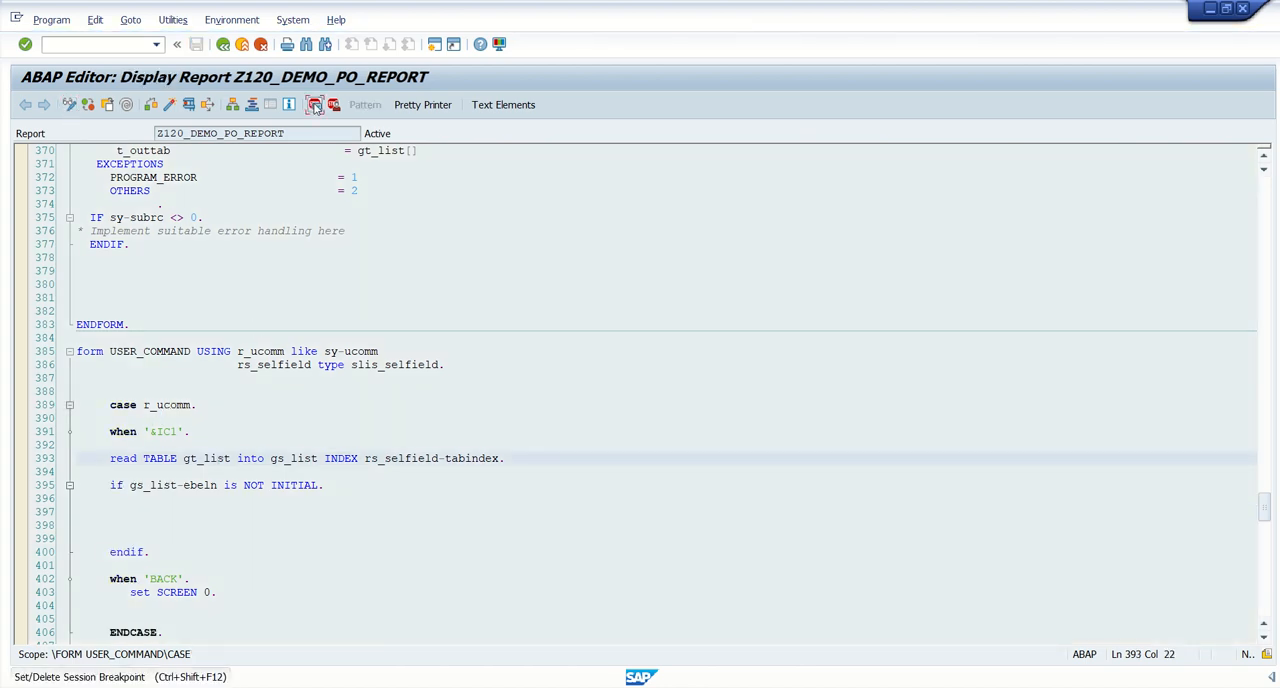
pyautogui.click(315, 104)
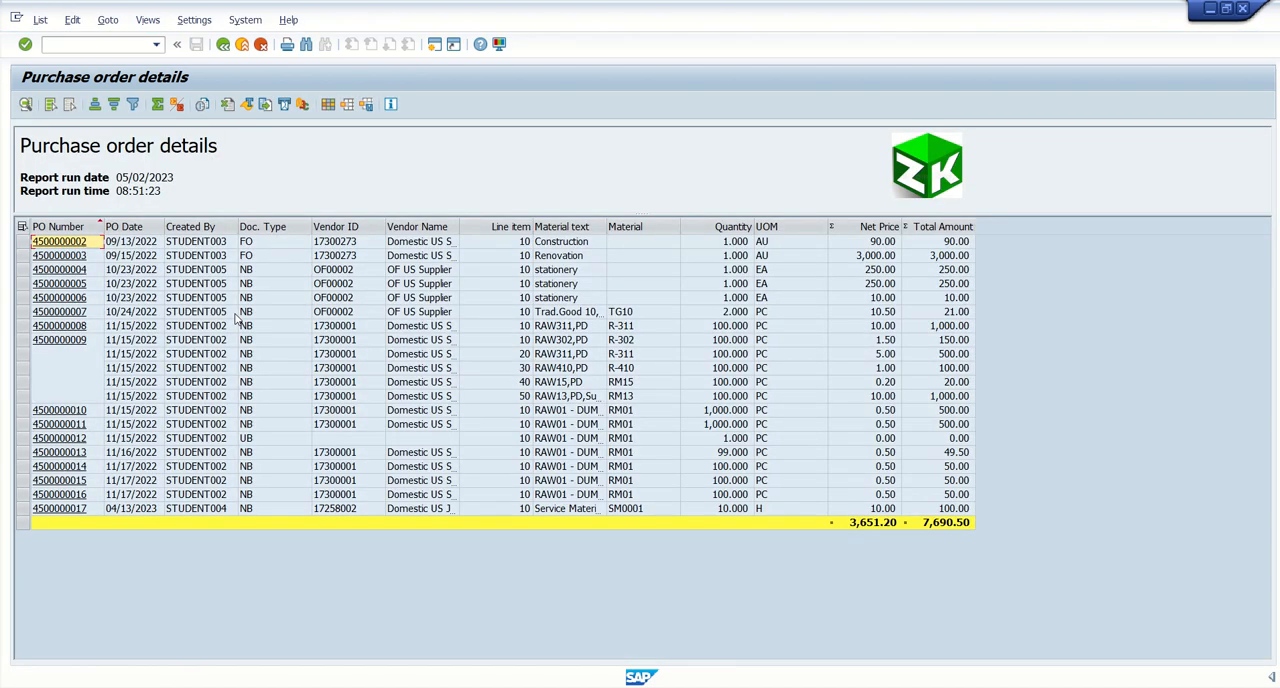
pyautogui.moveTo(261, 347)
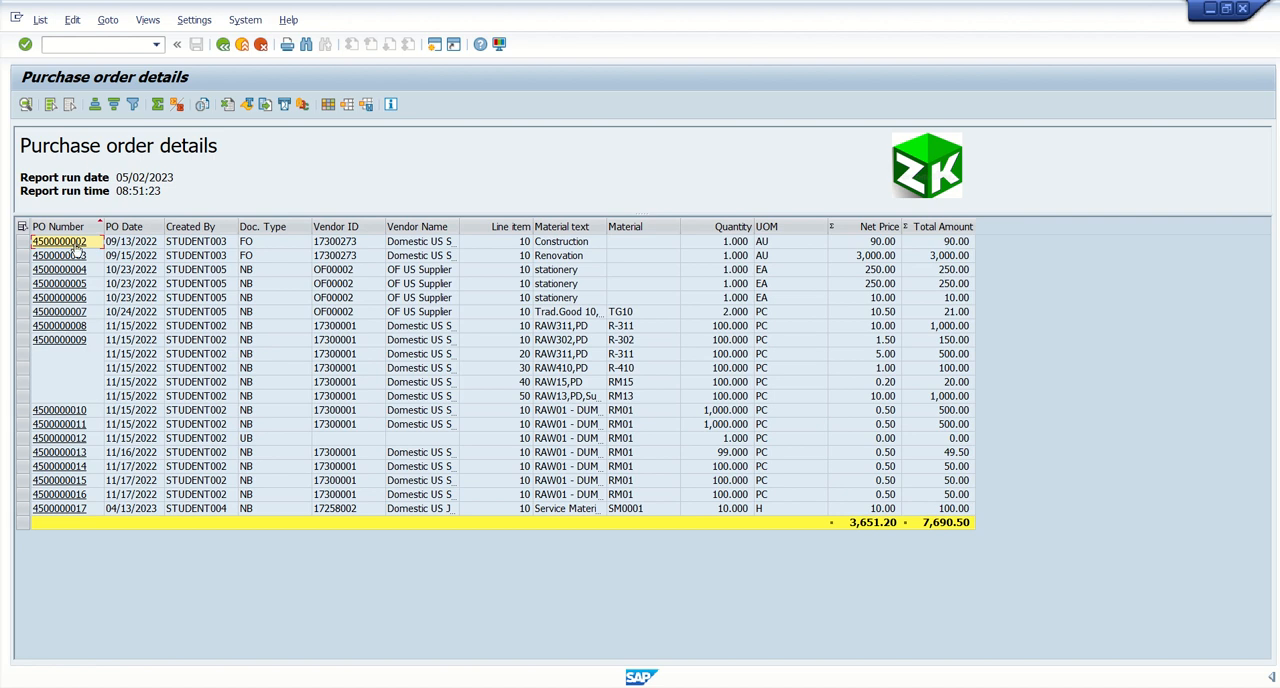
pyautogui.moveTo(52, 324)
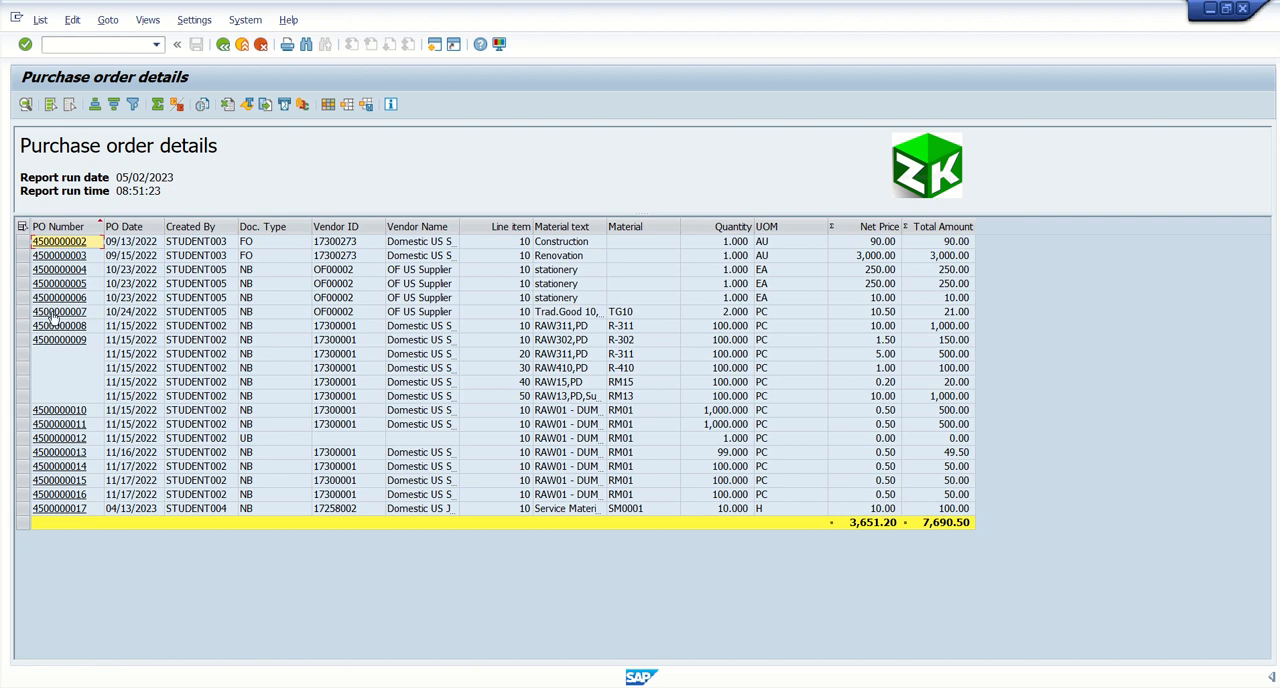
pyautogui.moveTo(445, 335)
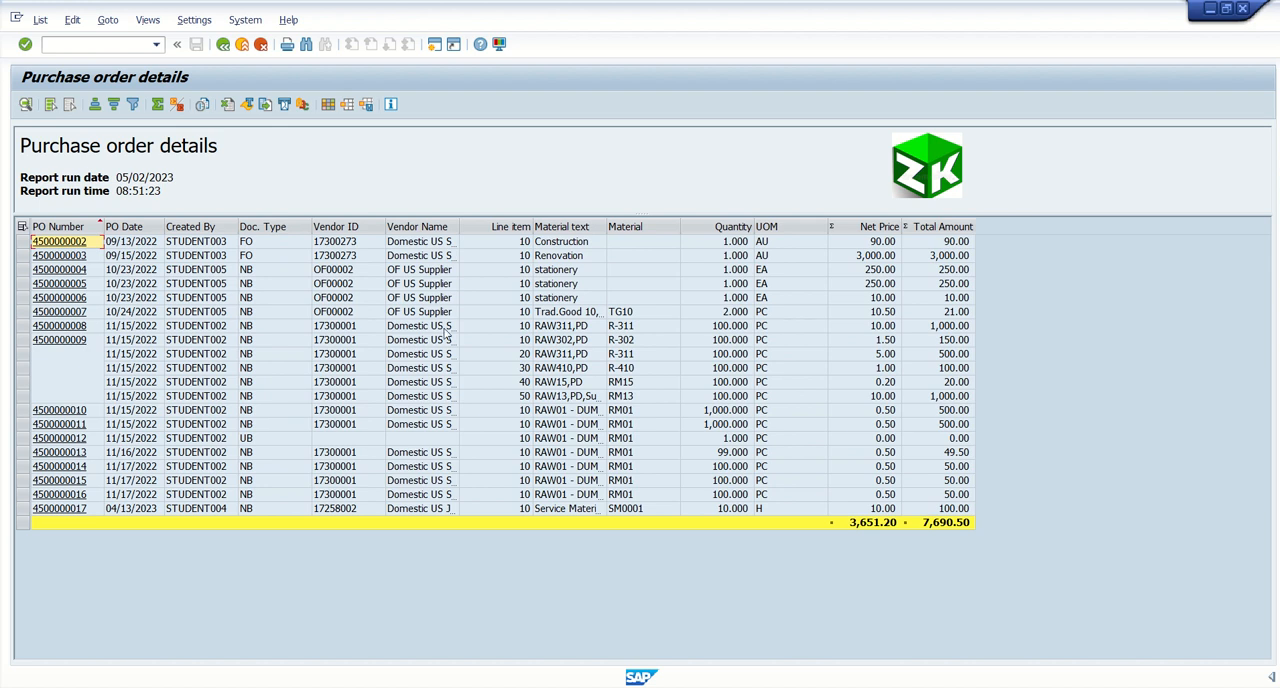
pyautogui.click(505, 311)
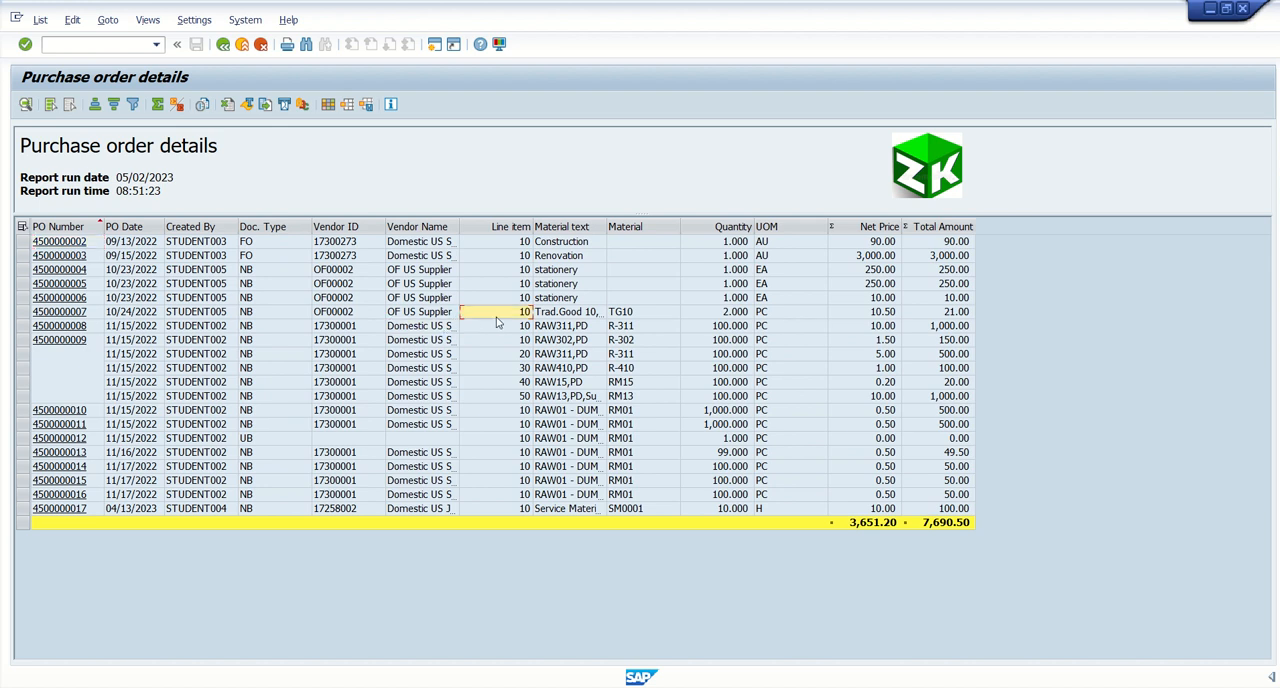
pyautogui.moveTo(66, 320)
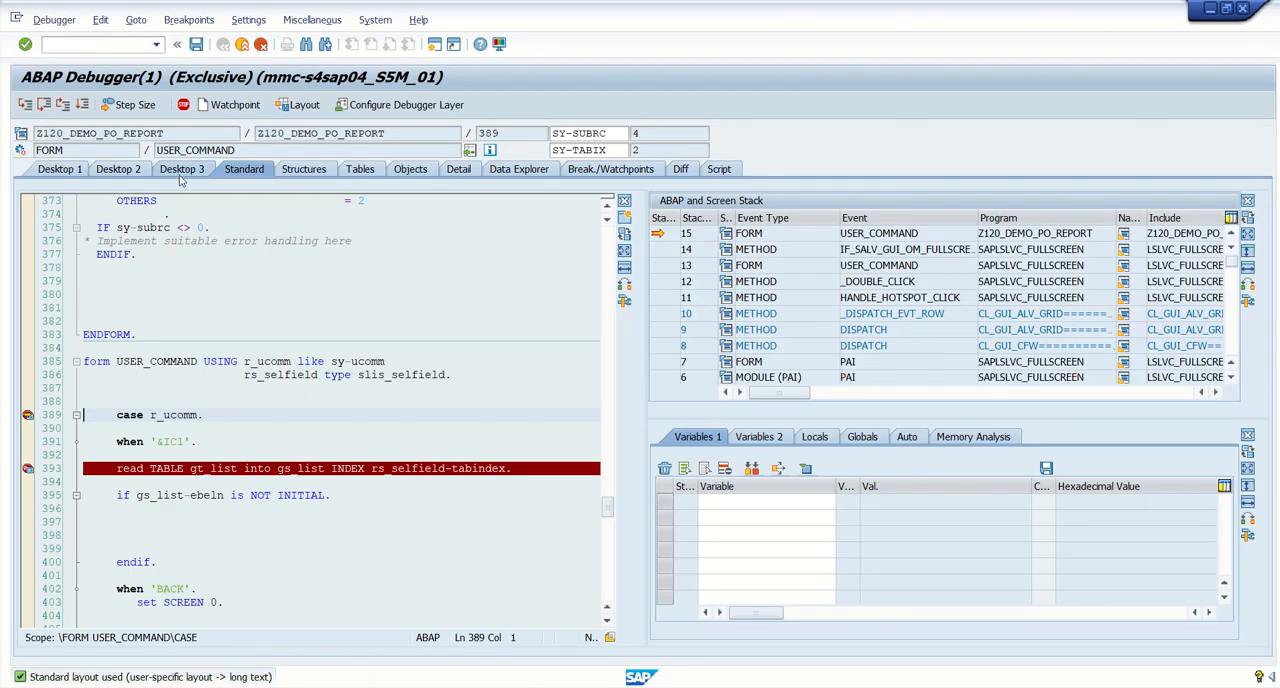
# On debugger Desktop 3, enter RS_SELFIELD in the Variables list to inspect tabindex and value.
pyautogui.click(182, 168)
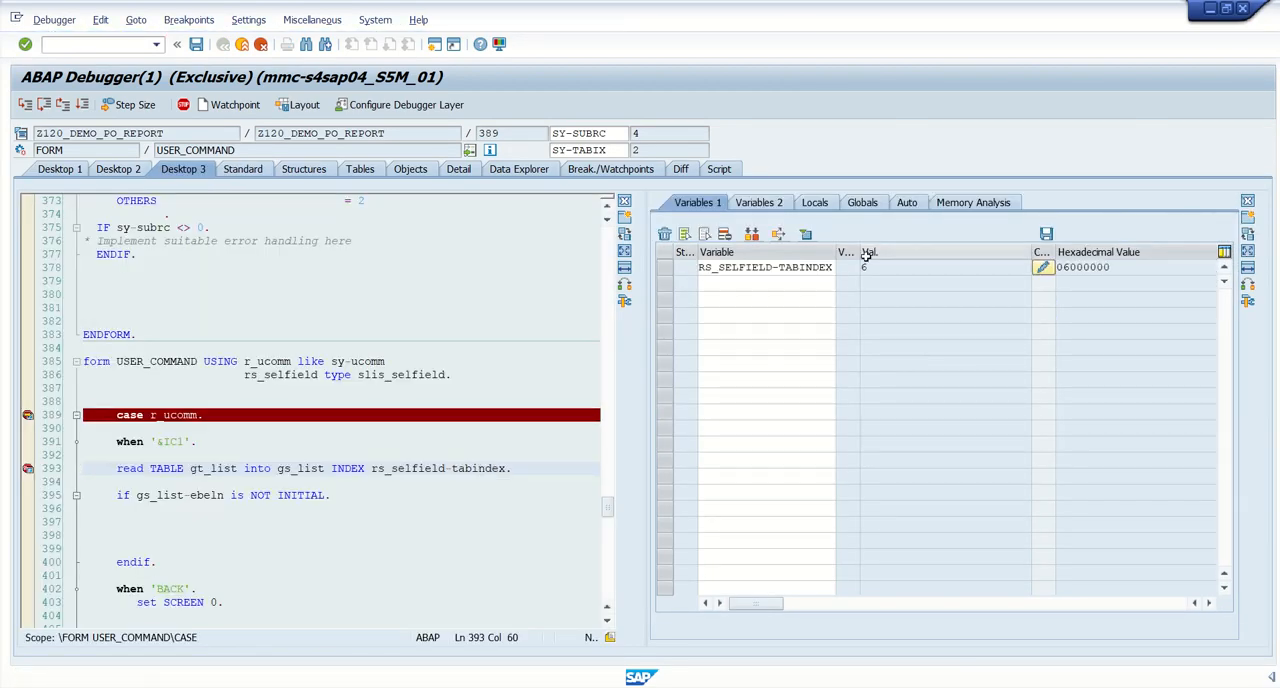
pyautogui.click(945, 267)
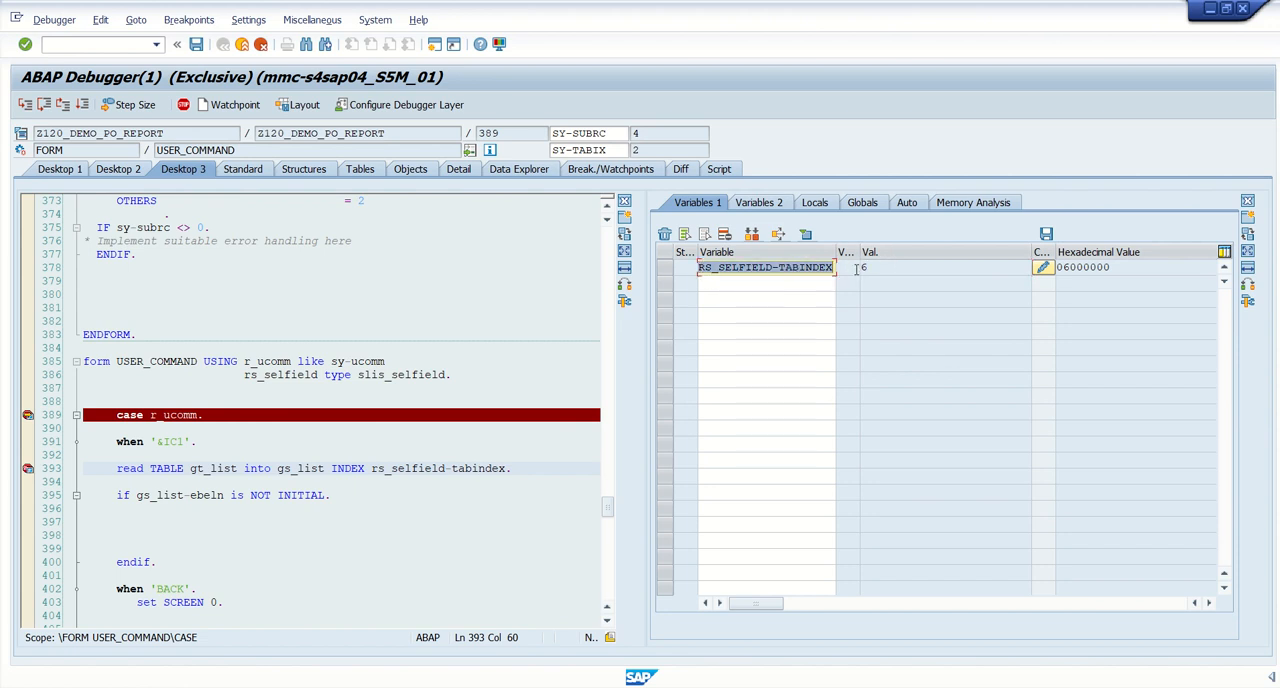
pyautogui.click(766, 286)
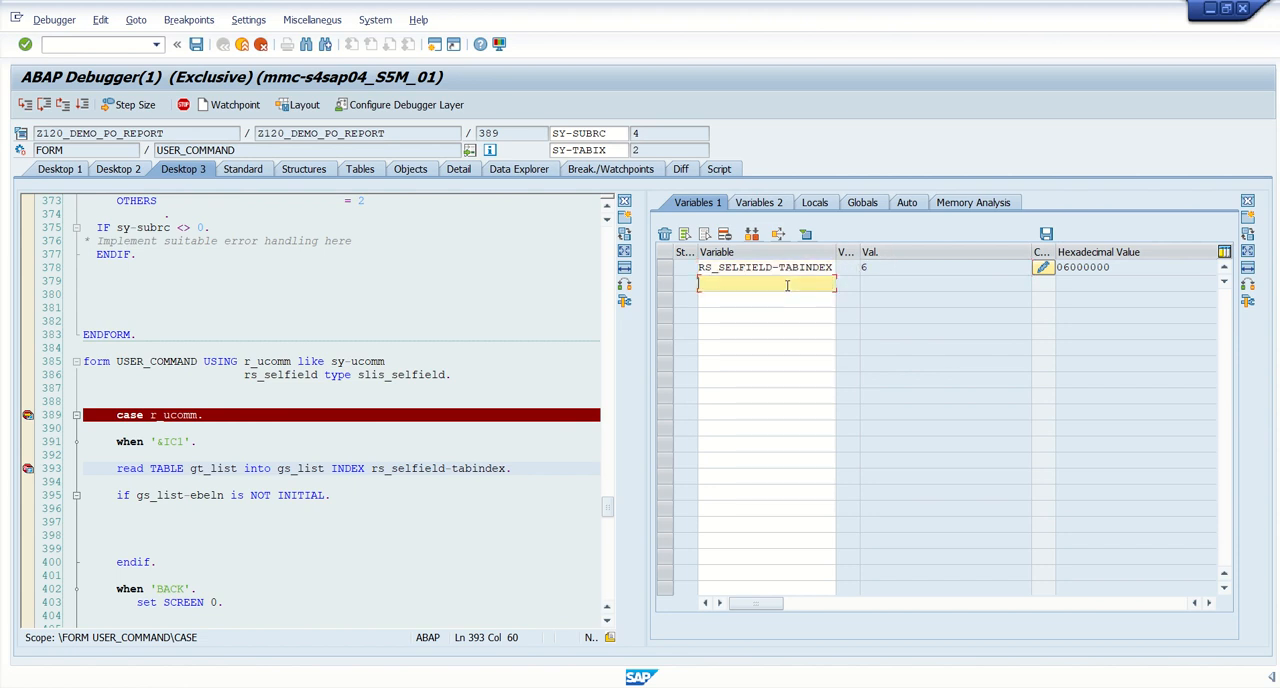
pyautogui.write('RS_SELFIELD-')
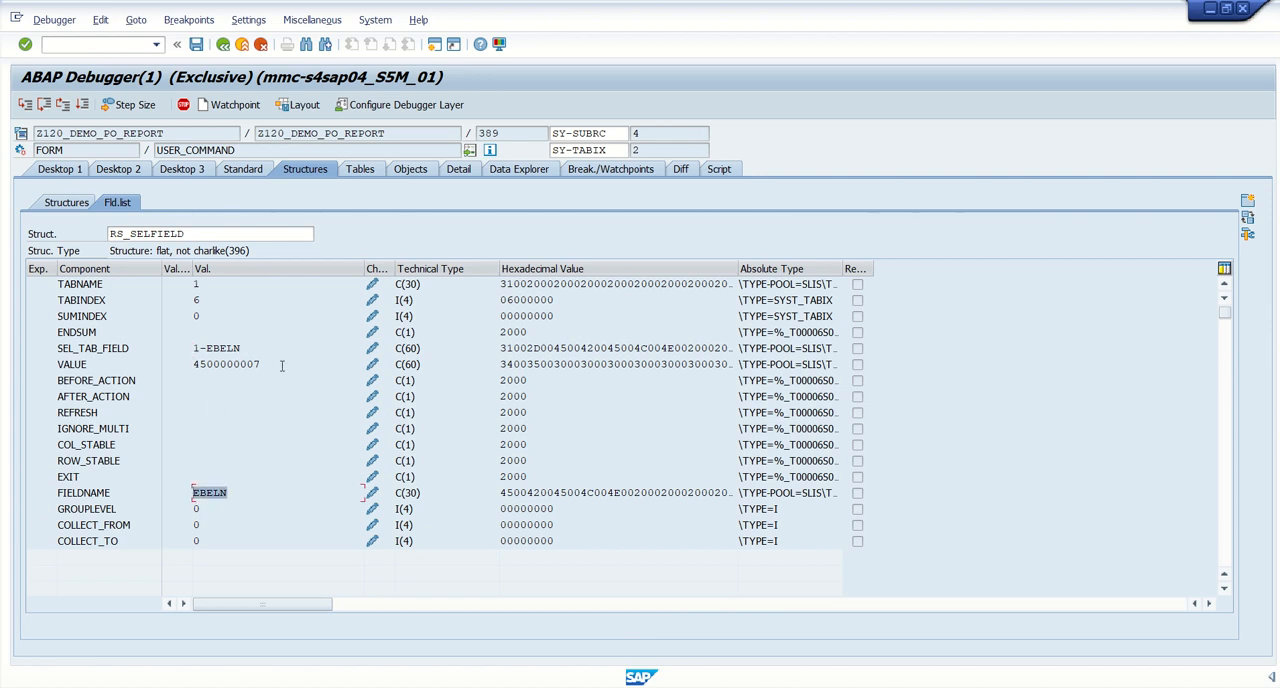
pyautogui.click(226, 364)
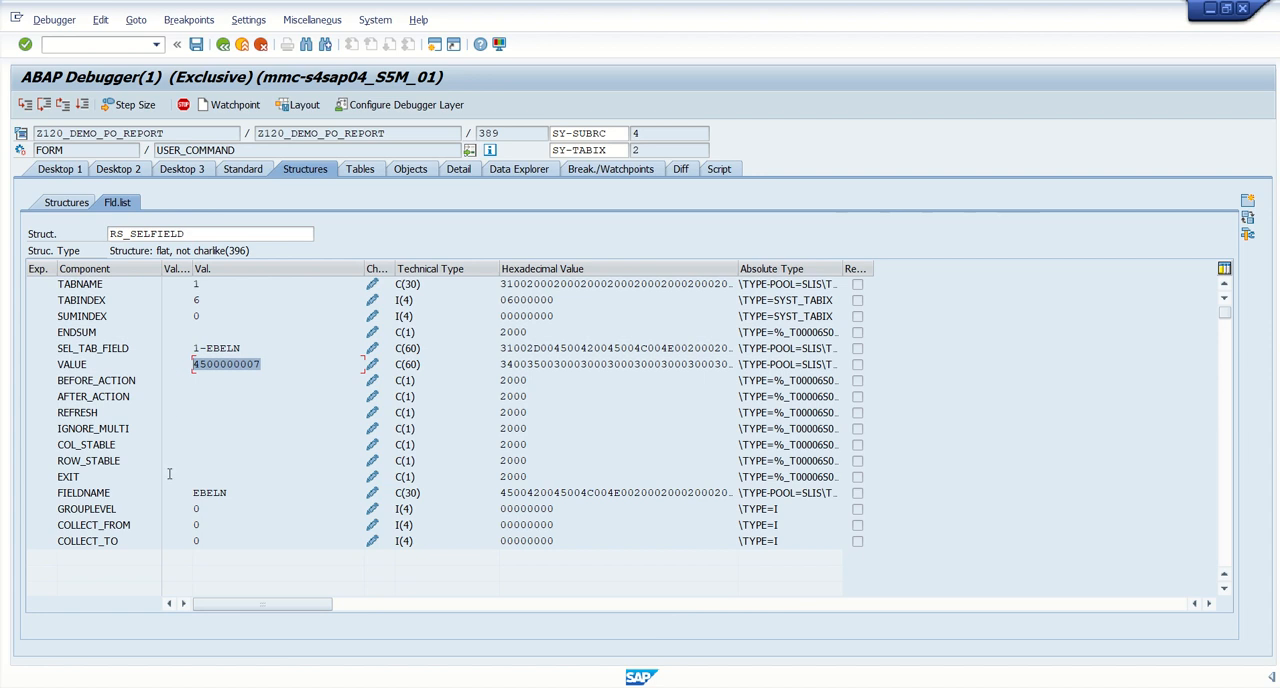
pyautogui.click(225, 492)
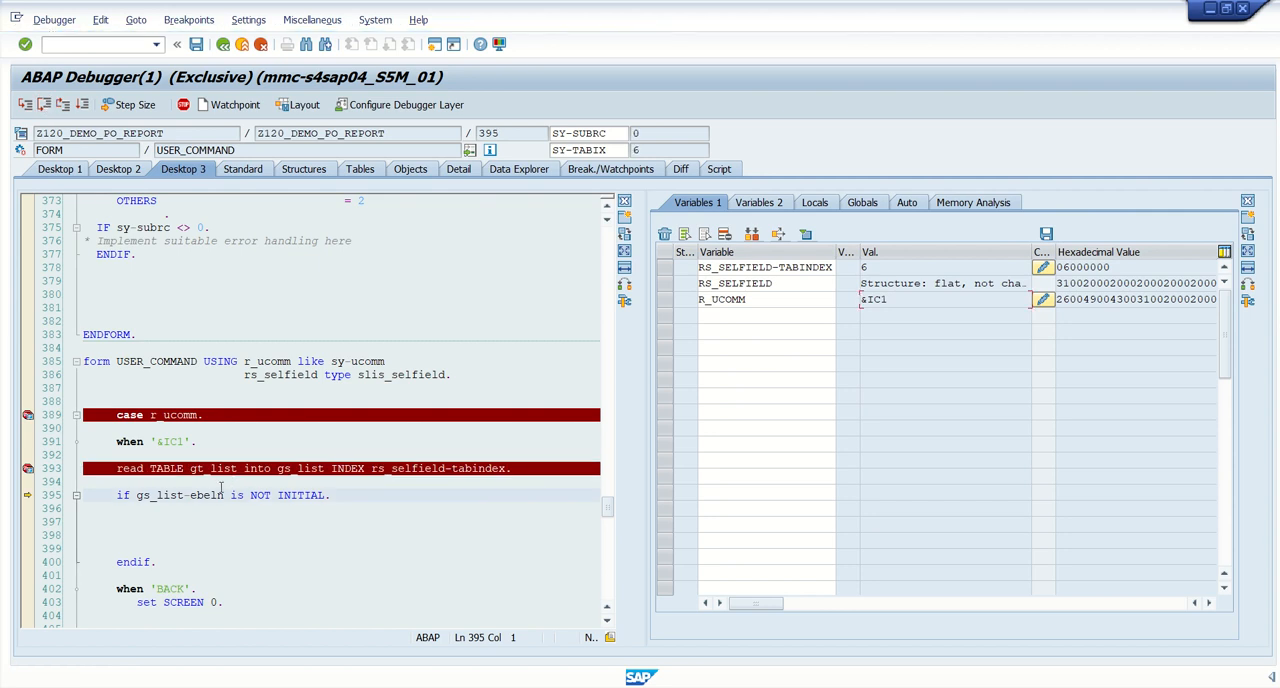
pyautogui.click(24, 104)
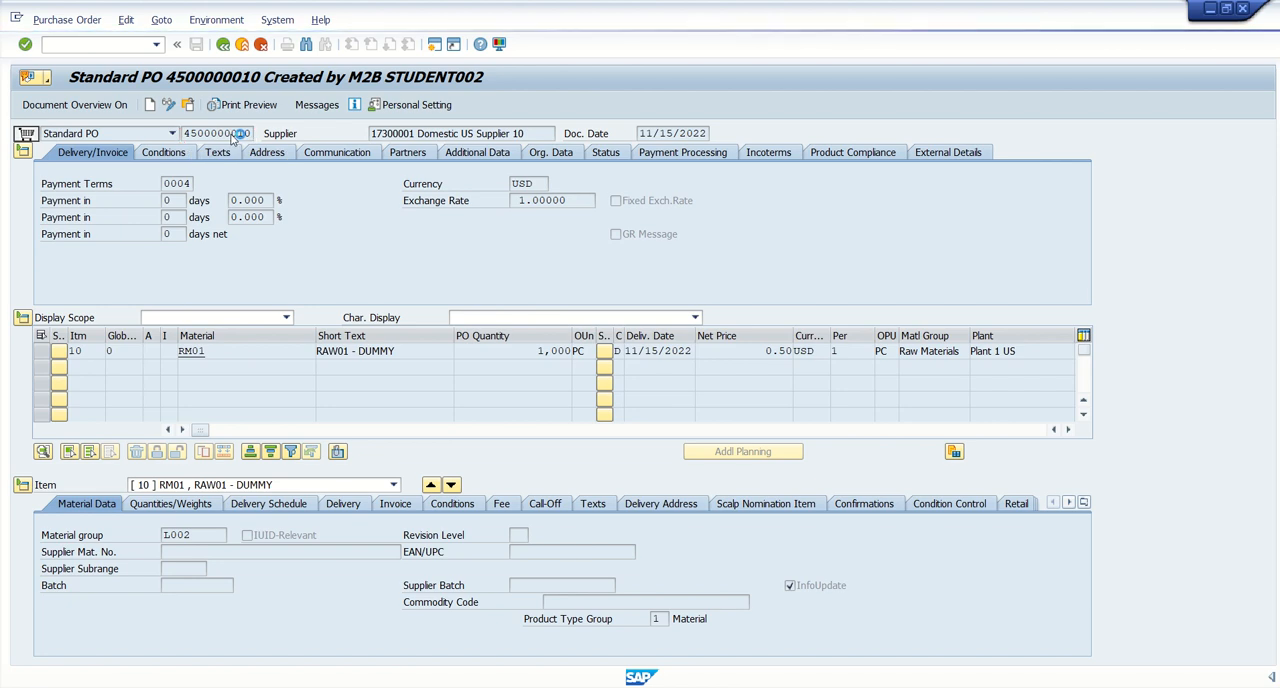
# Read Parameter ID BES in the PO number field's technical information, then close the help windows.
pyautogui.click(217, 133)
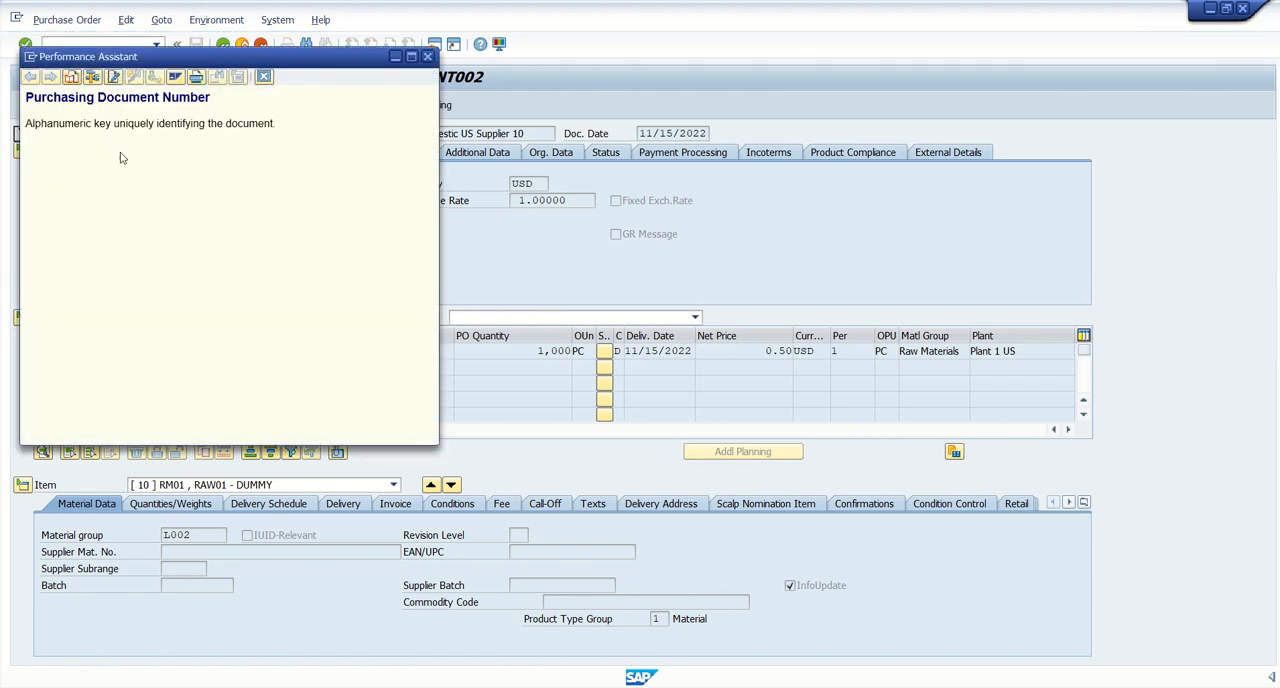
pyautogui.moveTo(92, 77)
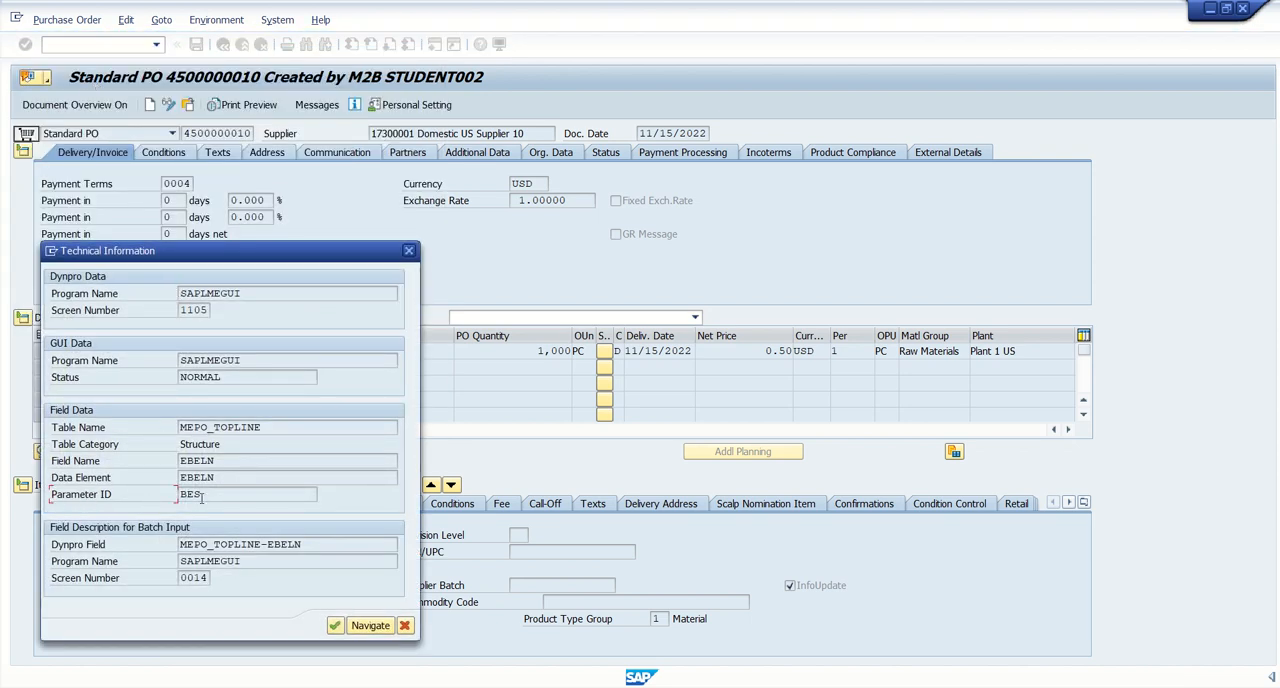
pyautogui.click(246, 494)
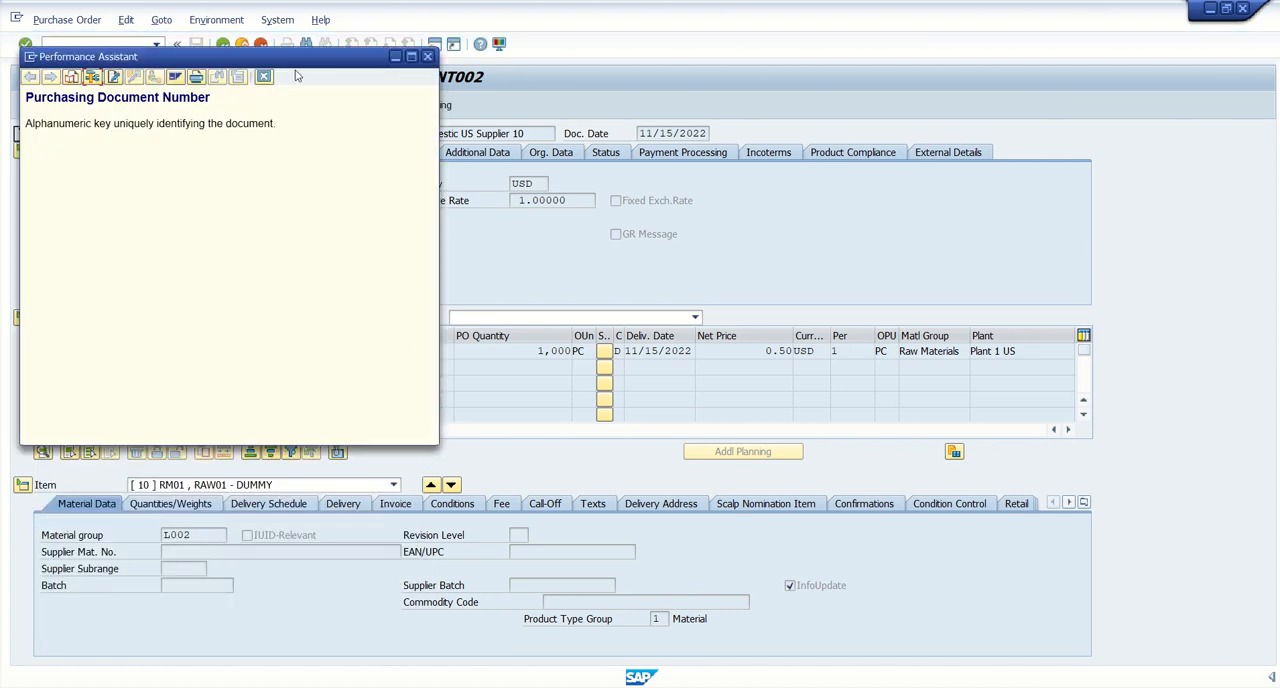
pyautogui.click(264, 76)
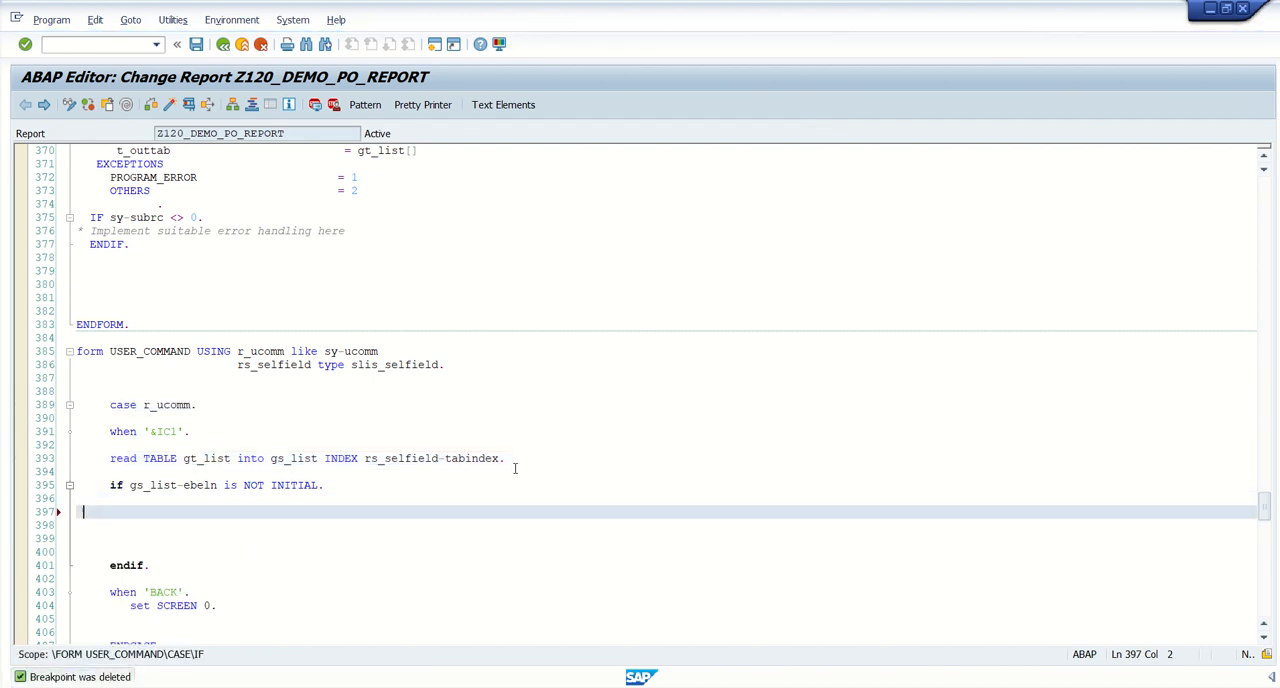
# Add SET PARAMETER ID 'BES' FIELD gs_list-ebeln inside the IF block.
pyautogui.write('s')
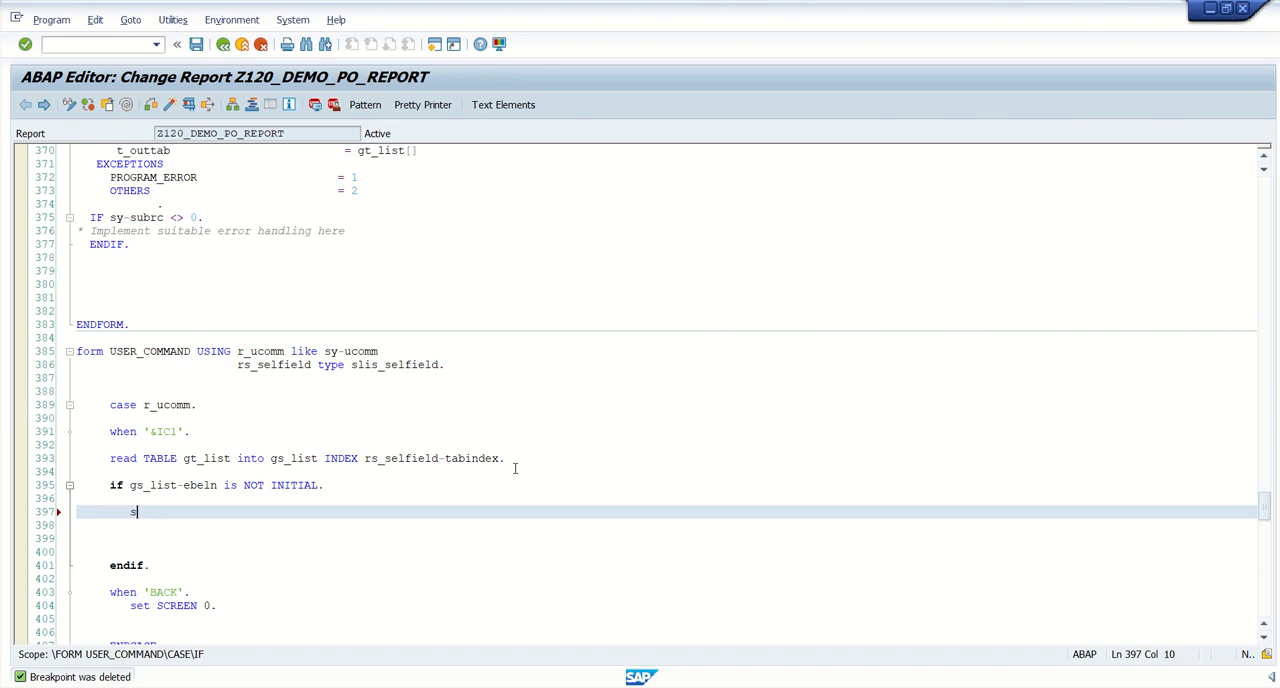
pyautogui.write('et PF-STATUS')
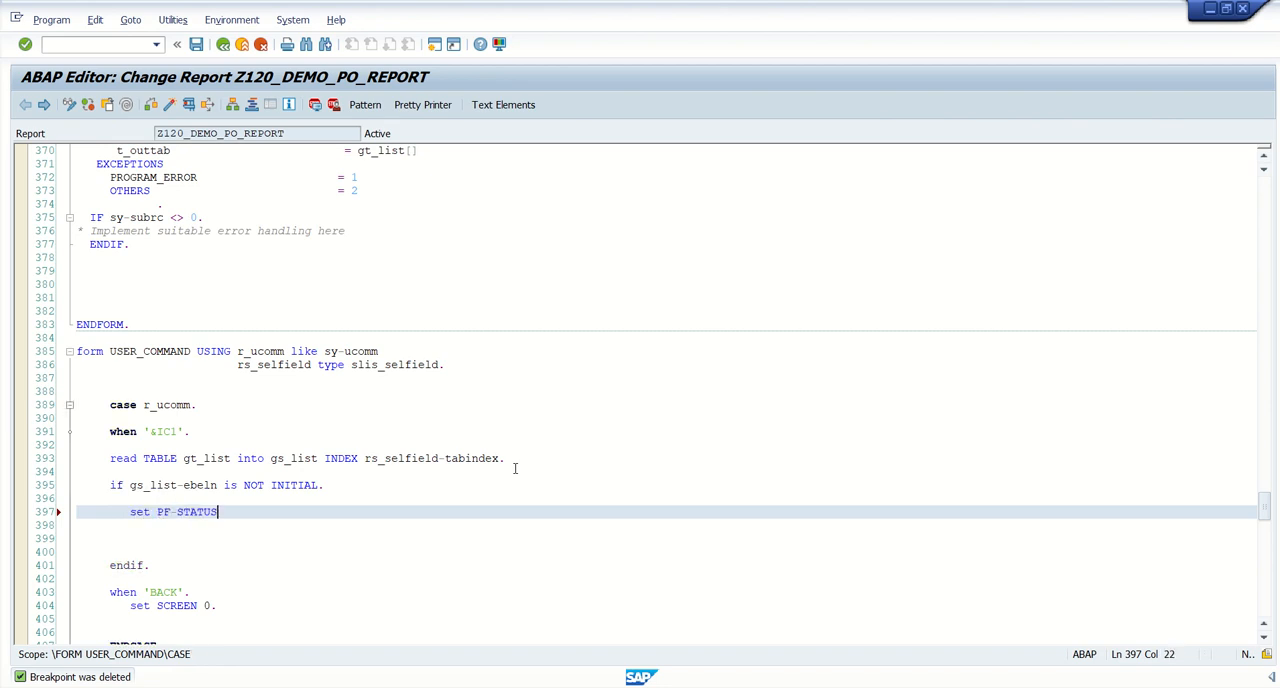
pyautogui.write('para')
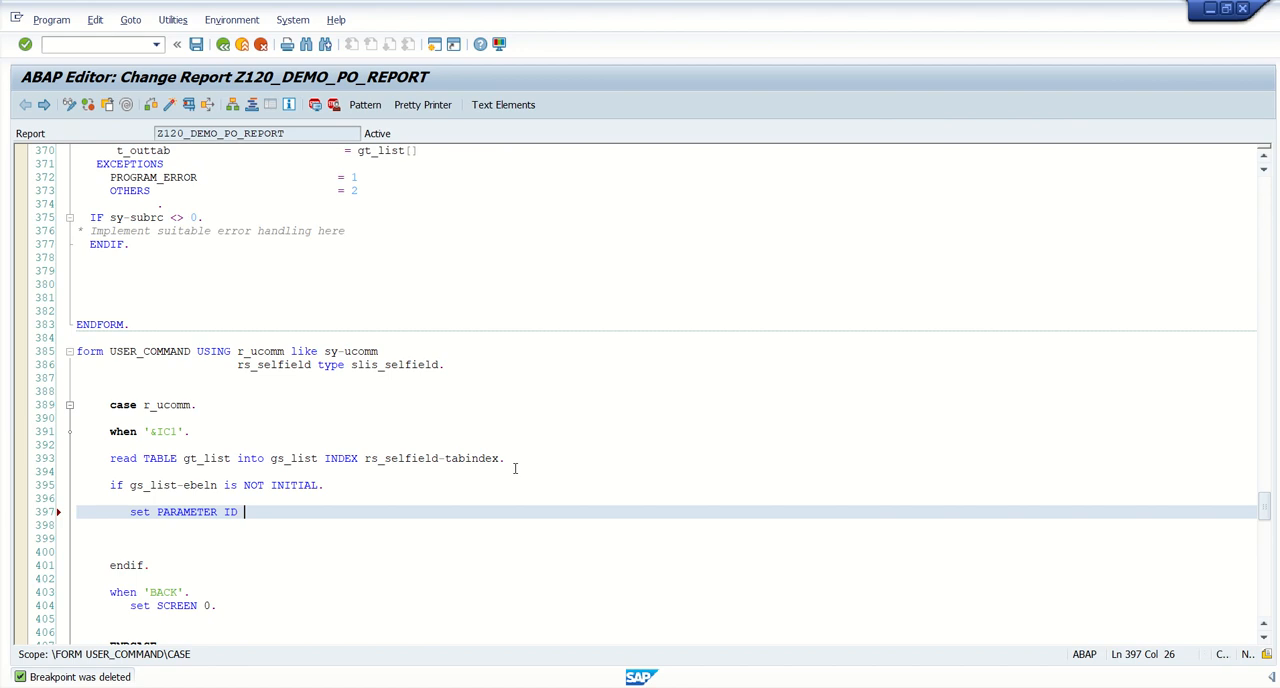
pyautogui.write("''")
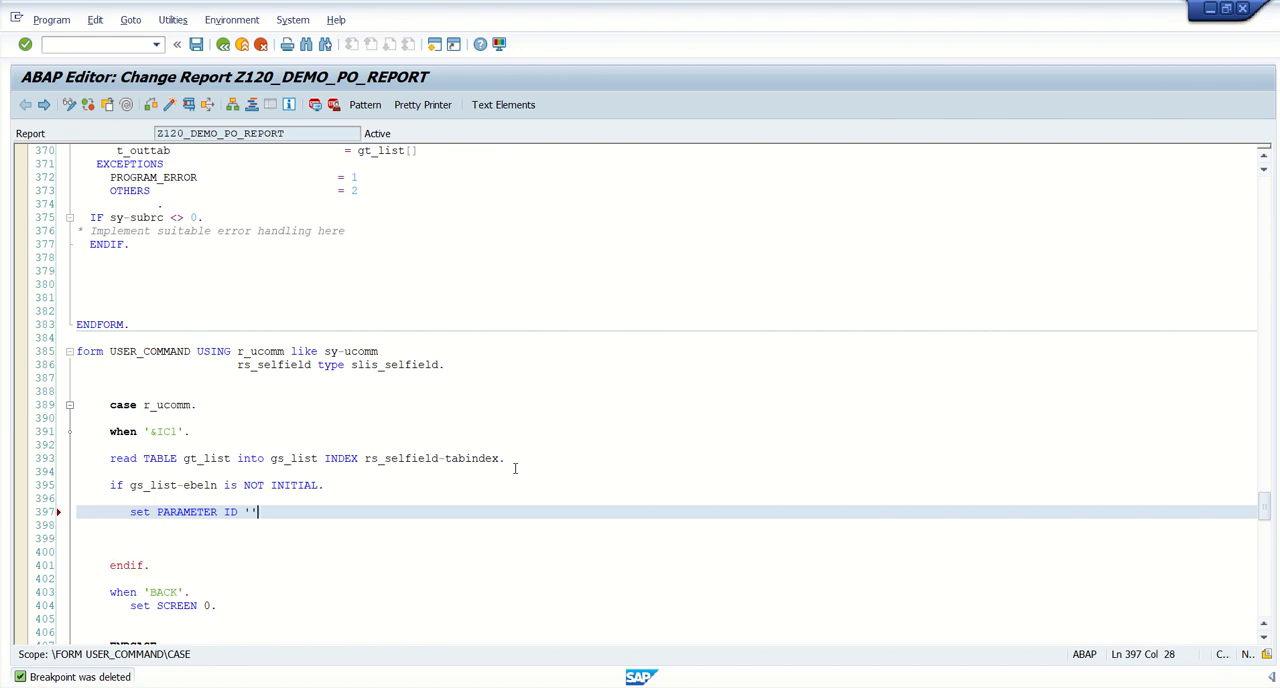
pyautogui.write('RS_SELFIELD-TABINDEX')
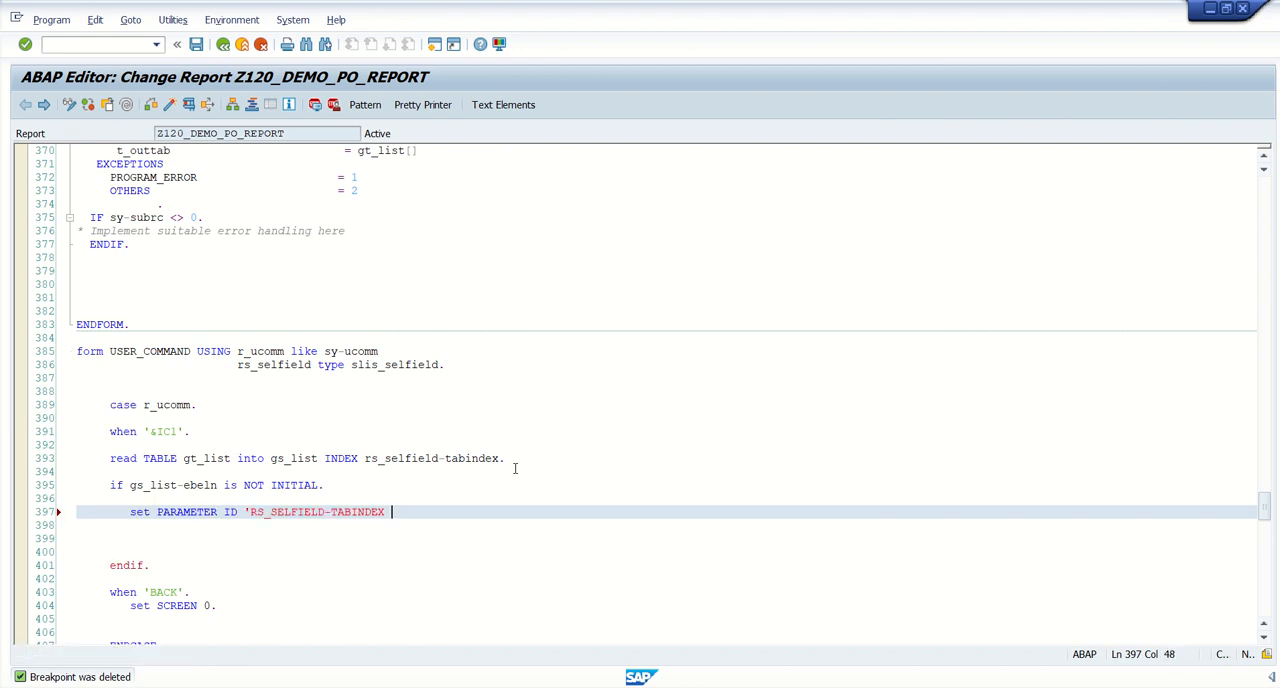
pyautogui.press('BackSpace')
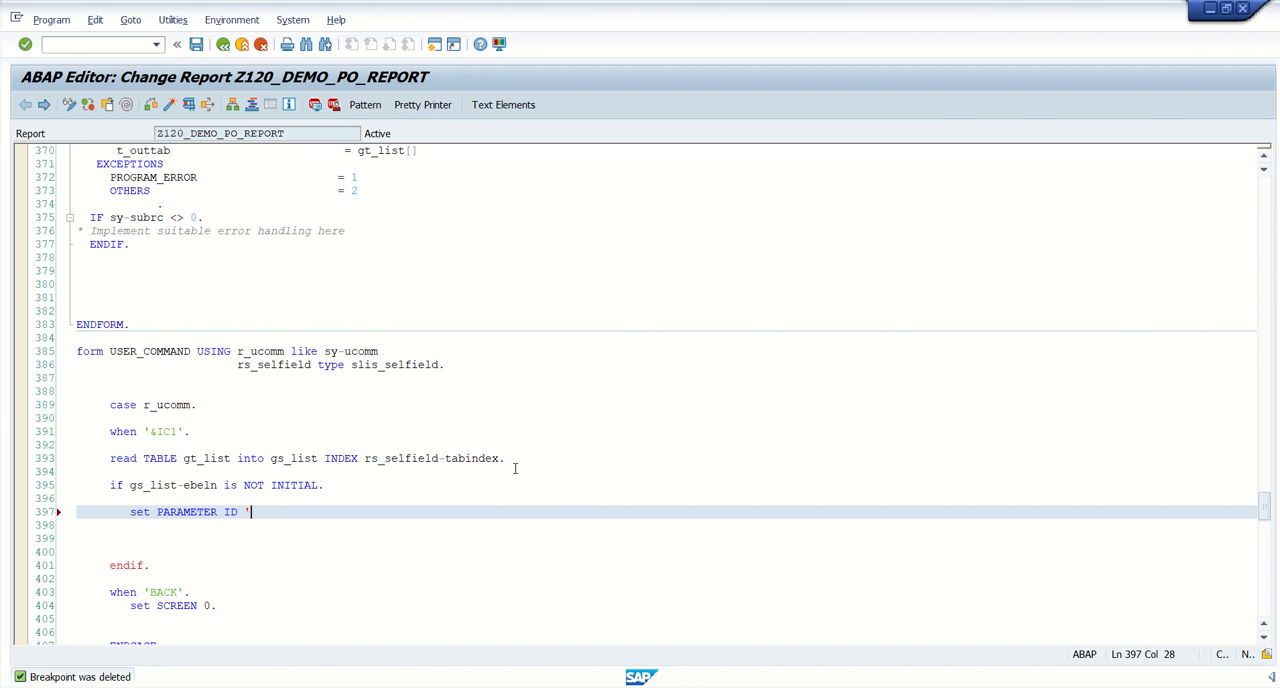
pyautogui.write("BES'")
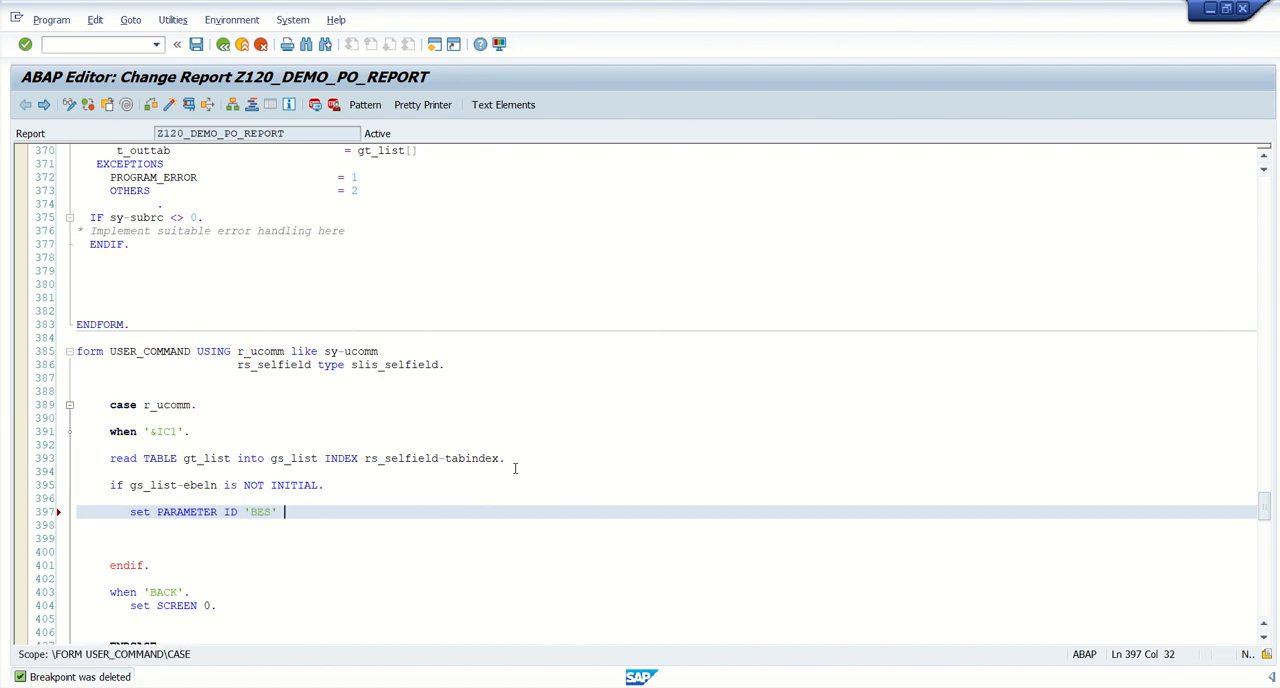
pyautogui.write('FIELD')
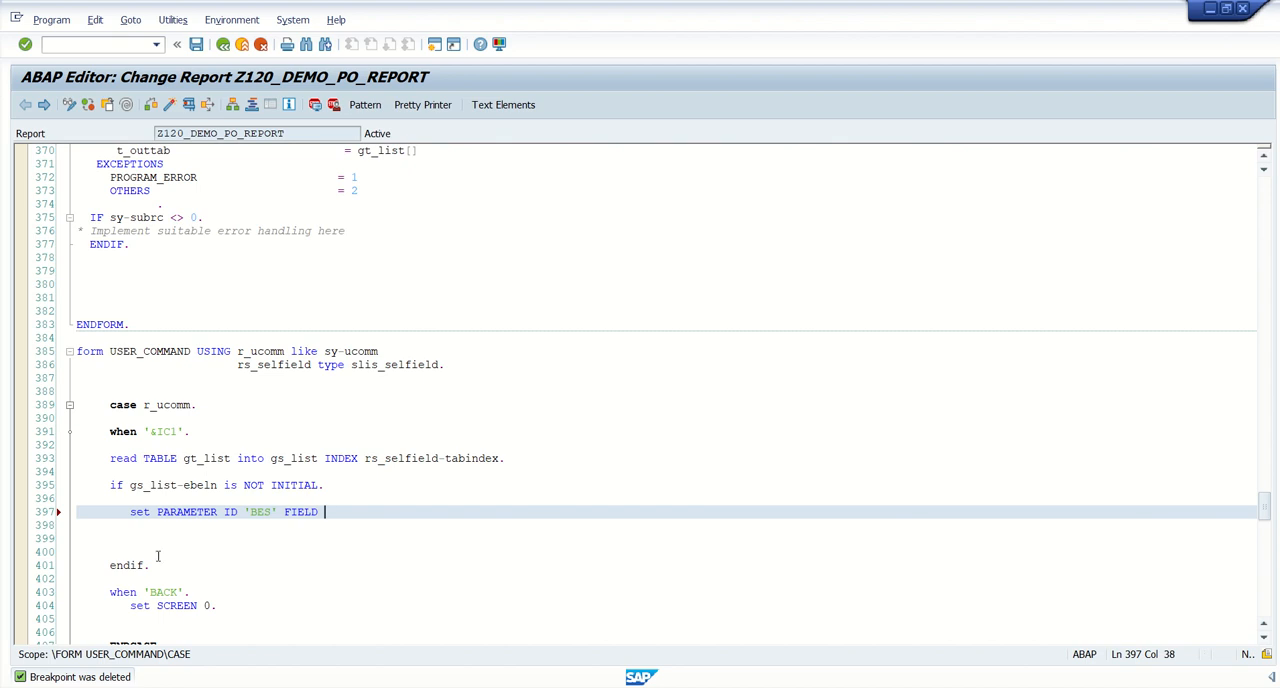
pyautogui.write('gs_list-ebeln.')
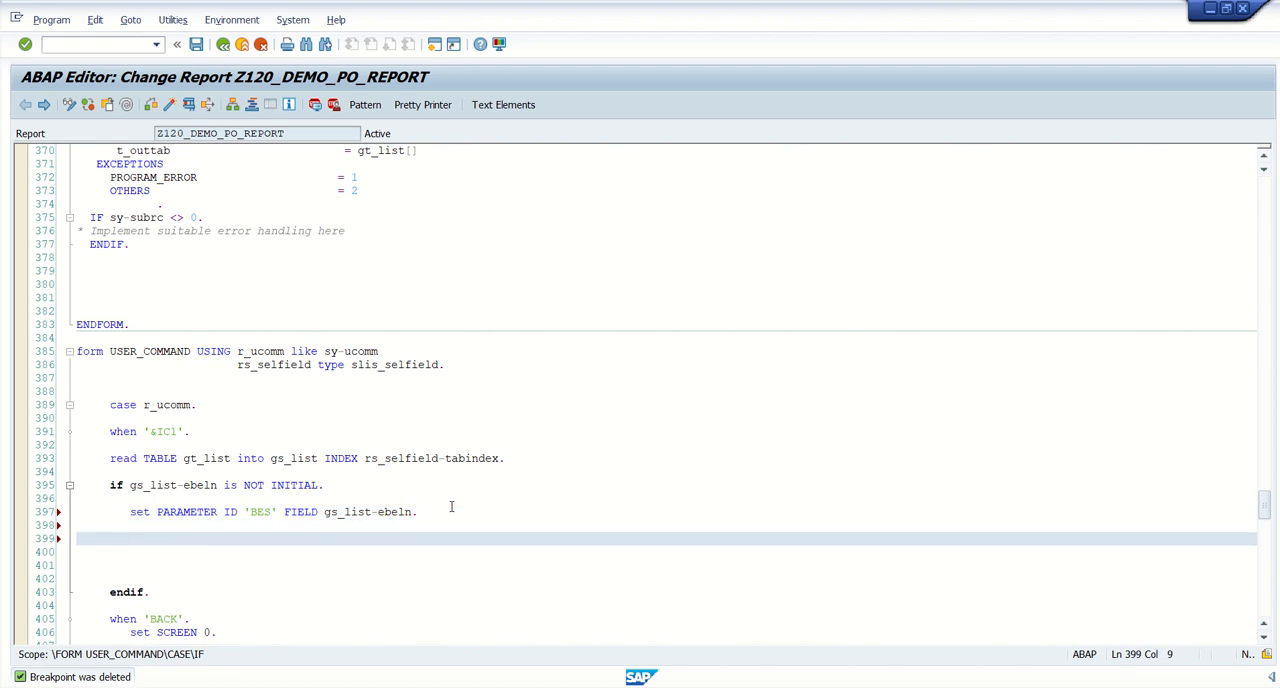
# Add CALL TRANSACTION 'ME23N' AND SKIP FIRST SCREEN and fix the missing space after 'ME23N'.
pyautogui.write('call')
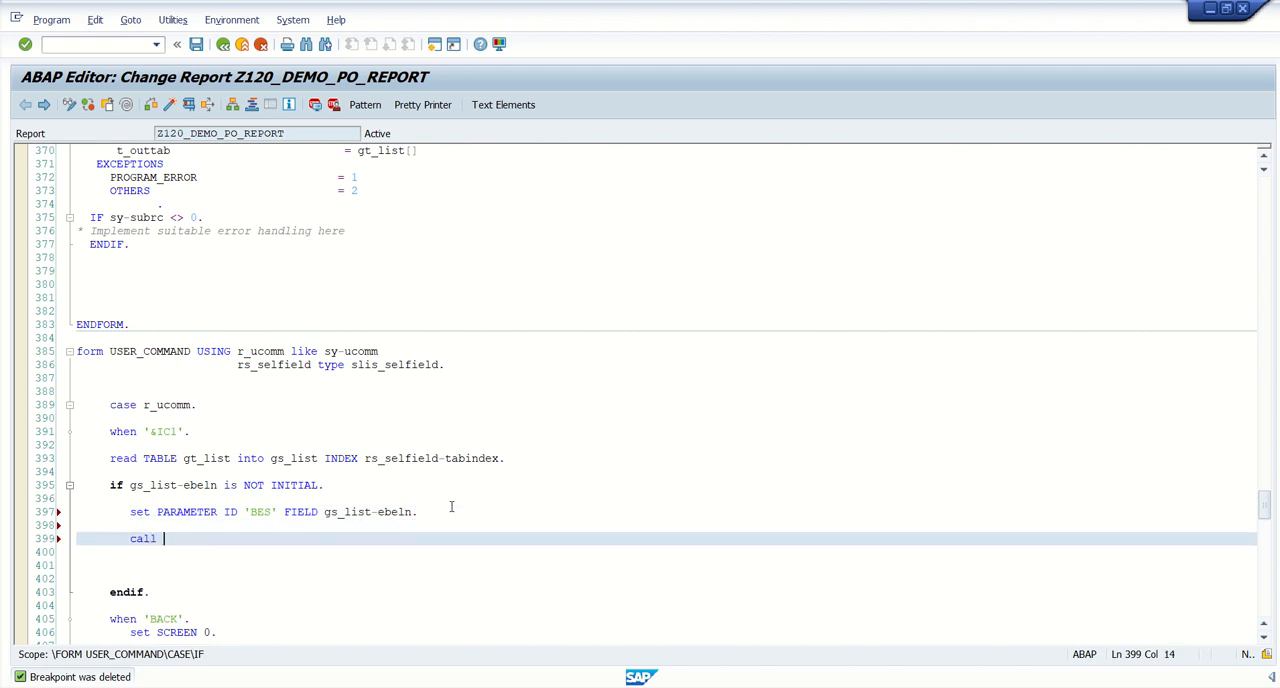
pyautogui.write('TRANSACTION')
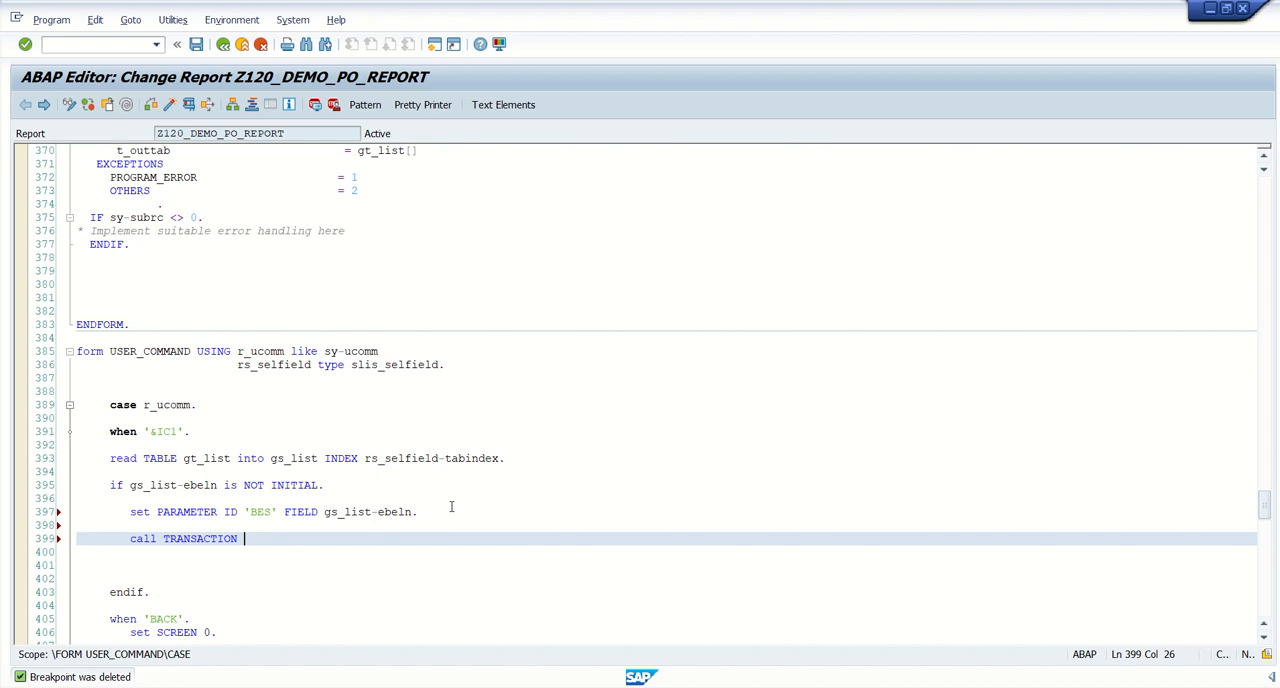
pyautogui.write("'ME23")
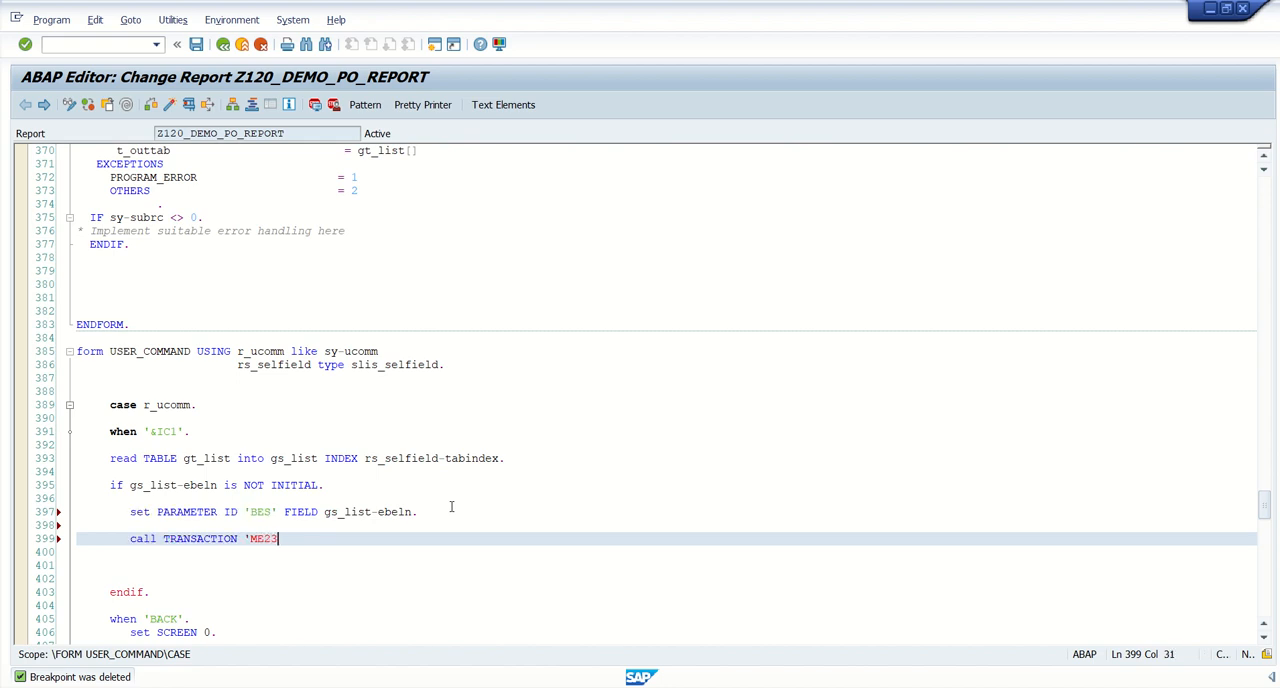
pyautogui.write('N')
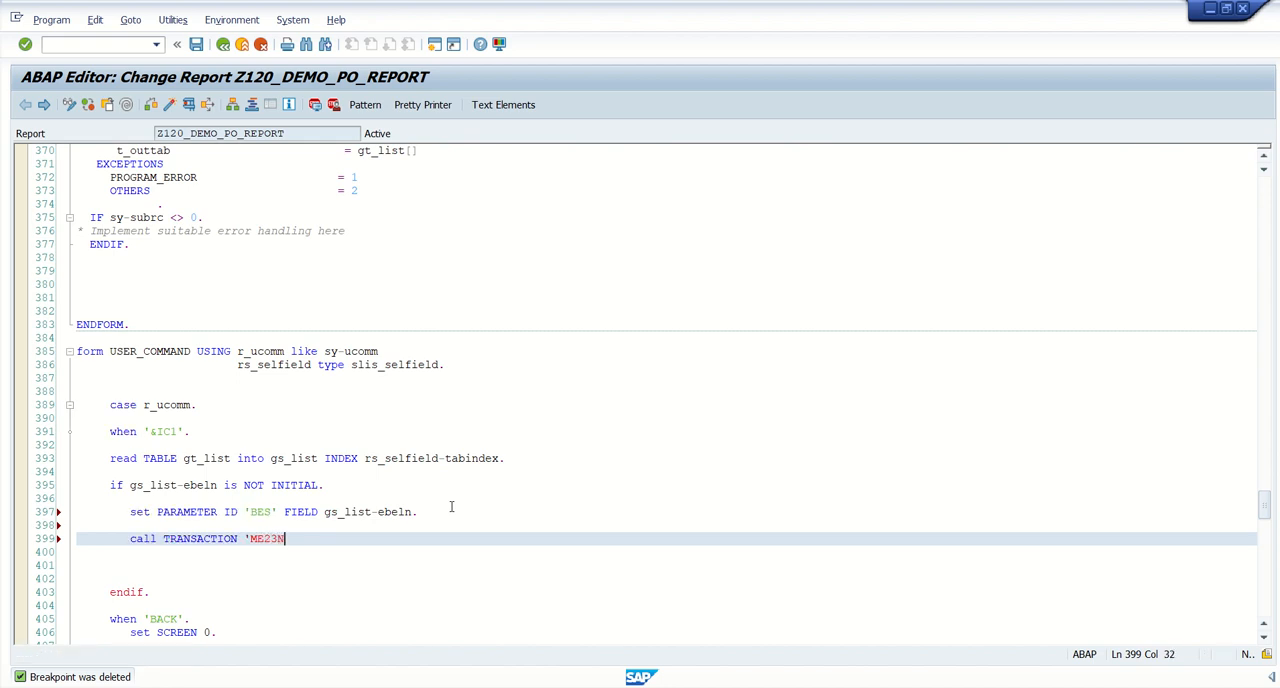
pyautogui.write('and SKIP FIRST SCREEN.')
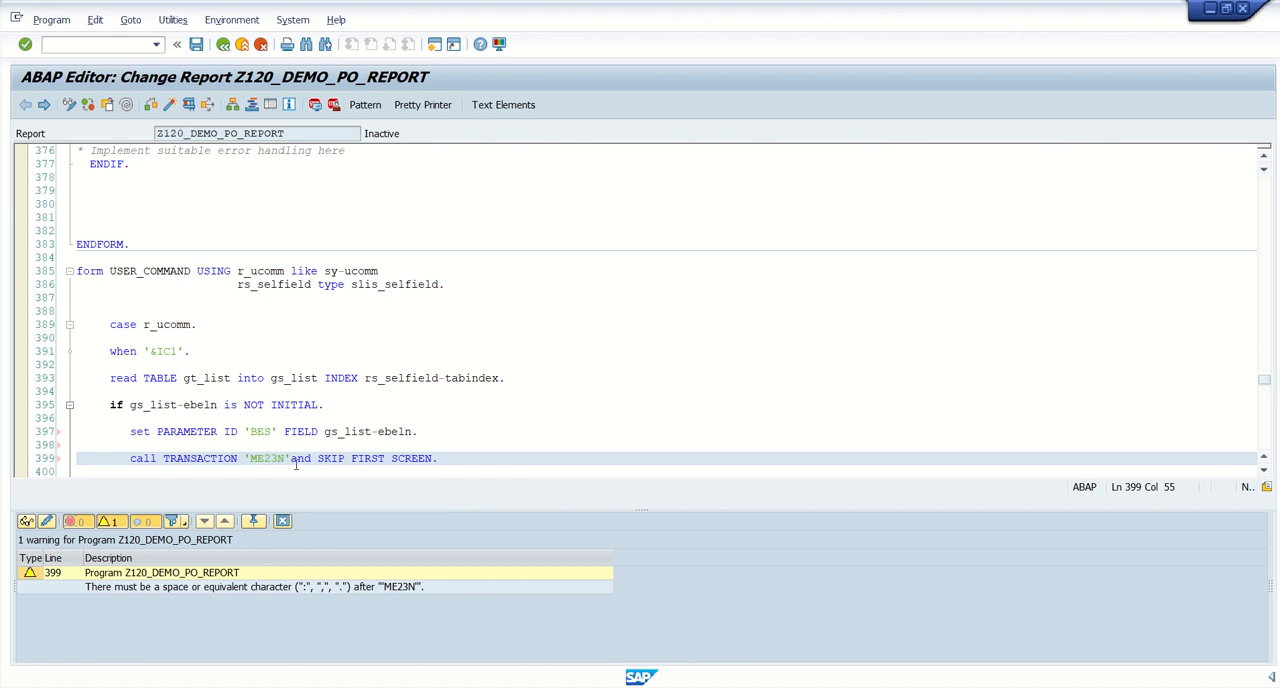
pyautogui.click(297, 458)
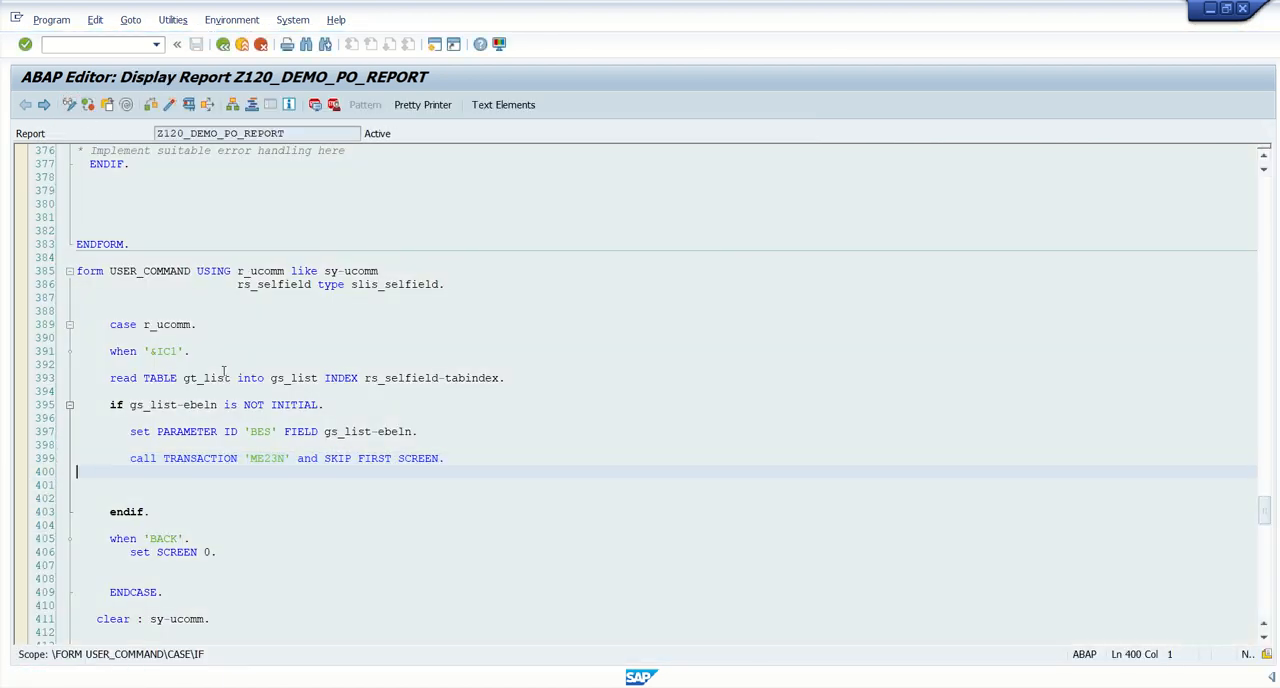
# Check the I_CALLBACK_USER_COMMAND setting in the ALV call and execute the report.
pyautogui.scroll(-3)
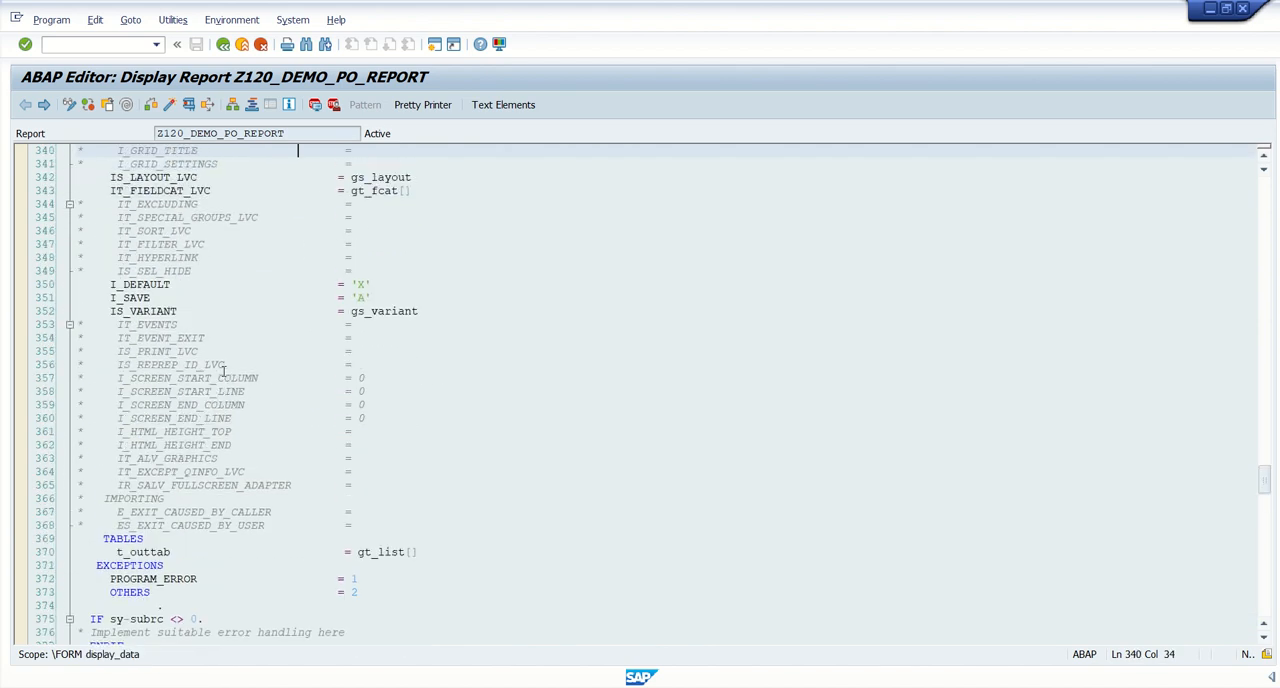
pyautogui.scroll(3)
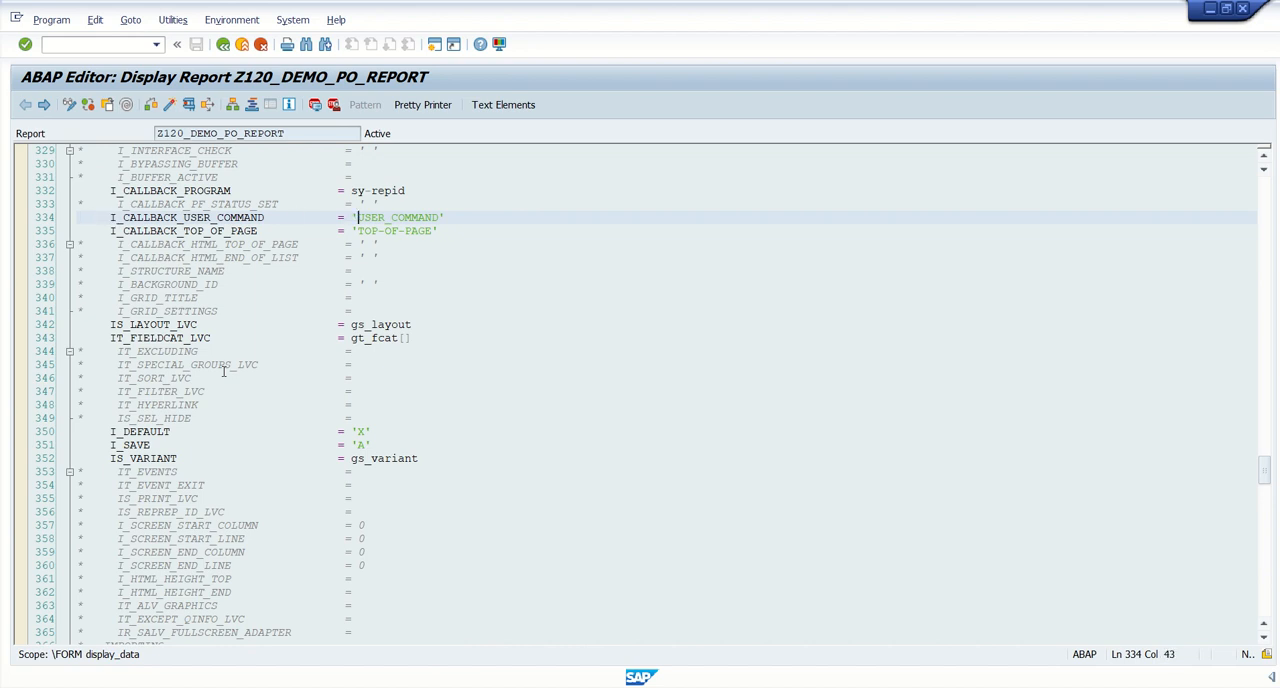
pyautogui.doubleClick(397, 217)
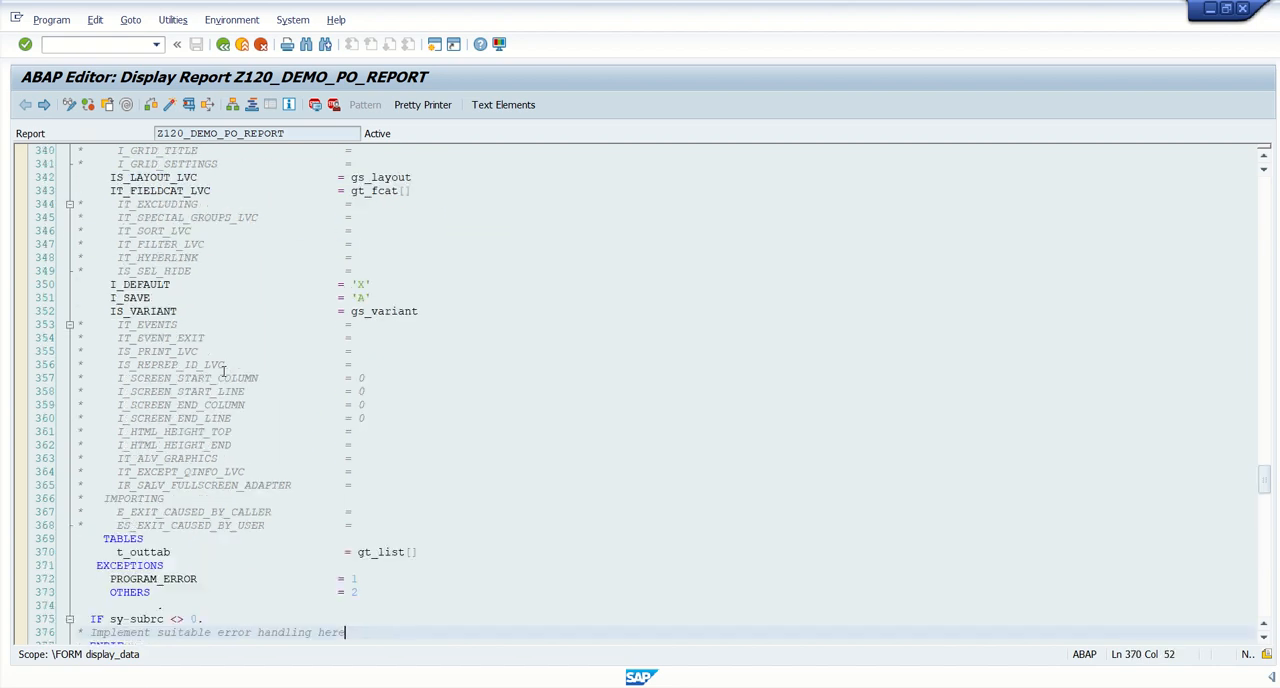
pyautogui.scroll(-3)
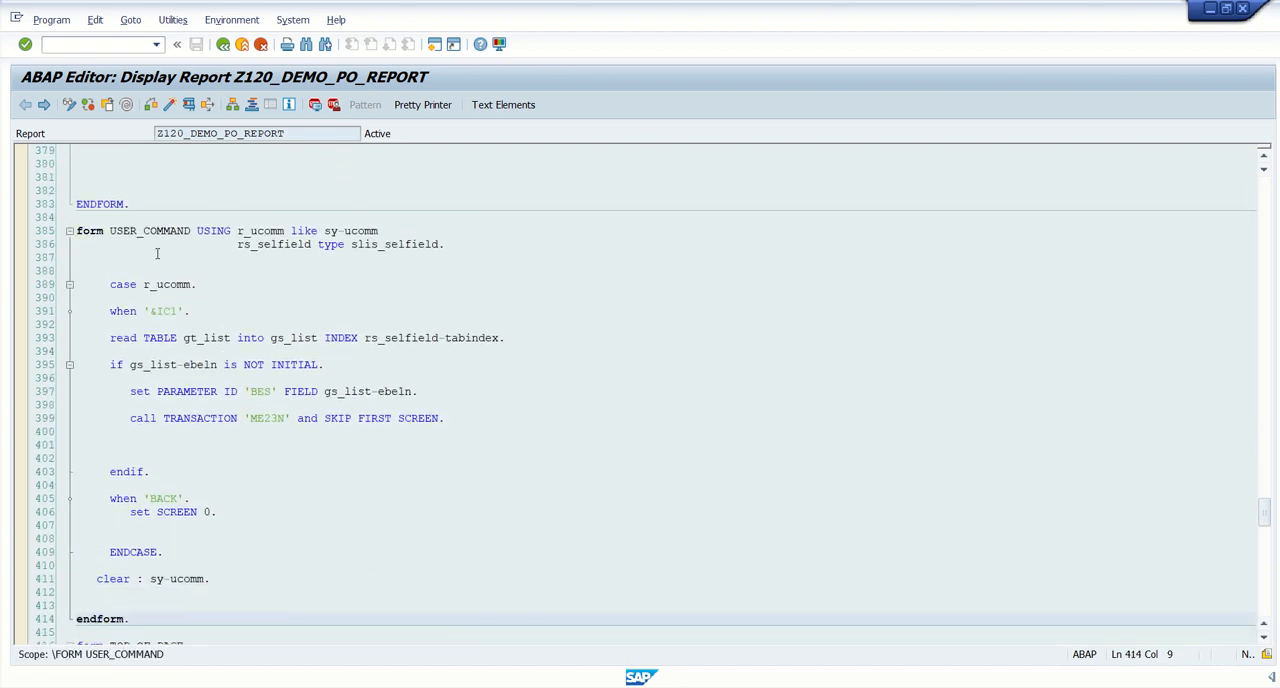
pyautogui.click(240, 244)
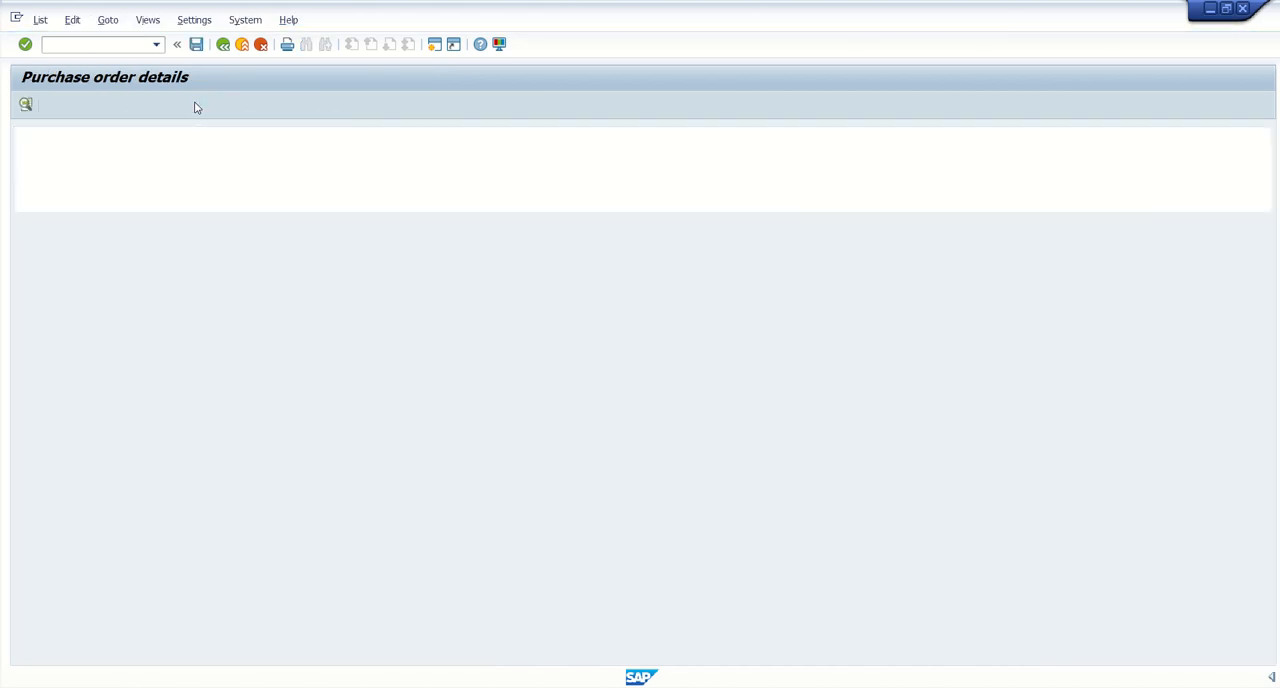
pyautogui.click(25, 104)
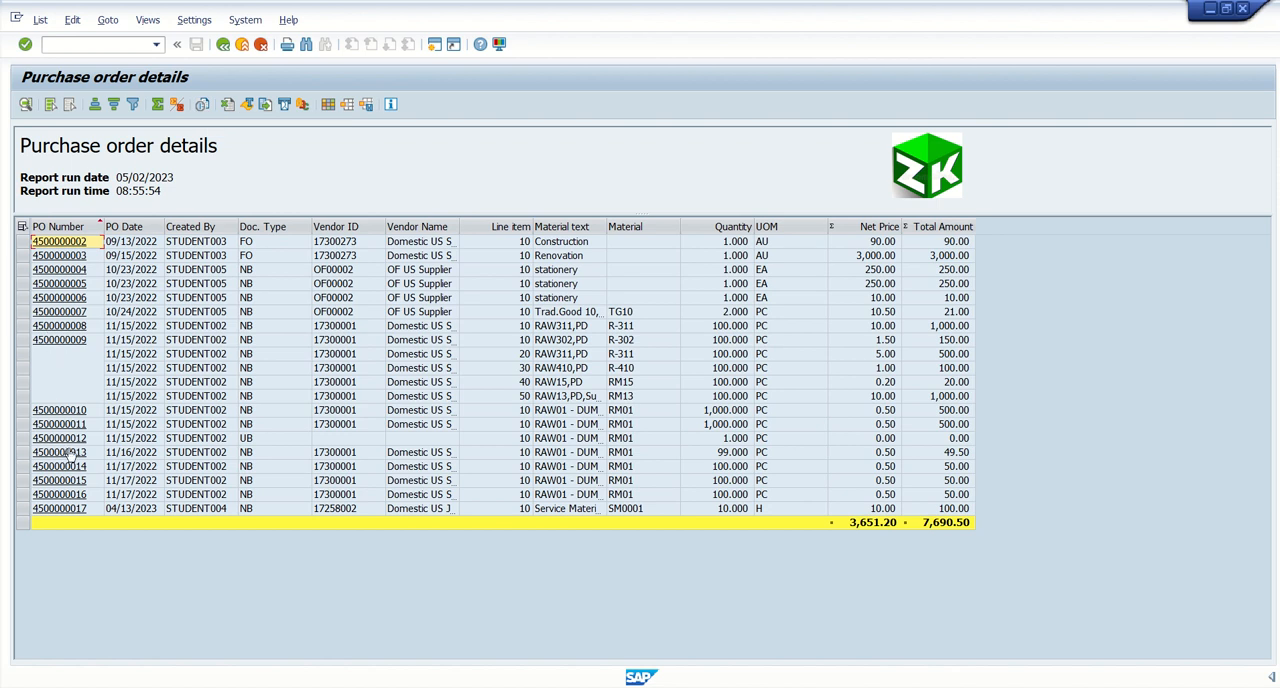
pyautogui.click(60, 452)
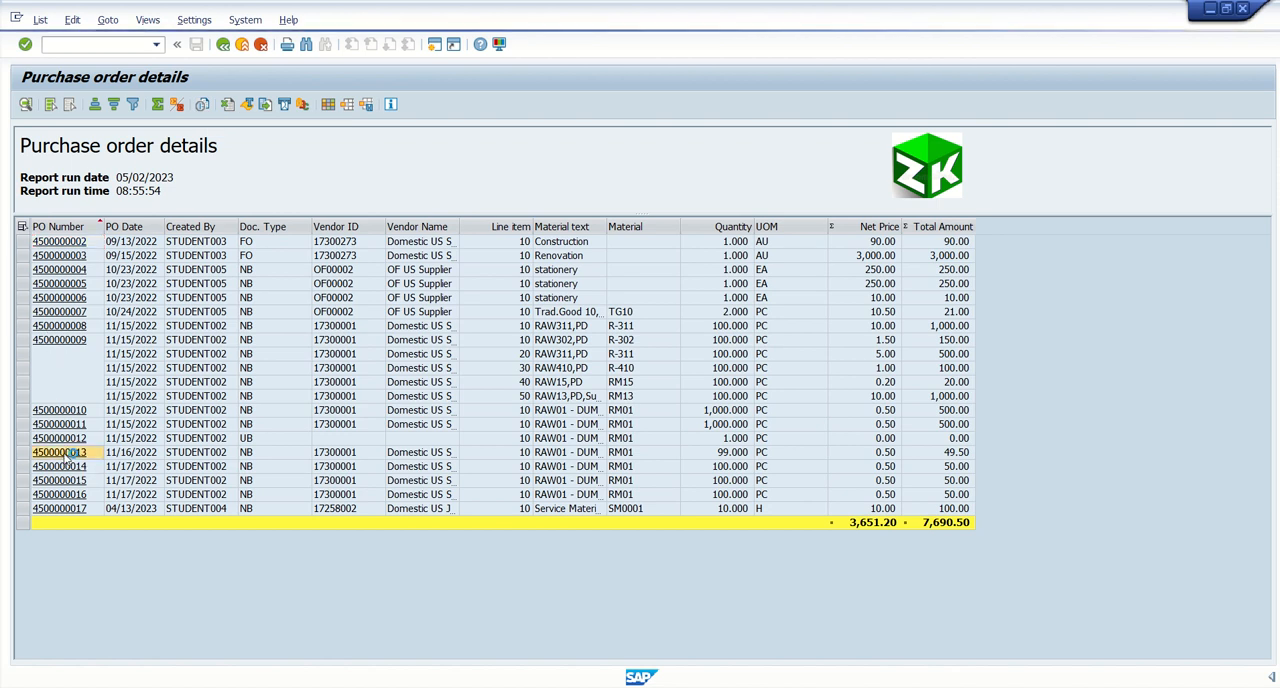
pyautogui.doubleClick(58, 452)
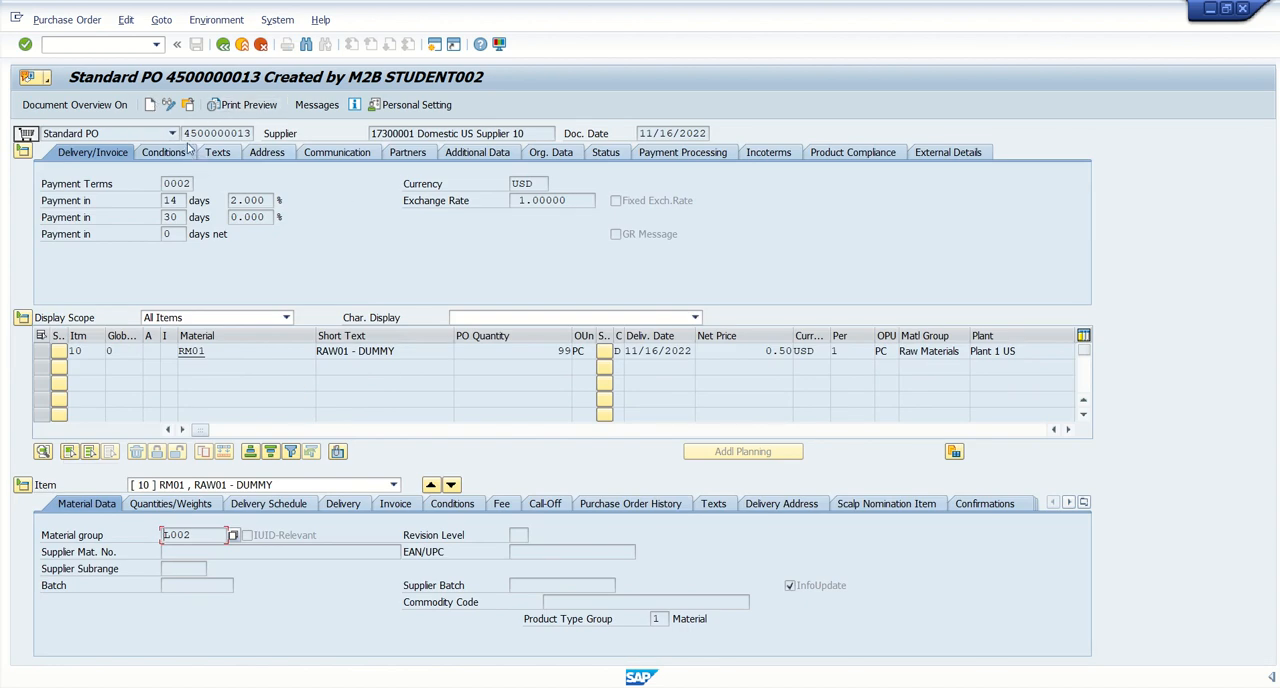
pyautogui.click(217, 133)
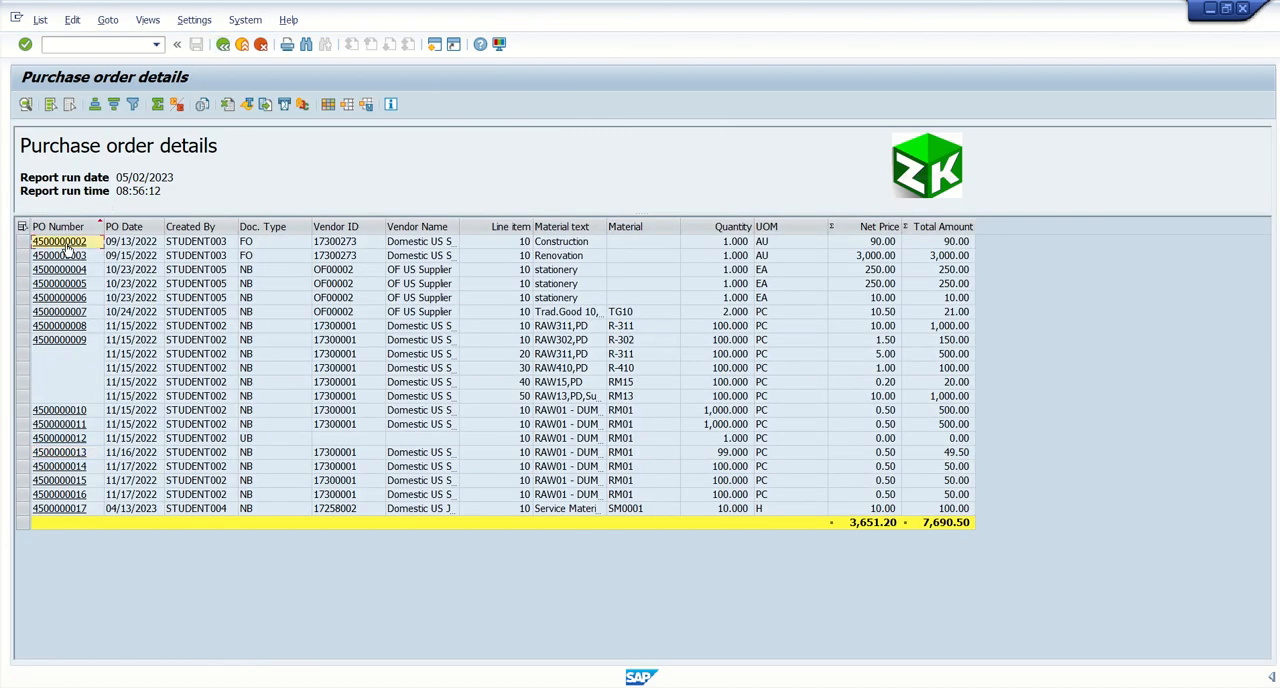
pyautogui.doubleClick(60, 241)
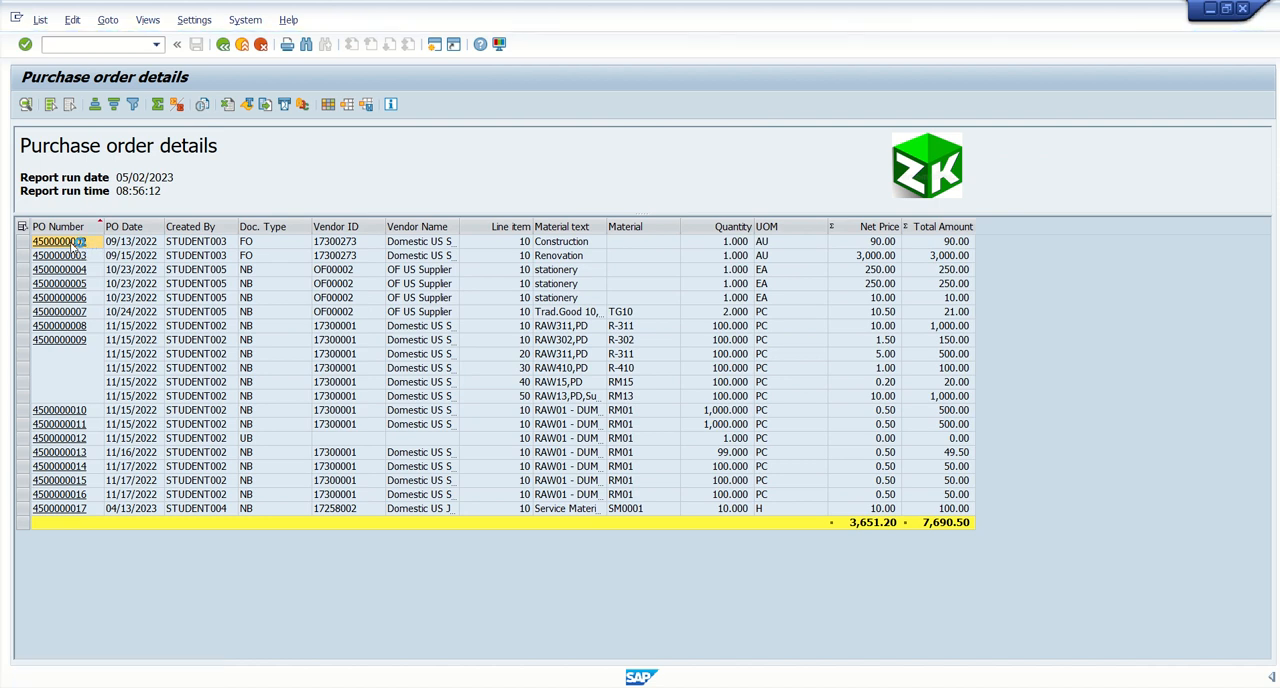
pyautogui.doubleClick(59, 241)
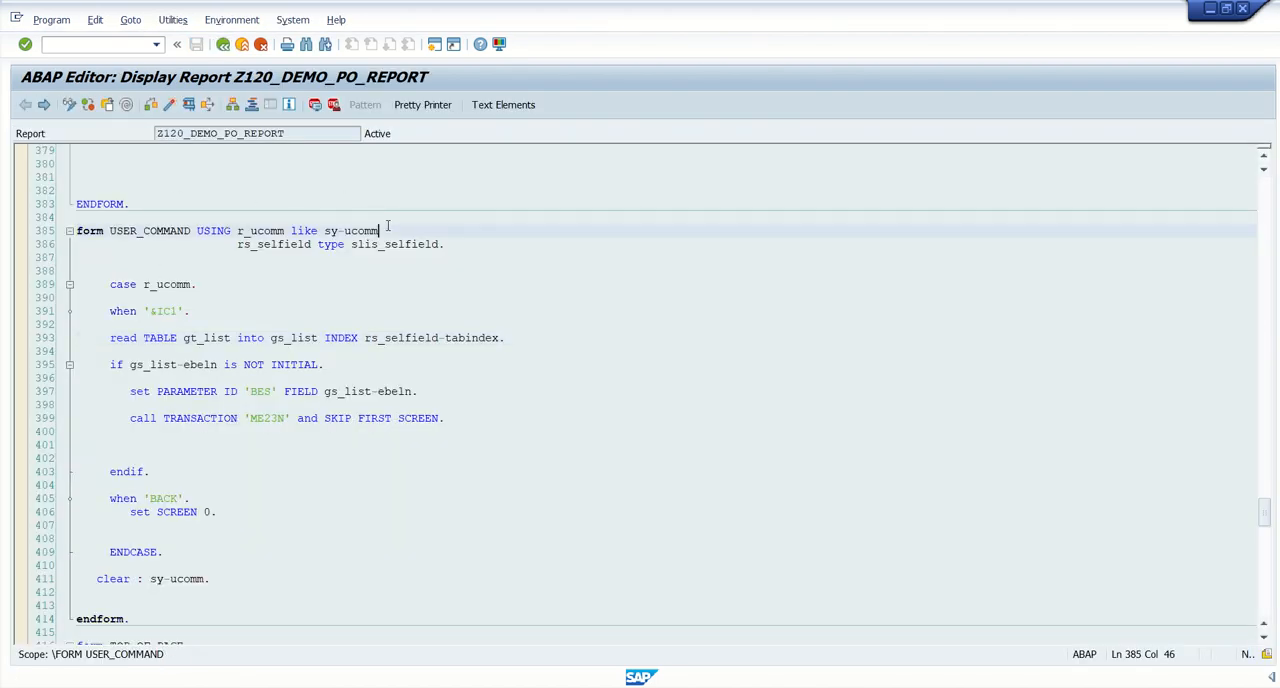
pyautogui.click(107, 444)
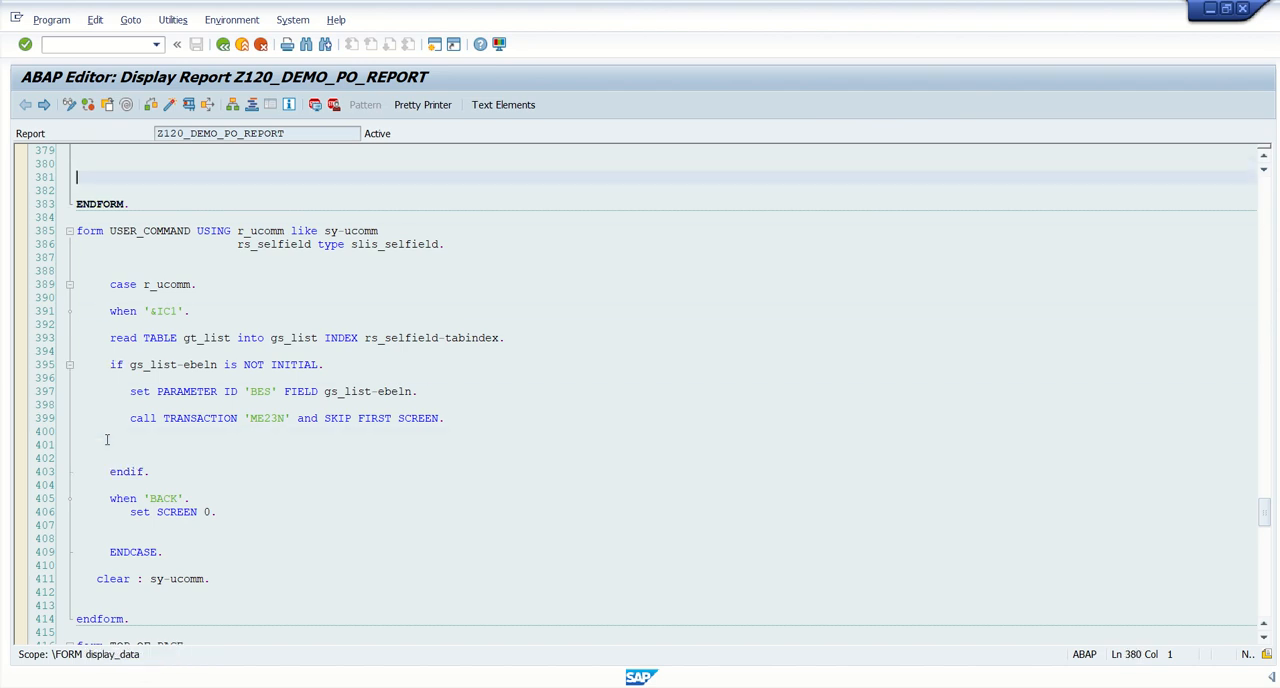
pyautogui.click(77, 230)
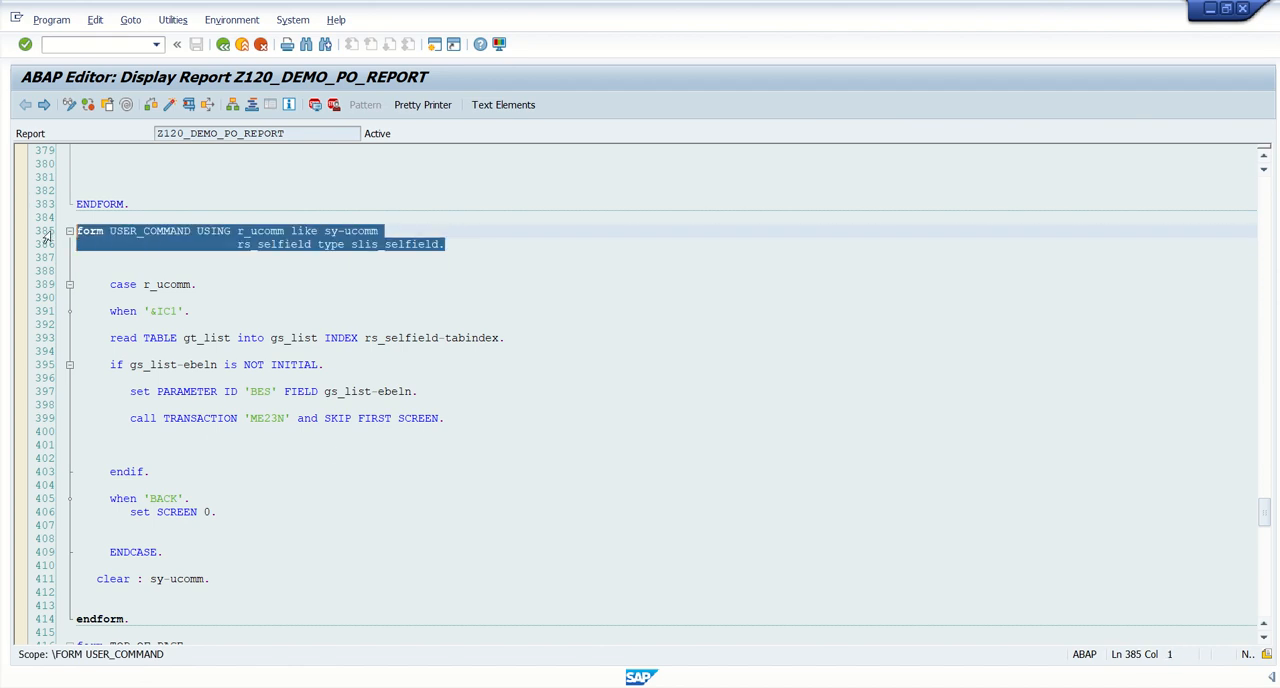
pyautogui.moveTo(469, 245)
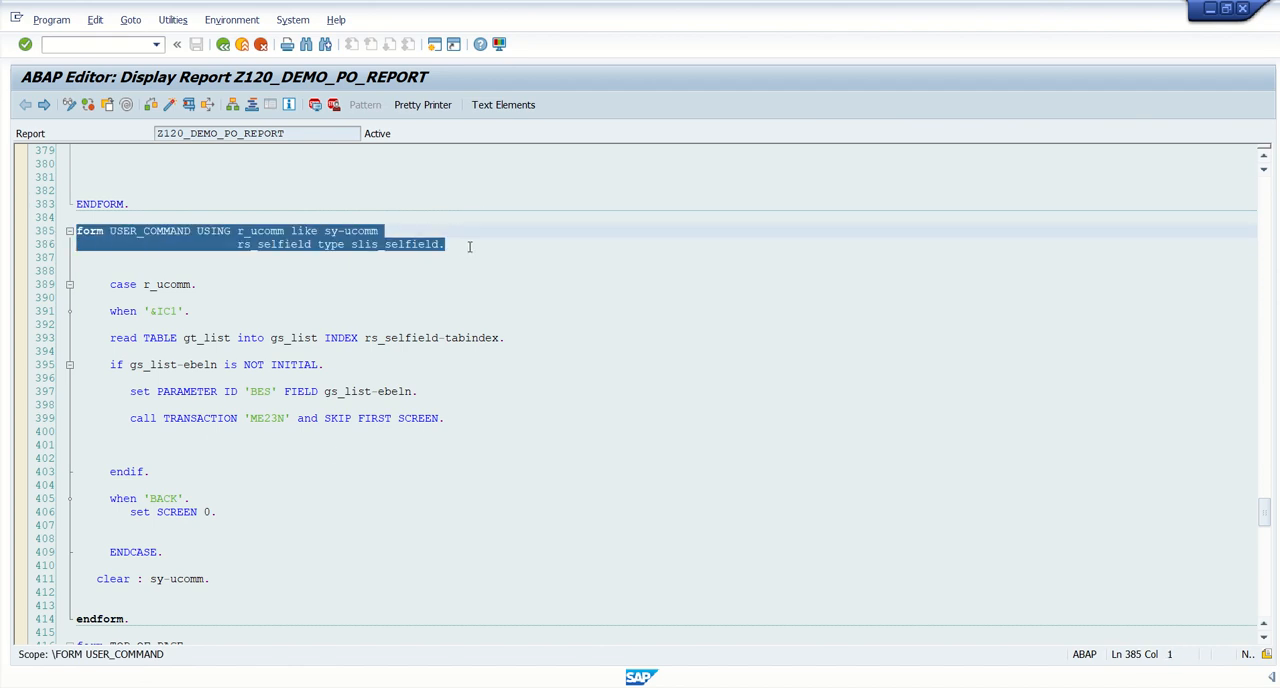